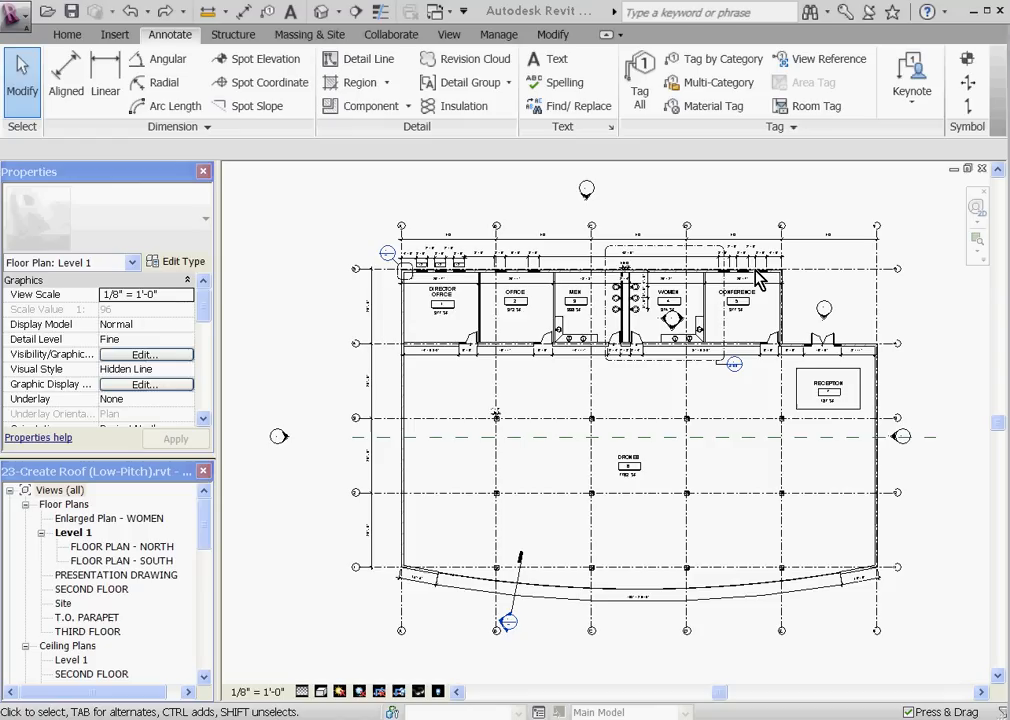
pyautogui.moveTo(602, 282)
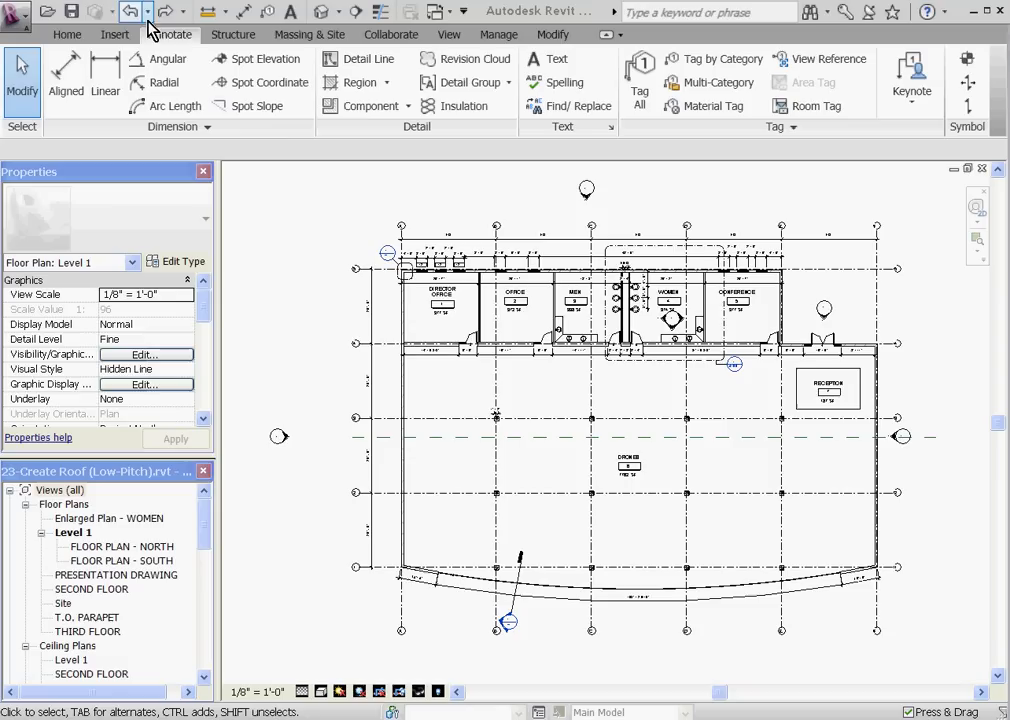
pyautogui.moveTo(885, 120)
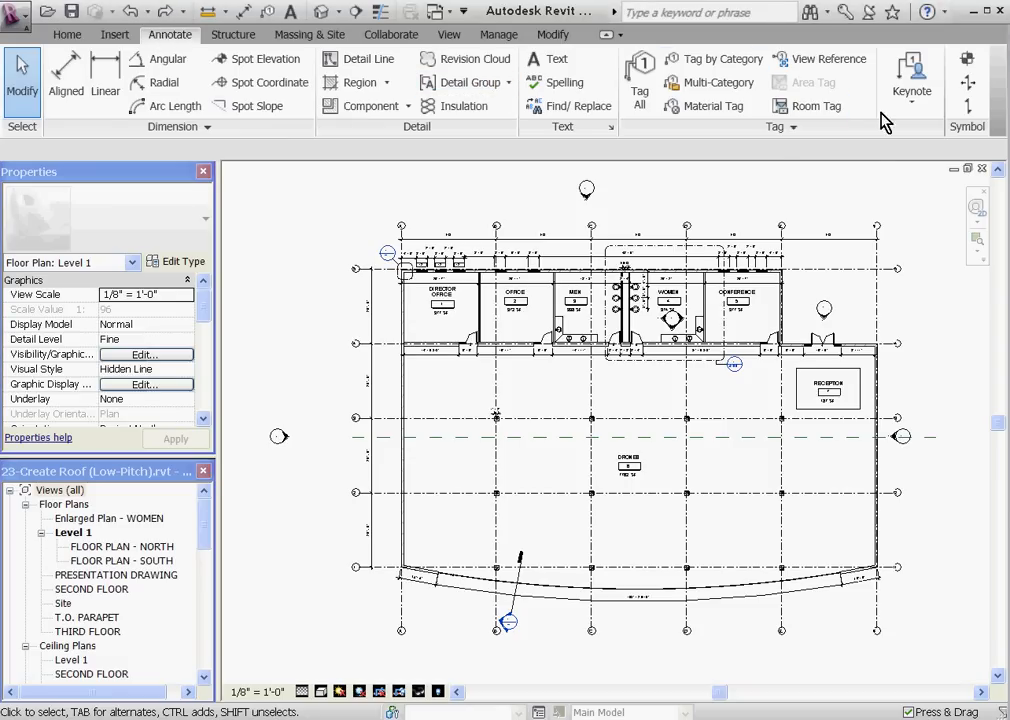
# - Point Keynoting Settings to TEST Keynotes Template.txt instead of the OPN template
pyautogui.click(775, 126)
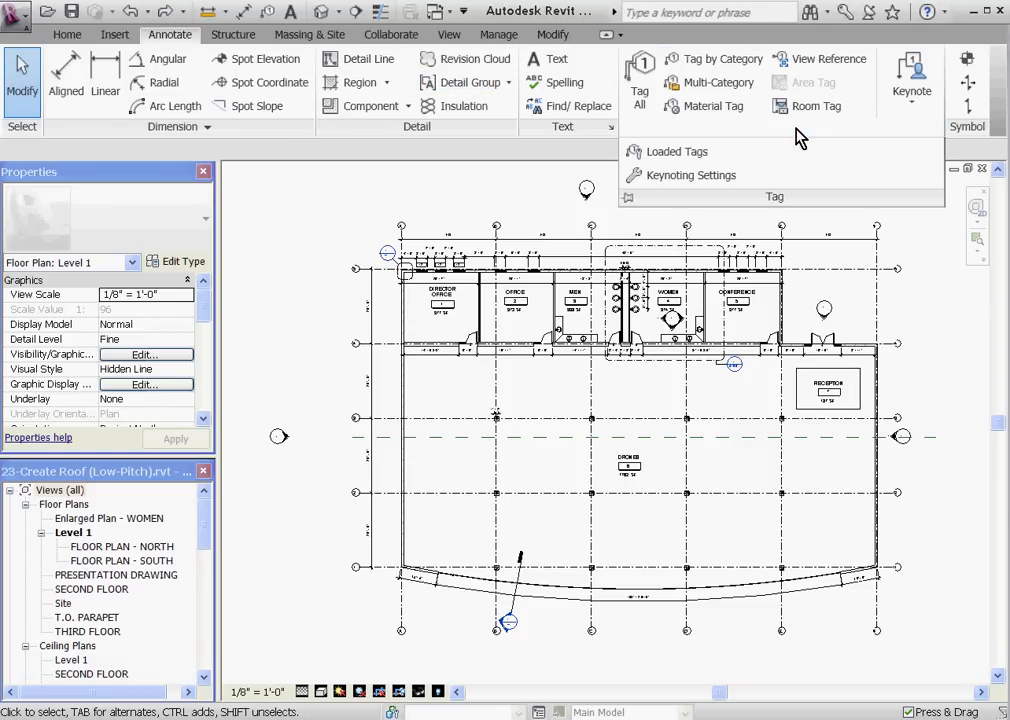
pyautogui.moveTo(690, 175)
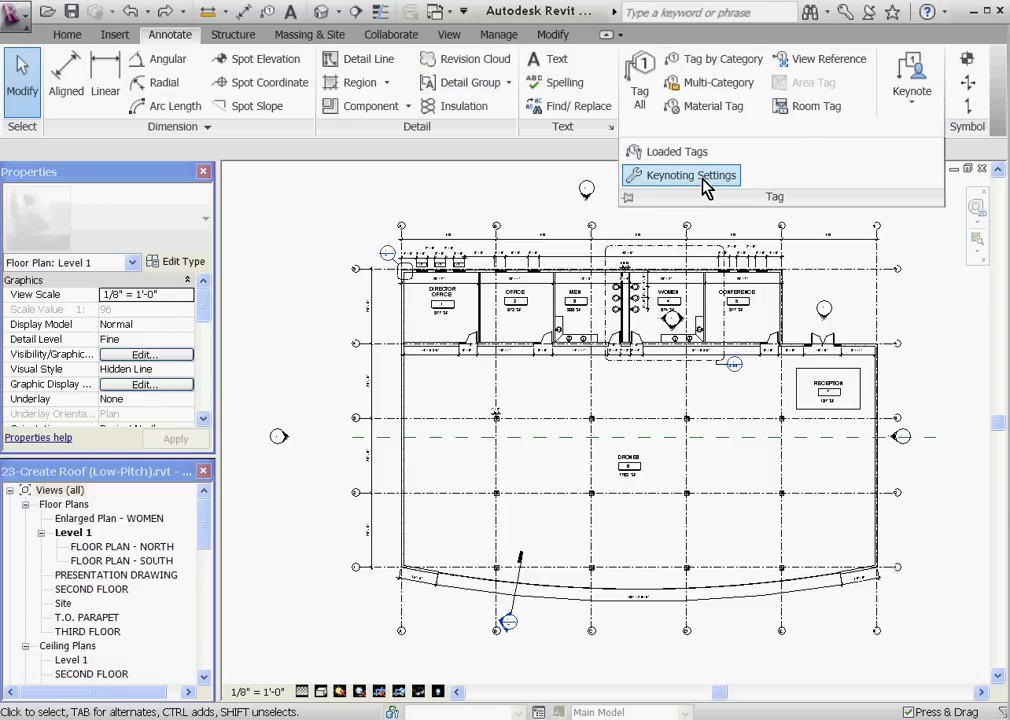
pyautogui.click(688, 175)
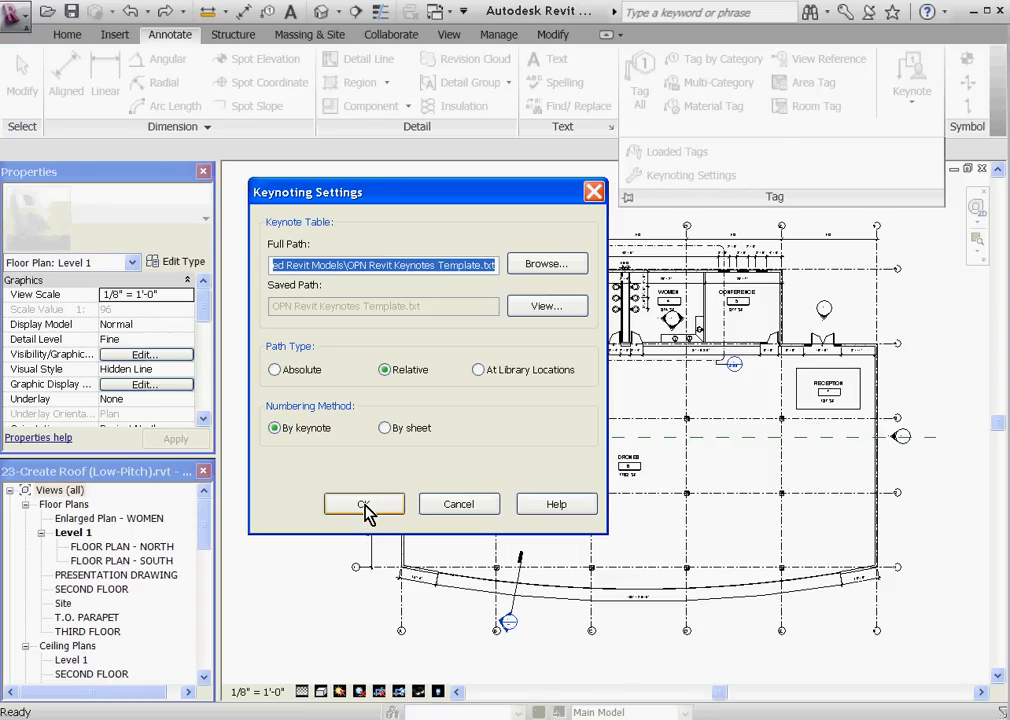
pyautogui.moveTo(510, 278)
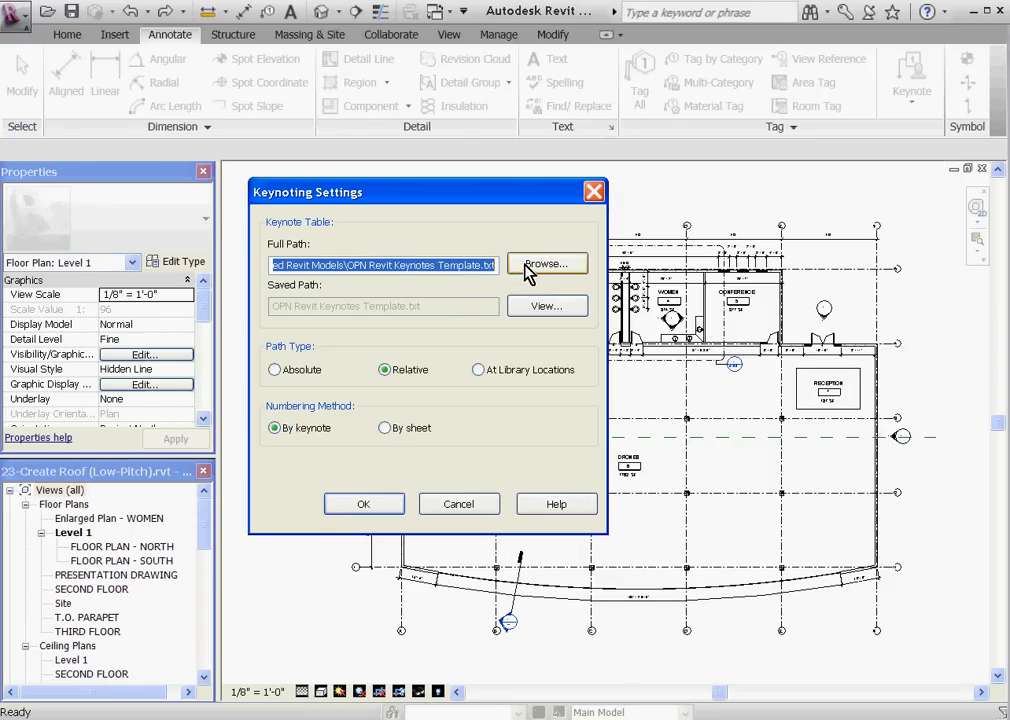
pyautogui.click(546, 263)
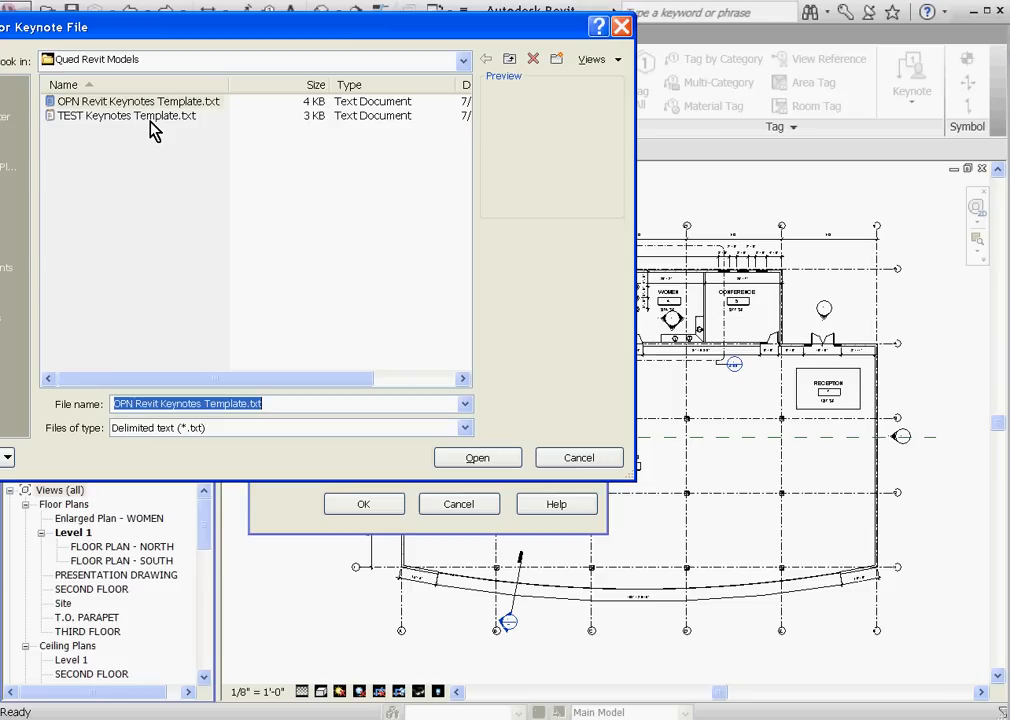
pyautogui.moveTo(432, 403)
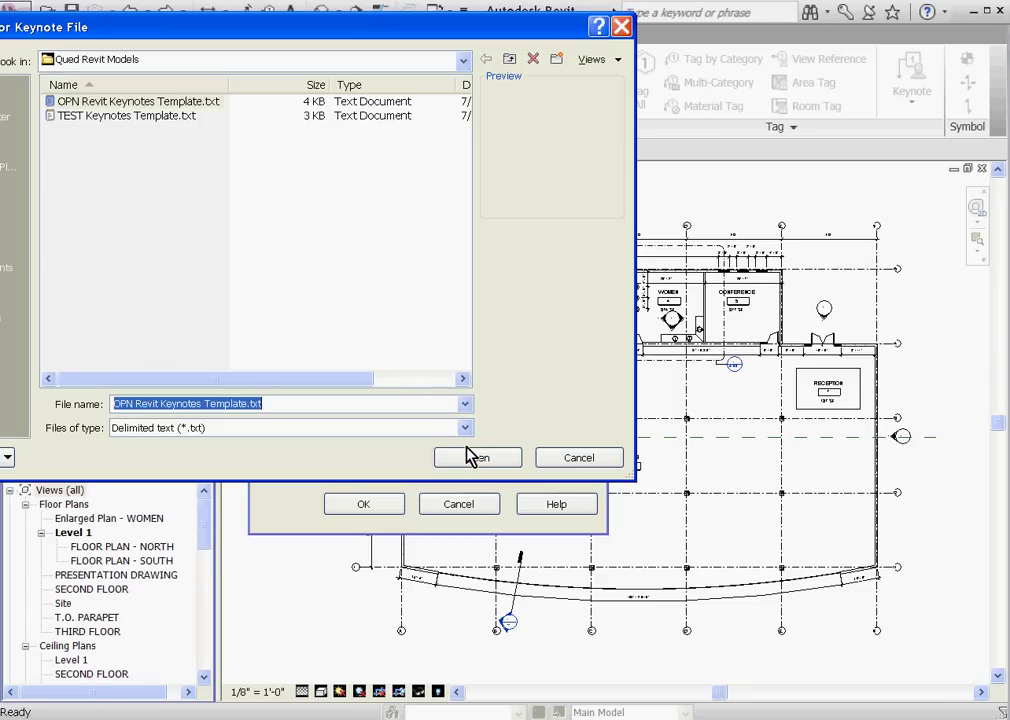
pyautogui.click(477, 457)
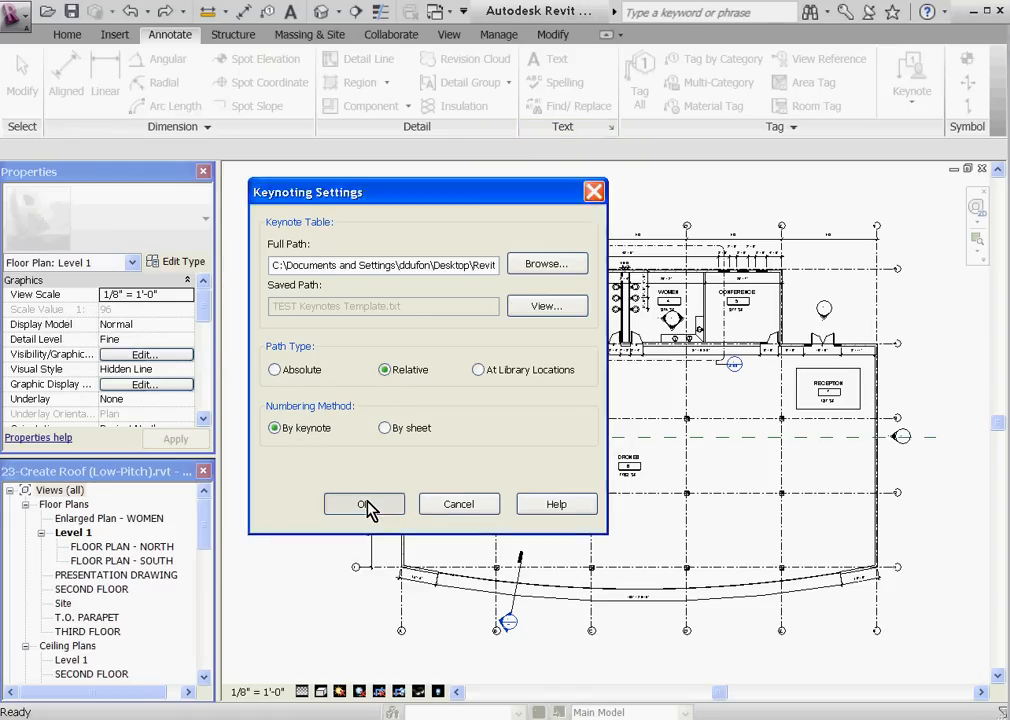
# - Confirm the keynote file, then highlight the 00A FIRST KEYNOTE TEXT description in Notepad
pyautogui.click(364, 504)
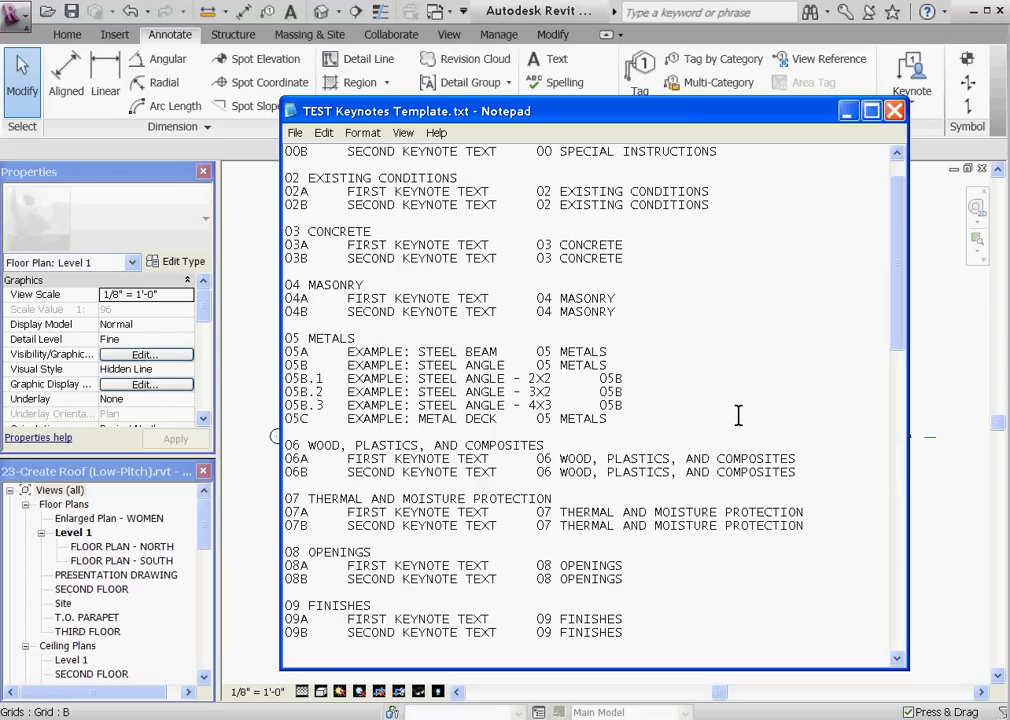
pyautogui.moveTo(537, 250)
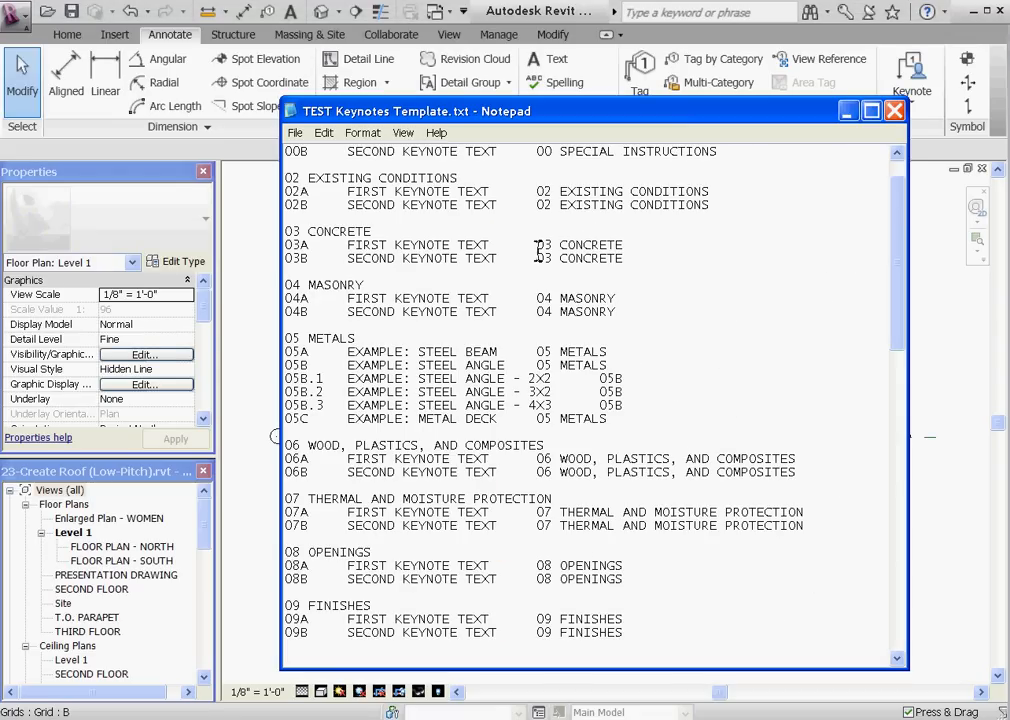
pyautogui.moveTo(547, 325)
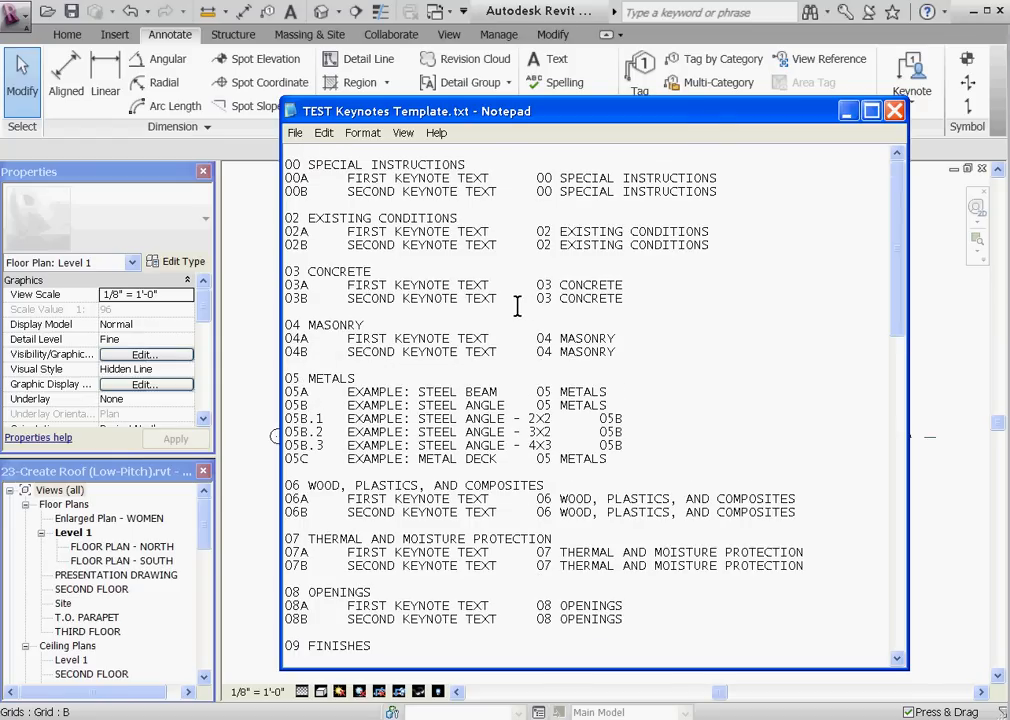
pyautogui.moveTo(465, 291)
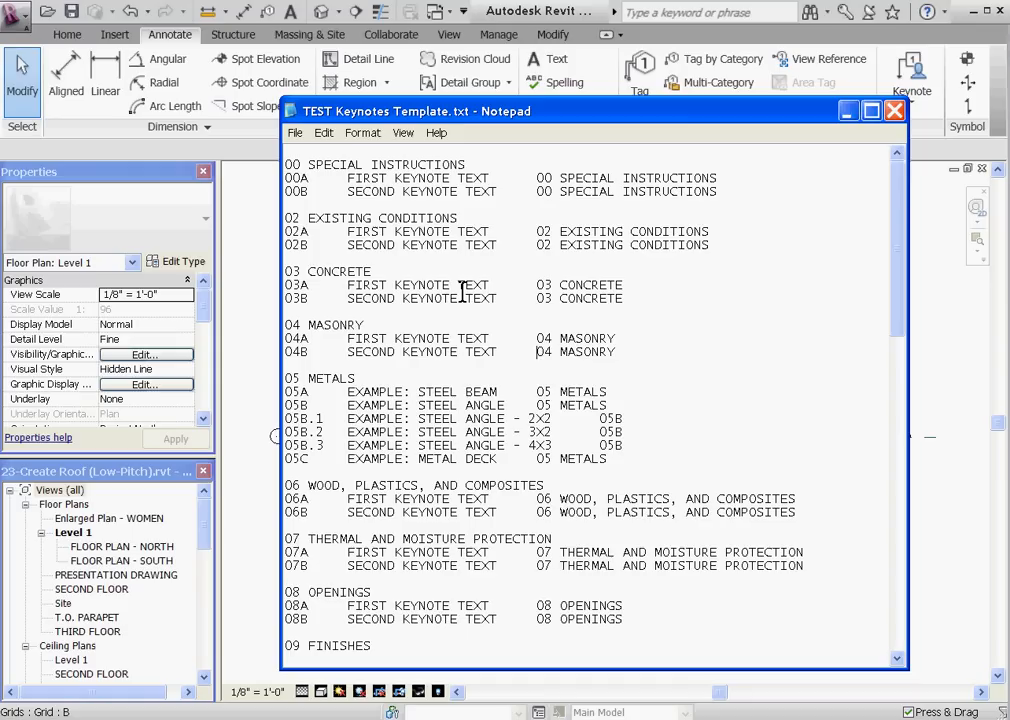
pyautogui.moveTo(898, 483)
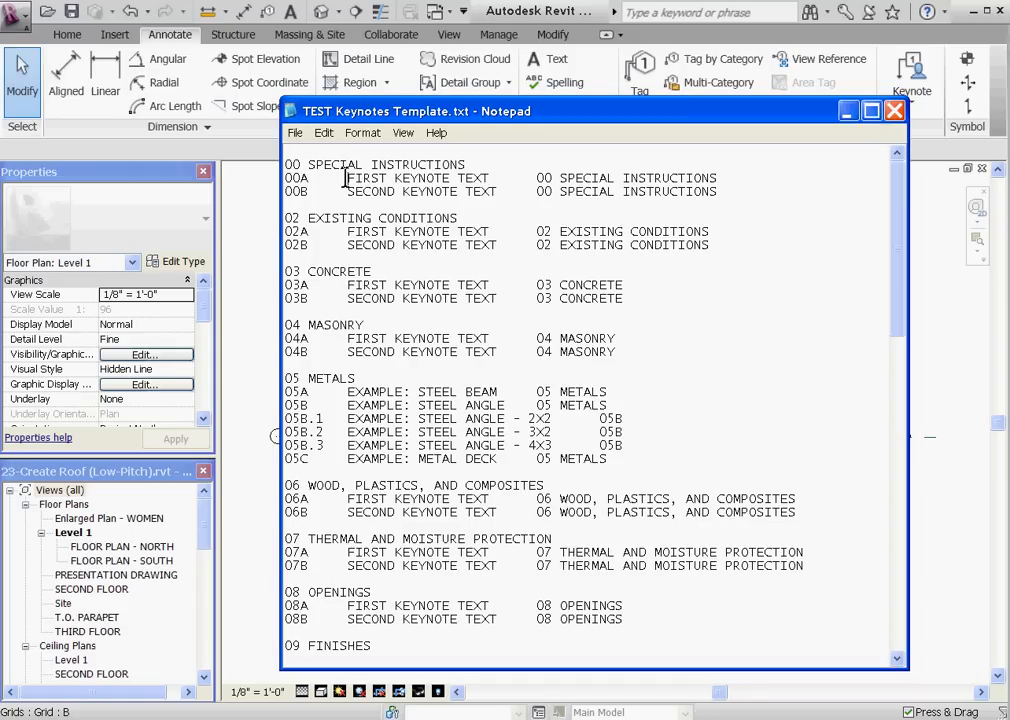
pyautogui.moveTo(347, 178); pyautogui.dragTo(453, 191)
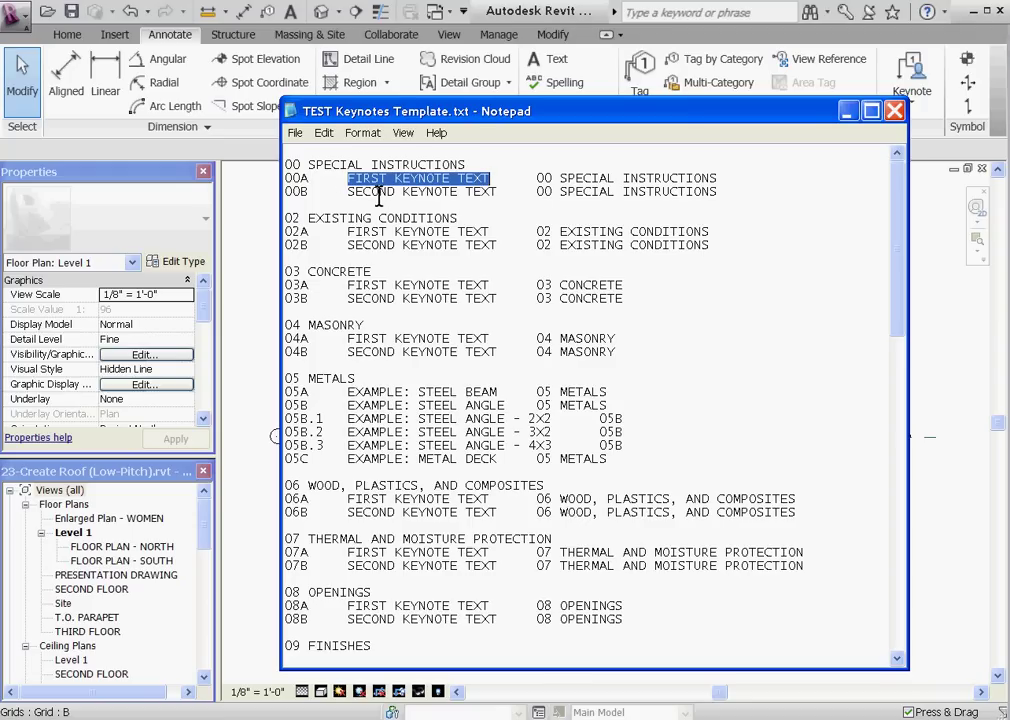
pyautogui.moveTo(536, 338)
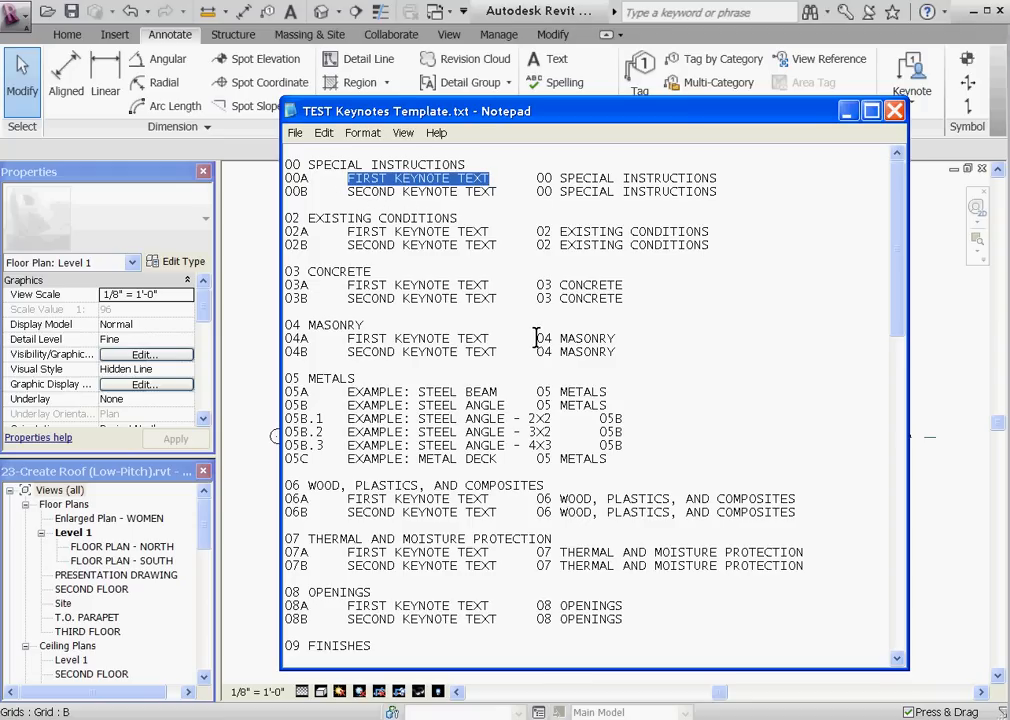
pyautogui.scroll(-3)
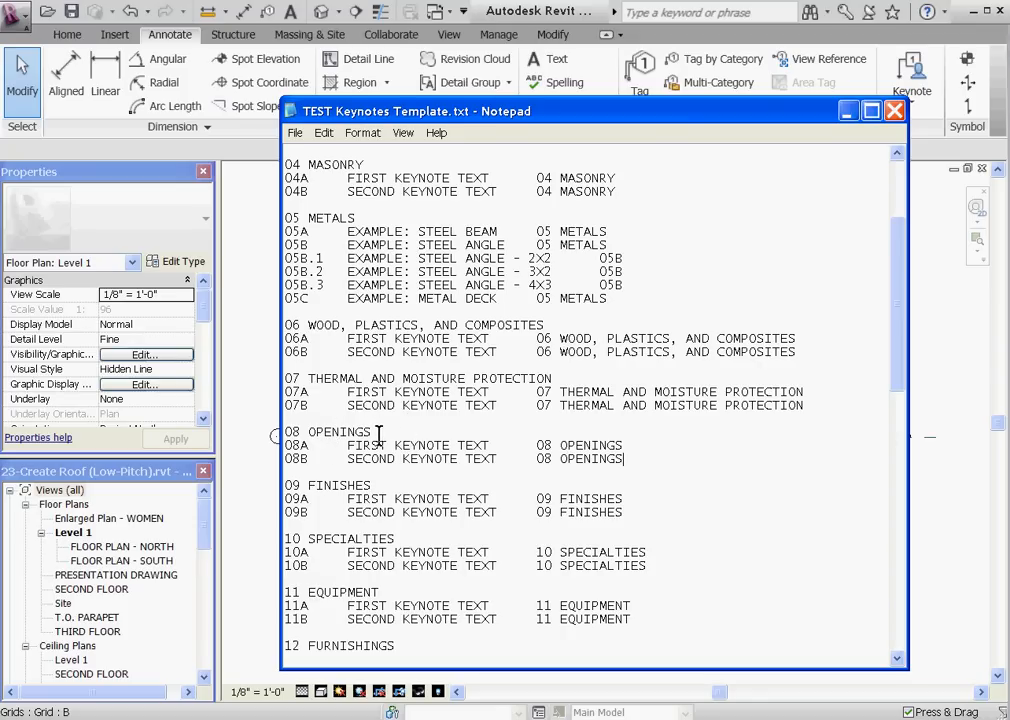
pyautogui.doubleClick(300, 432)
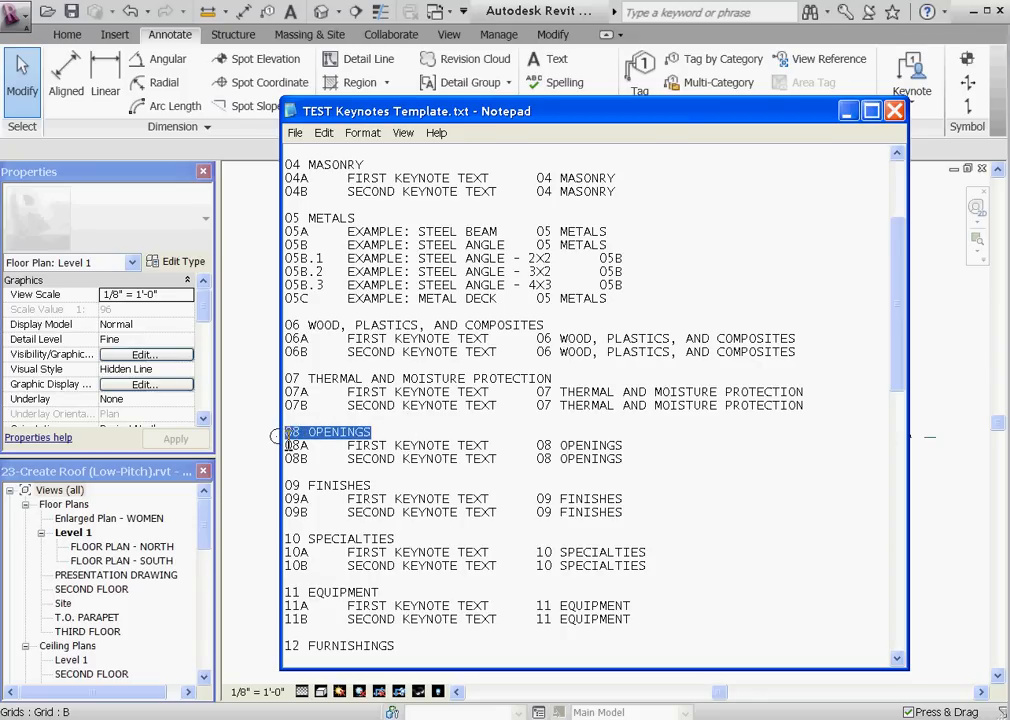
pyautogui.moveTo(361, 464)
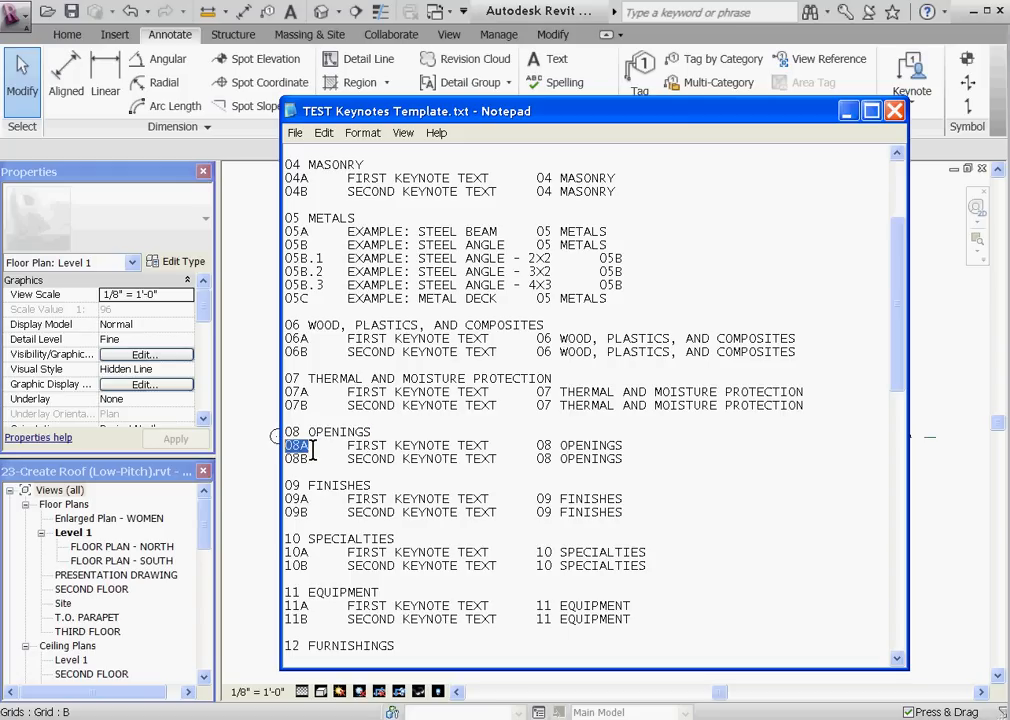
pyautogui.doubleClick(365, 445)
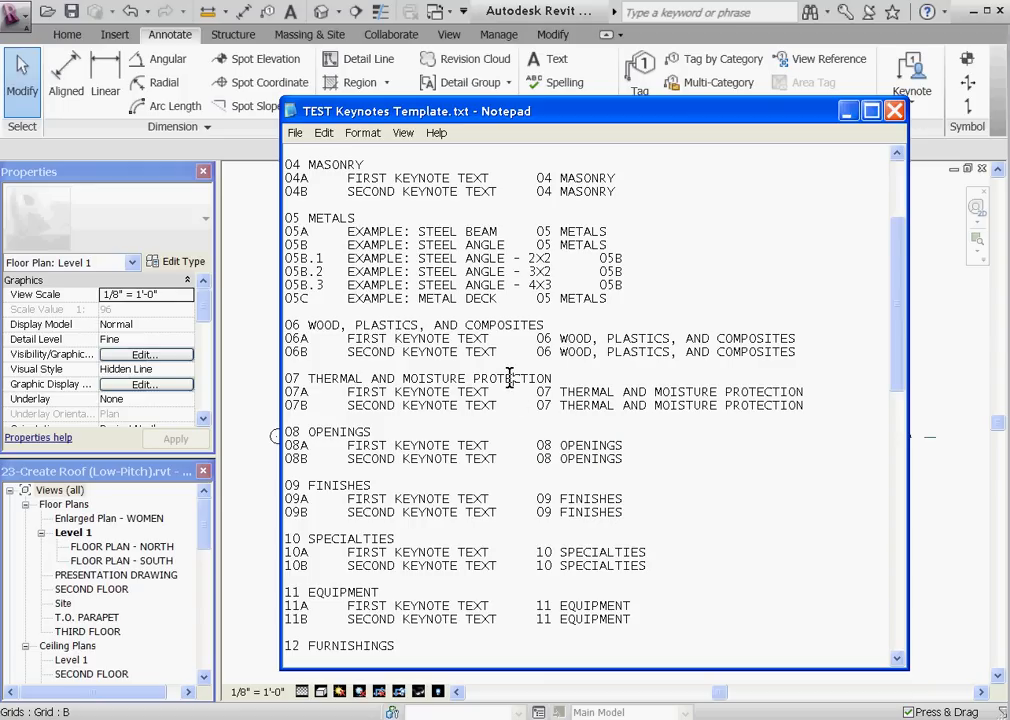
pyautogui.doubleClick(292, 218)
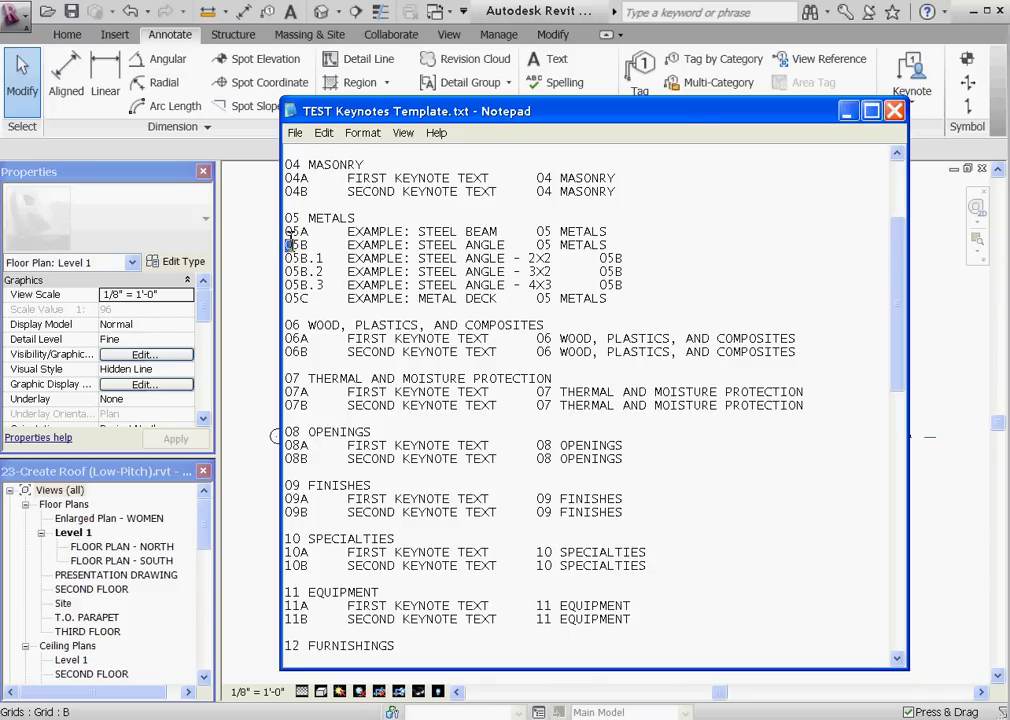
pyautogui.tripleClick(450, 245)
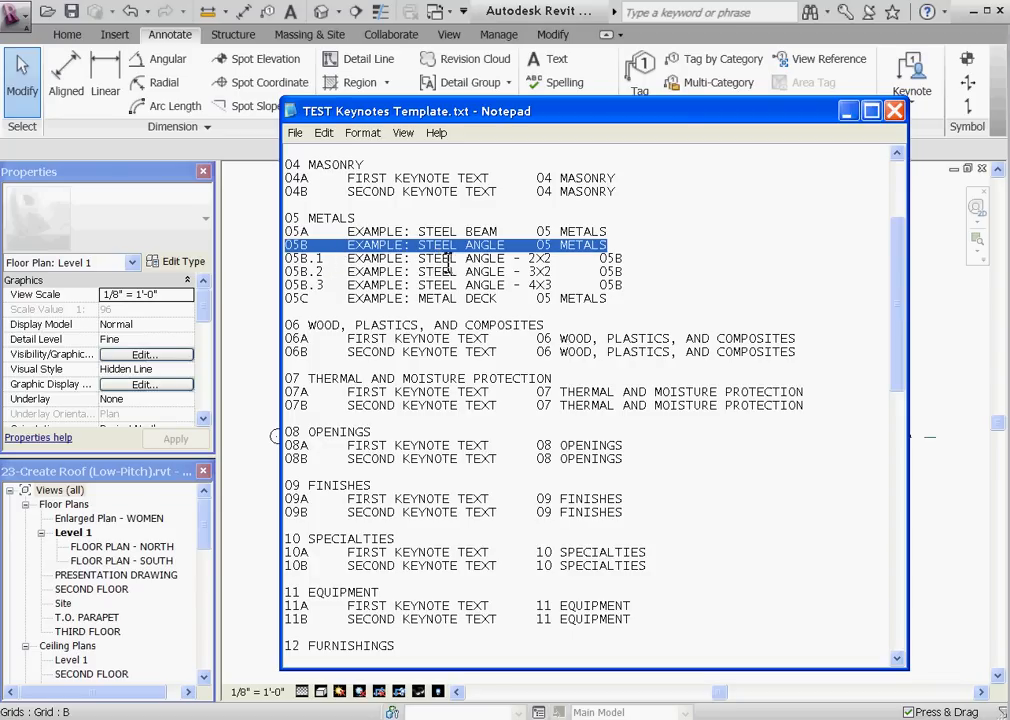
pyautogui.moveTo(395, 231)
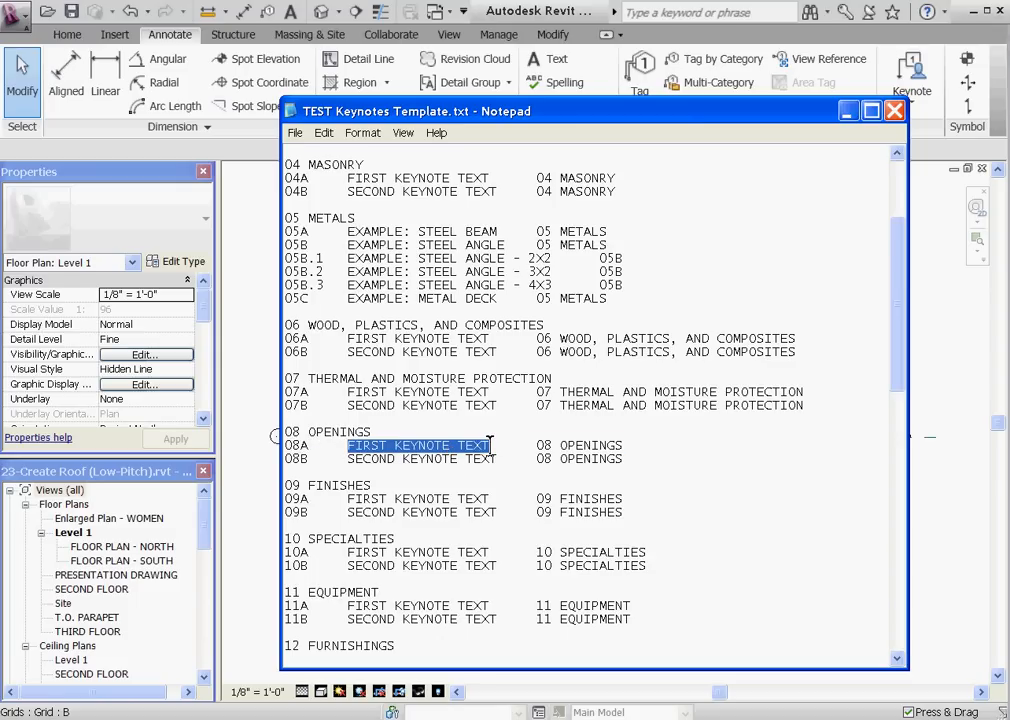
# - Fill the 08A.1 line with ALUMINUM WINDOW SYSTEM 3X4 and parent 08A
pyautogui.write('ALUMINUM WINDOW SY')
pyautogui.write('08A.1')
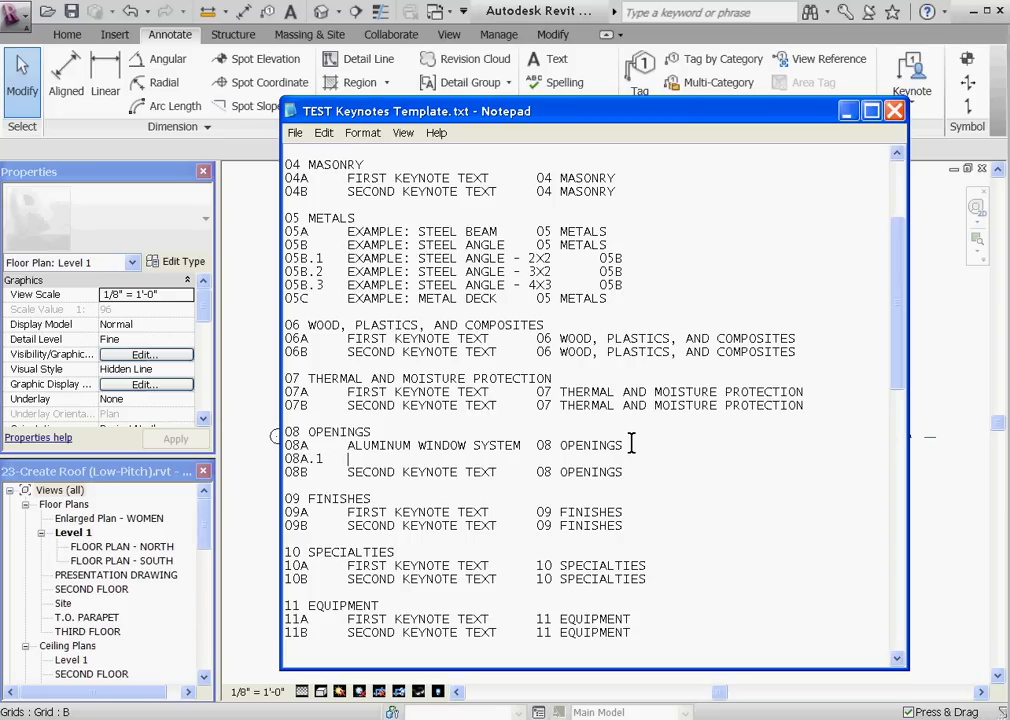
pyautogui.write('ALUMINUM WINDOW SYSTEM')
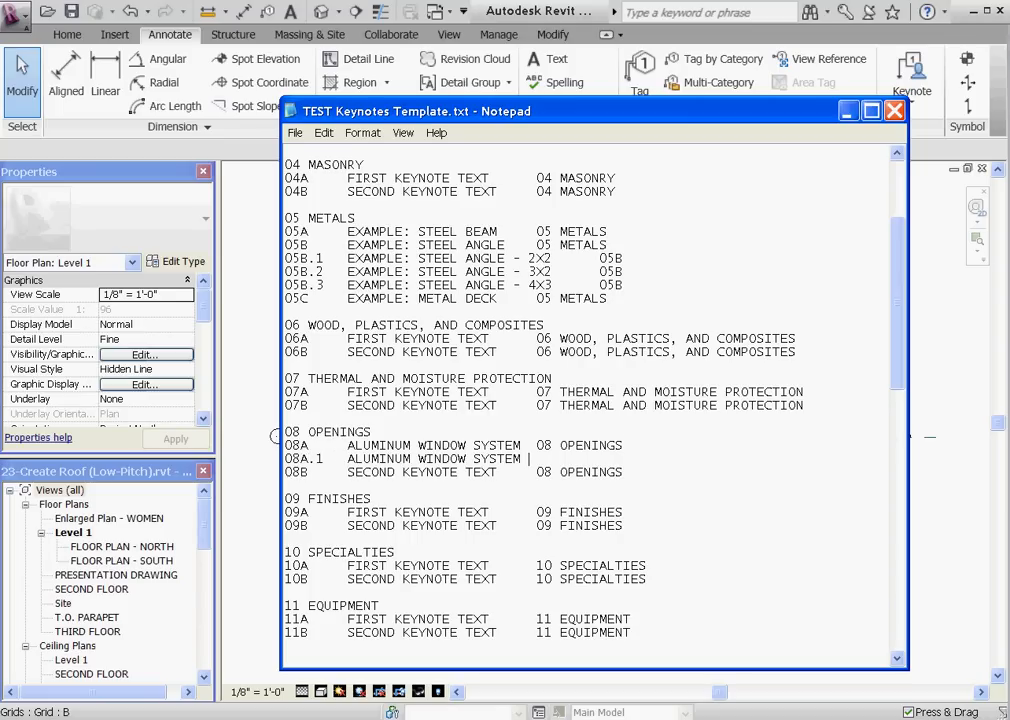
pyautogui.write('3')
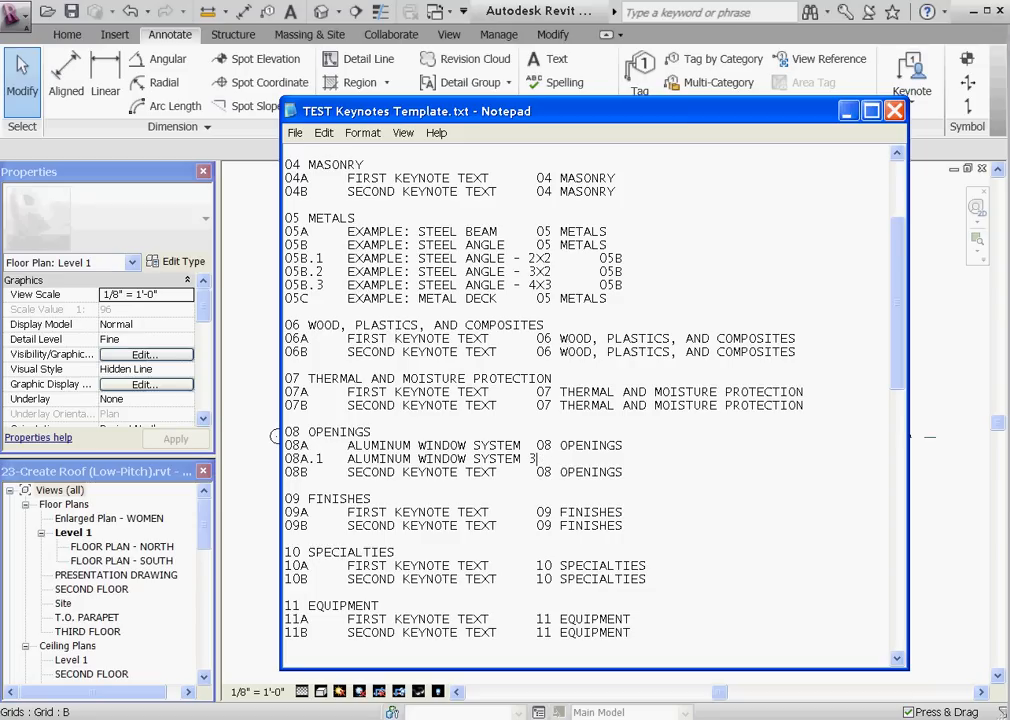
pyautogui.write('3x4')
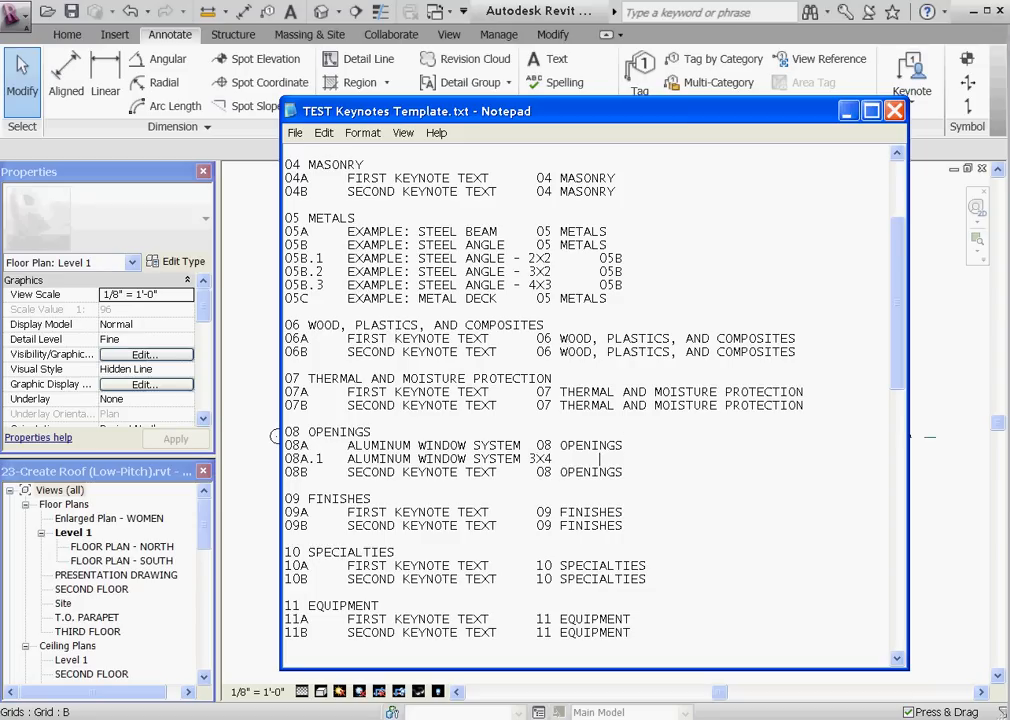
pyautogui.write('08A')
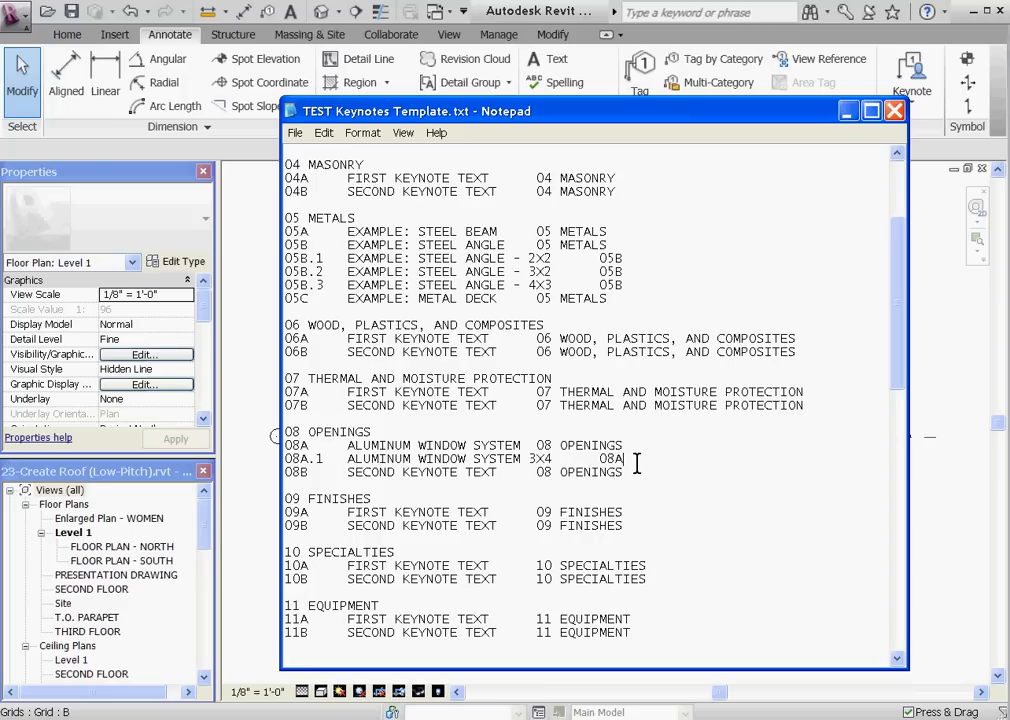
# - Add a new keynote line for 08A.2, ALUMINUM WINDOW SYSTEM 6X8
pyautogui.press('Enter')
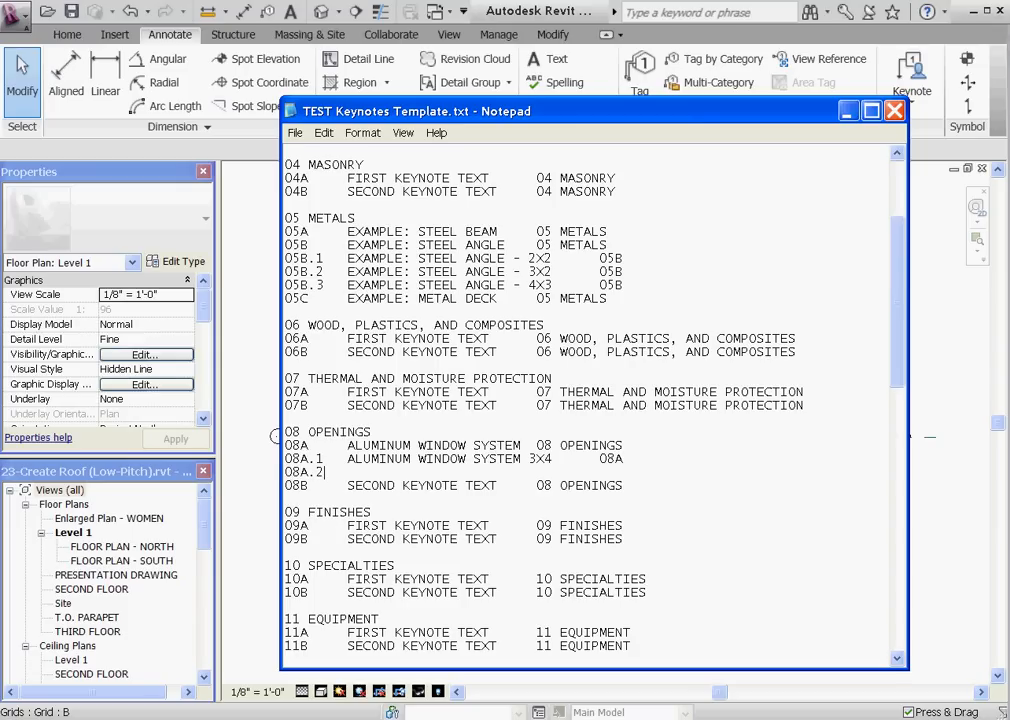
pyautogui.write('ALUMINUM')
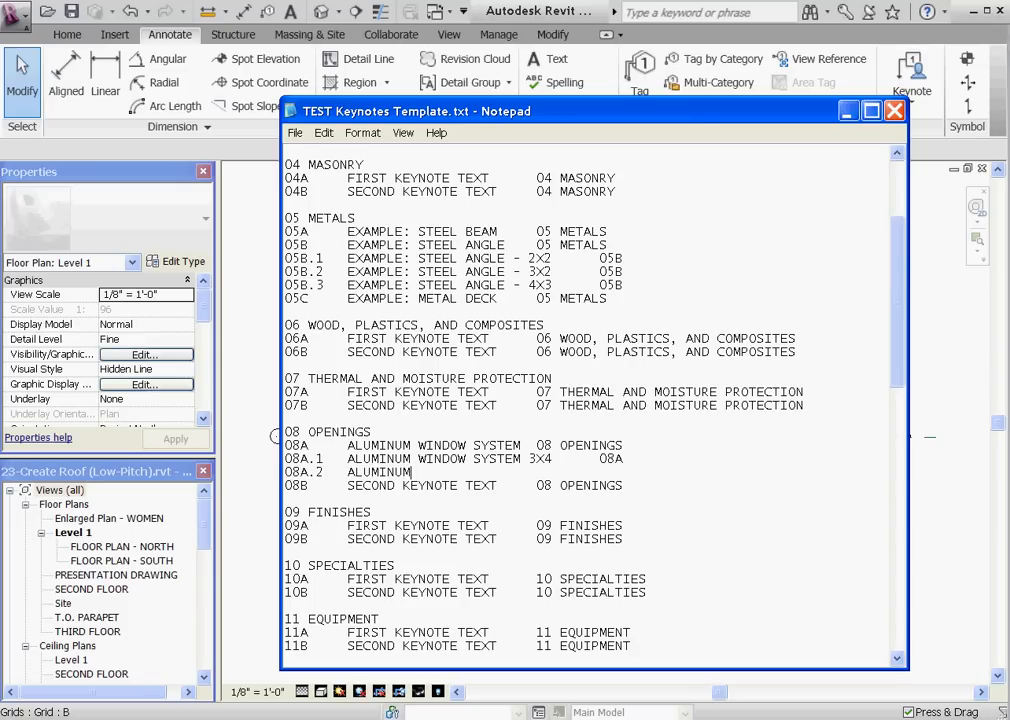
pyautogui.write('WINDOW SYSTEM')
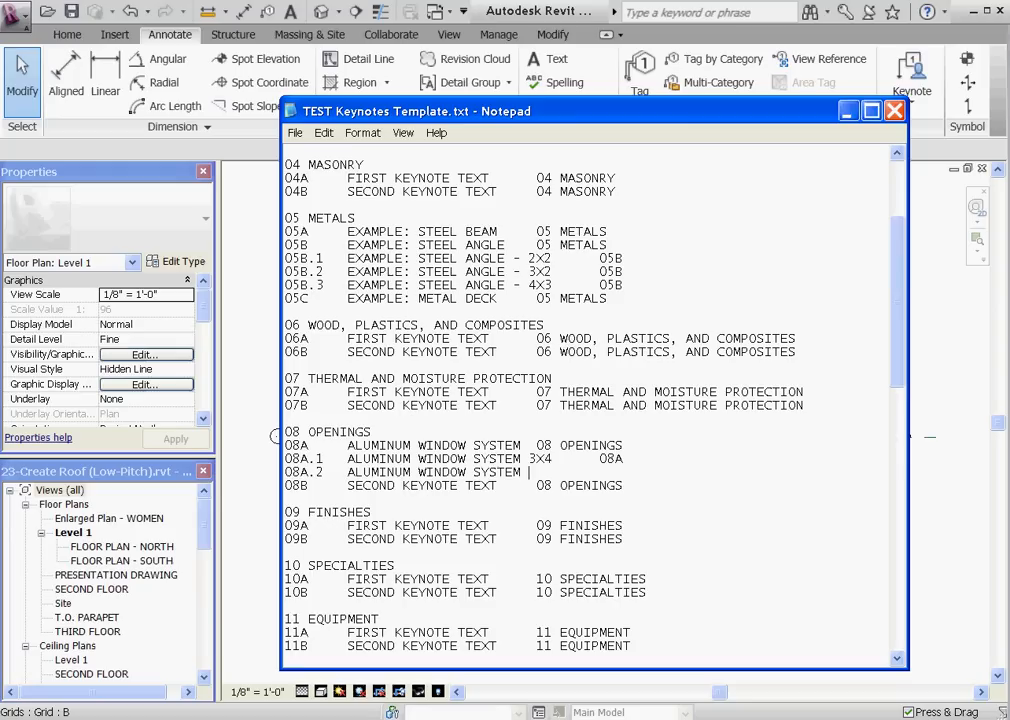
pyautogui.write('6.X')
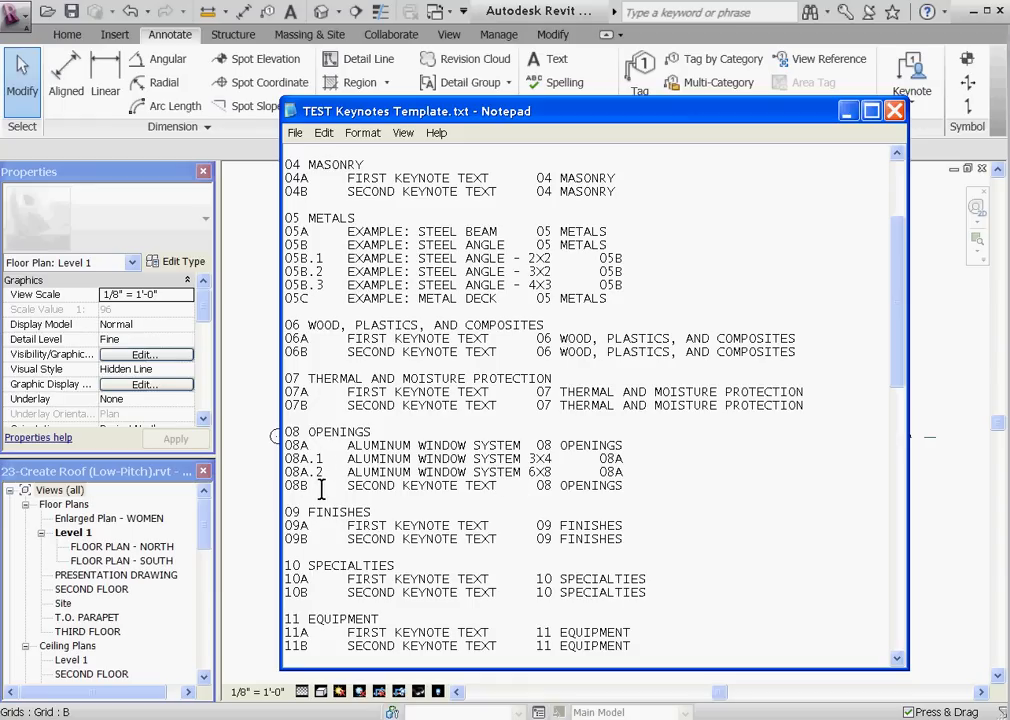
# - Replace the 09A placeholder with ALUMINUM and the 04A placeholder with SOLID SILL
pyautogui.doubleClick(576, 486)
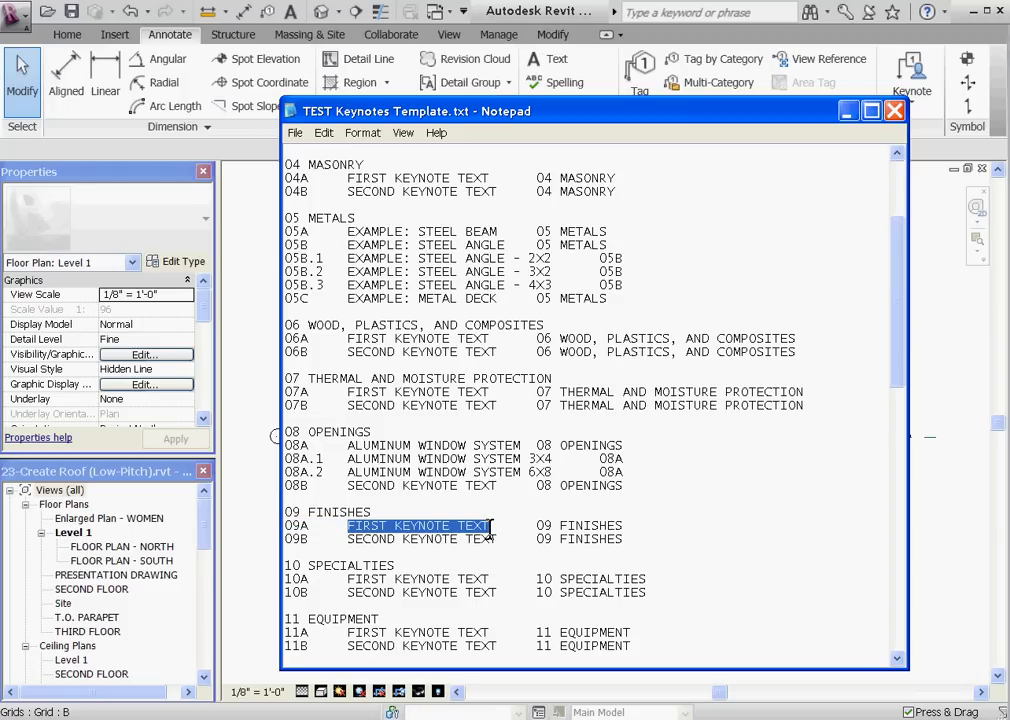
pyautogui.write('ALUMINUM')
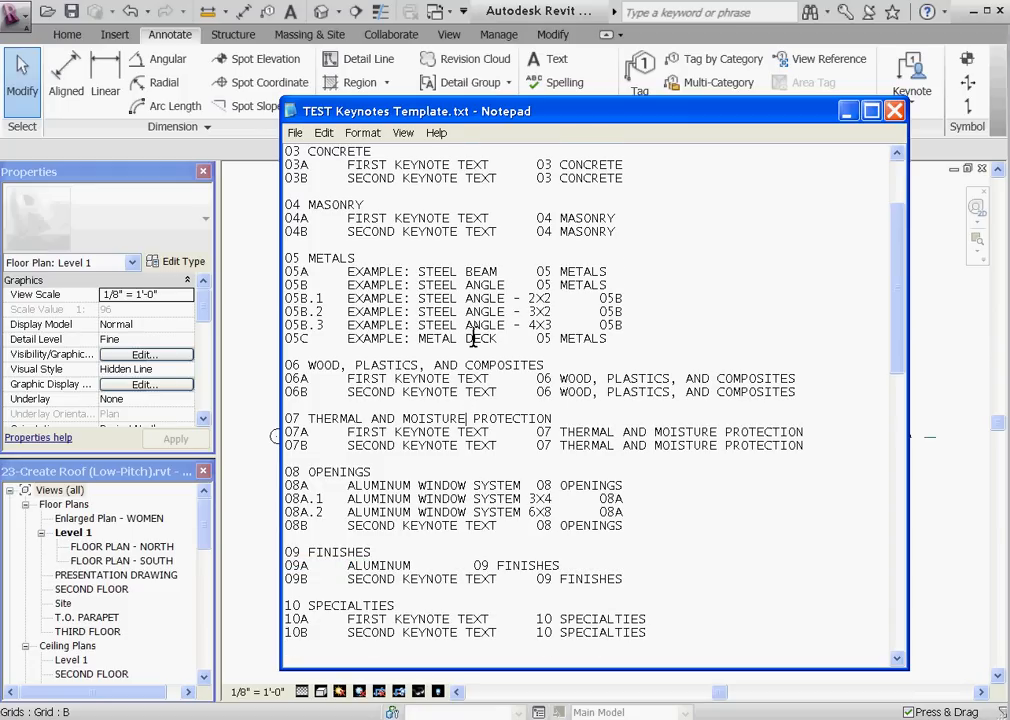
pyautogui.doubleClick(408, 218)
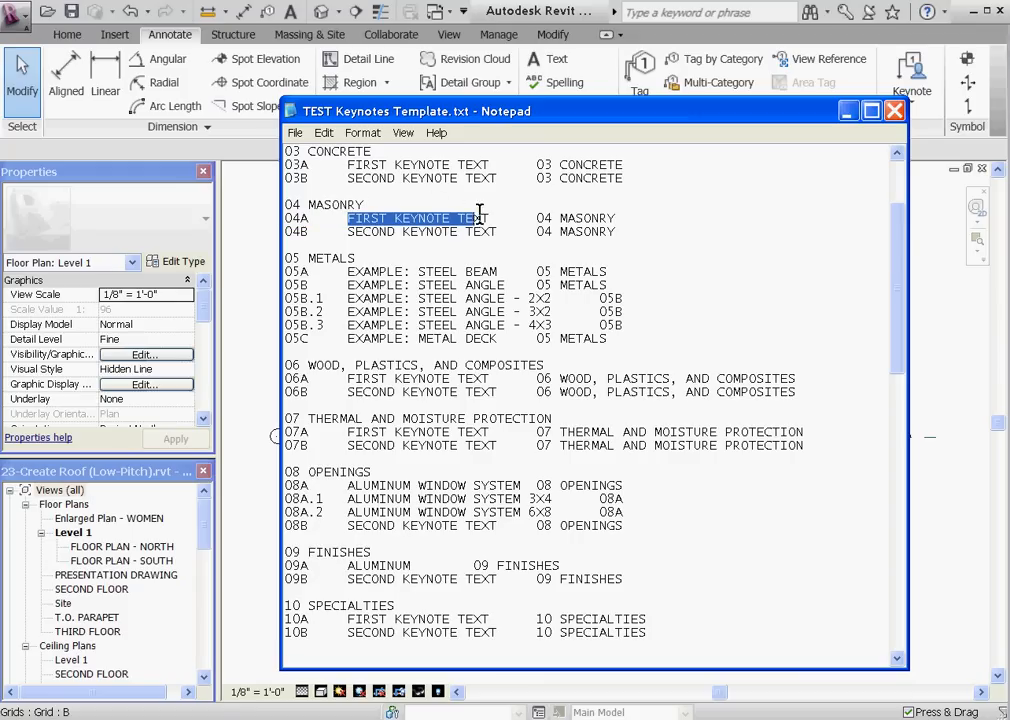
pyautogui.write('SOLID SI')
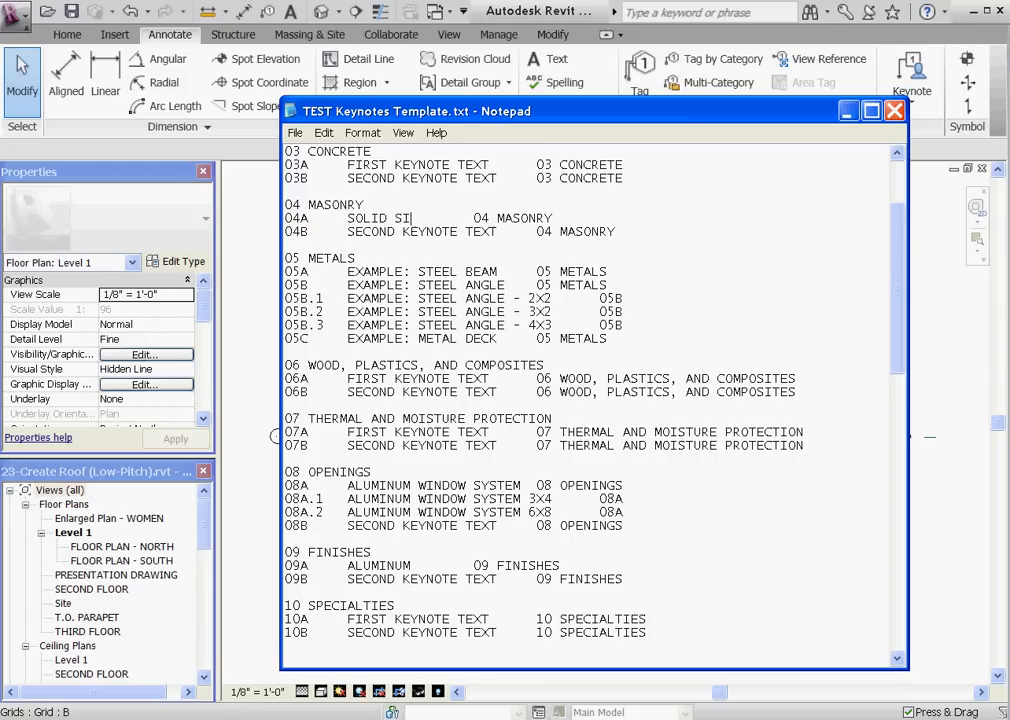
pyautogui.write('LL')
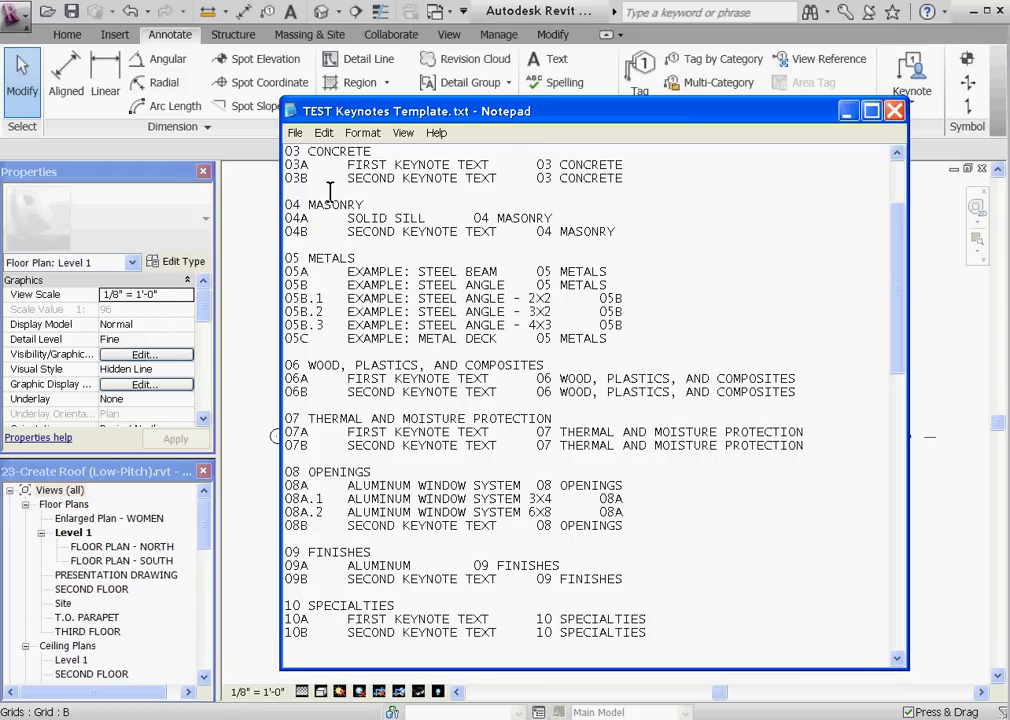
pyautogui.click(294, 132)
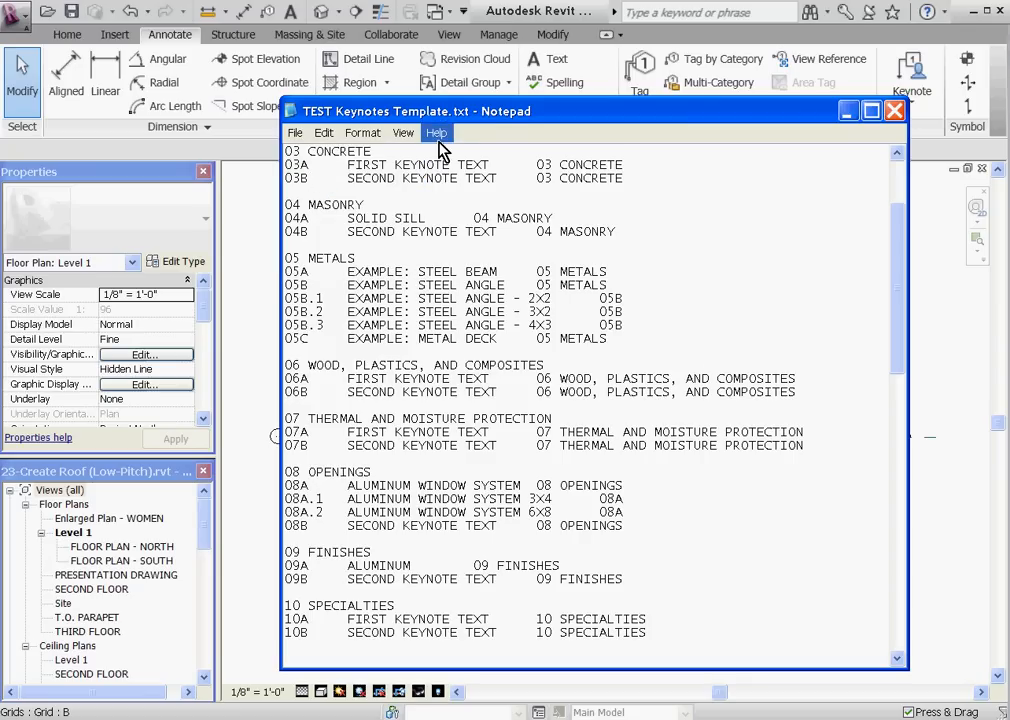
# - Close Notepad and reload the edited TEST Keynotes Template.txt through Keynoting Settings
pyautogui.click(894, 112)
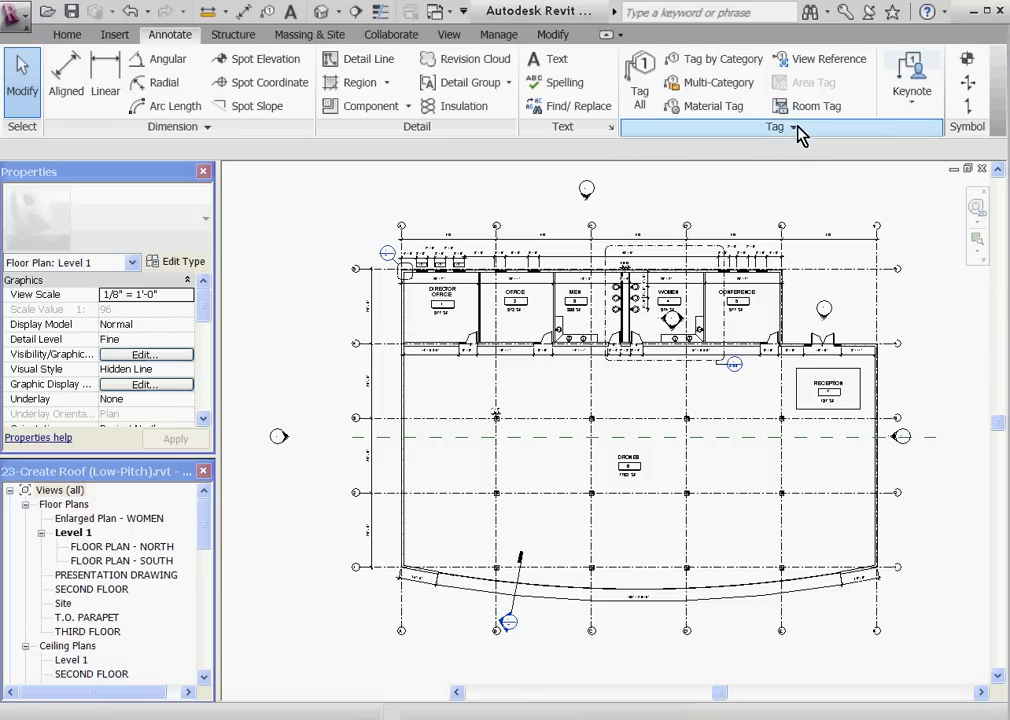
pyautogui.click(793, 127)
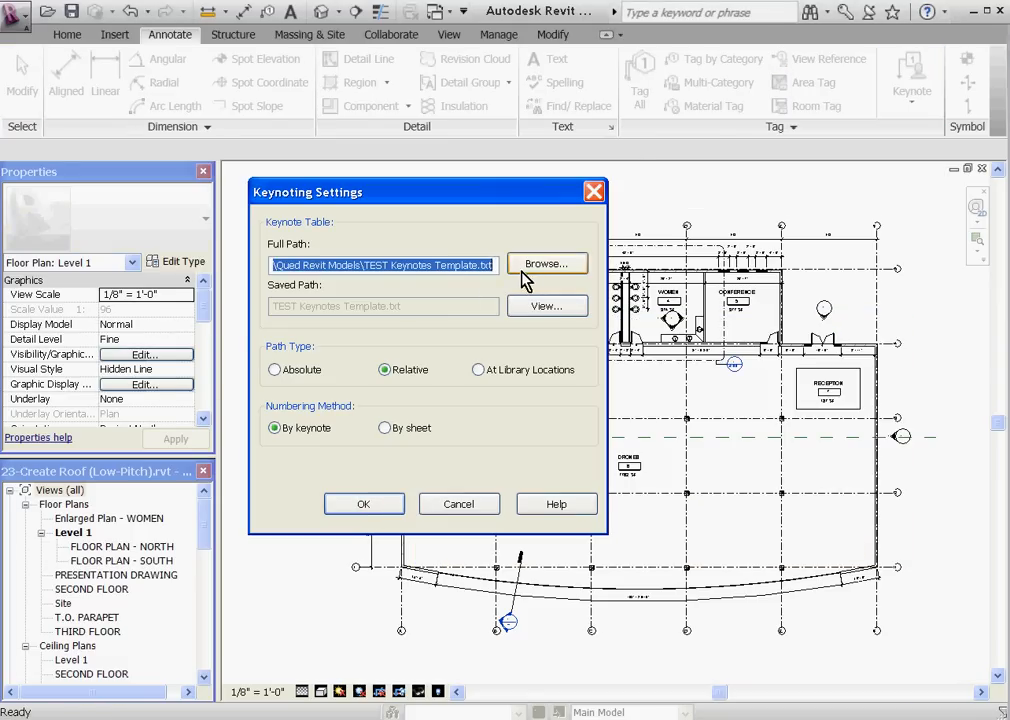
pyautogui.click(546, 263)
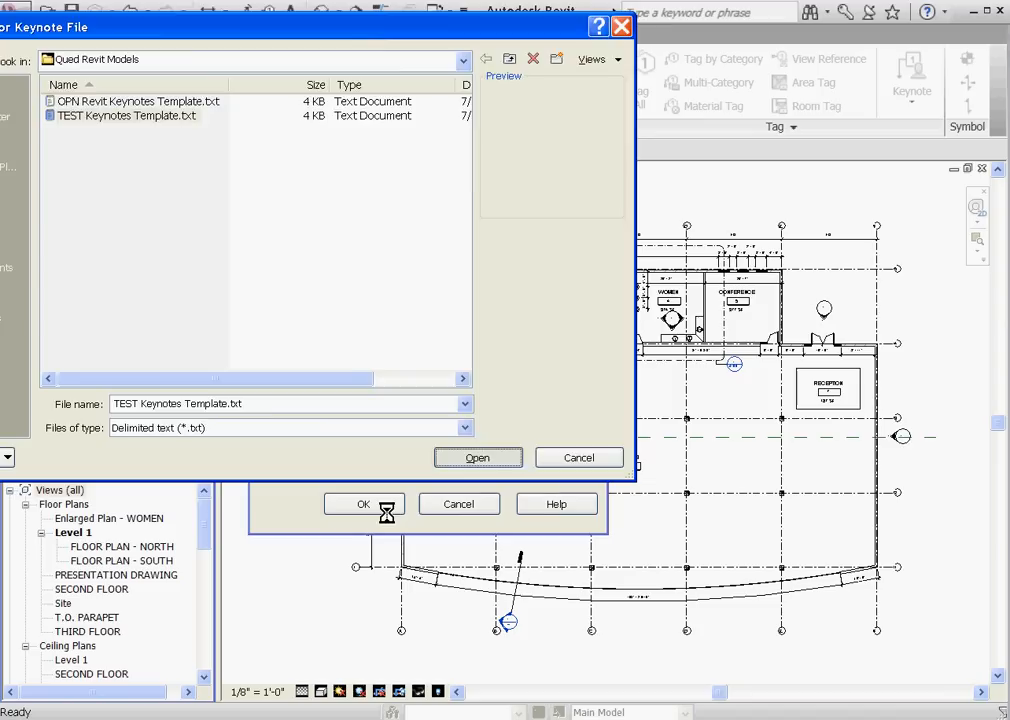
pyautogui.click(478, 457)
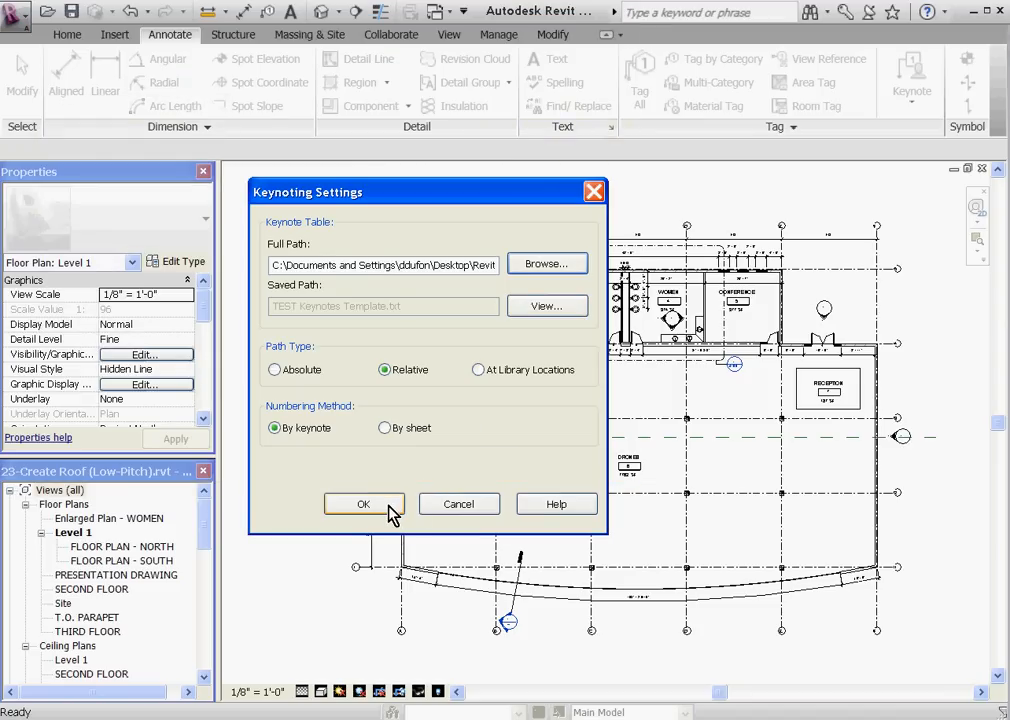
pyautogui.click(364, 504)
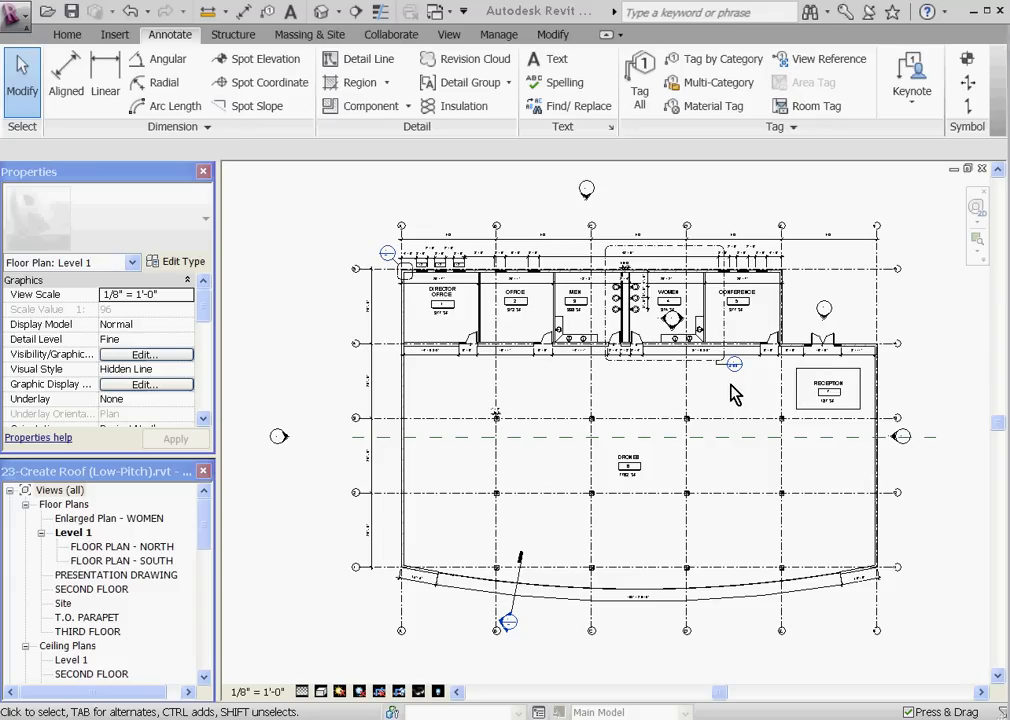
pyautogui.moveTo(882, 287)
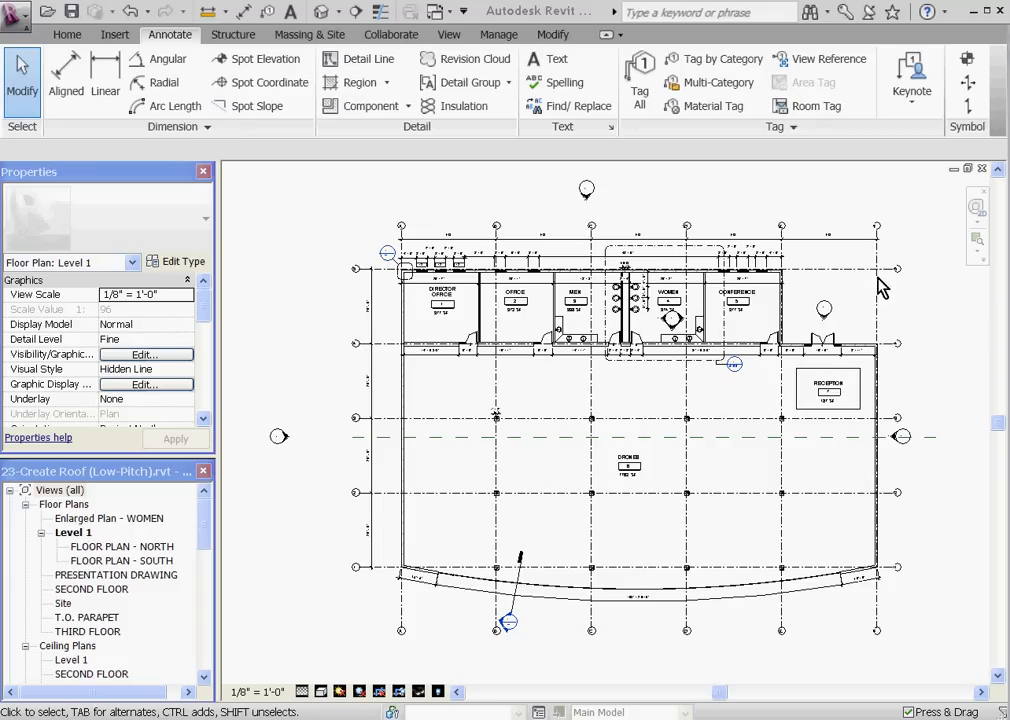
pyautogui.moveTo(588, 202)
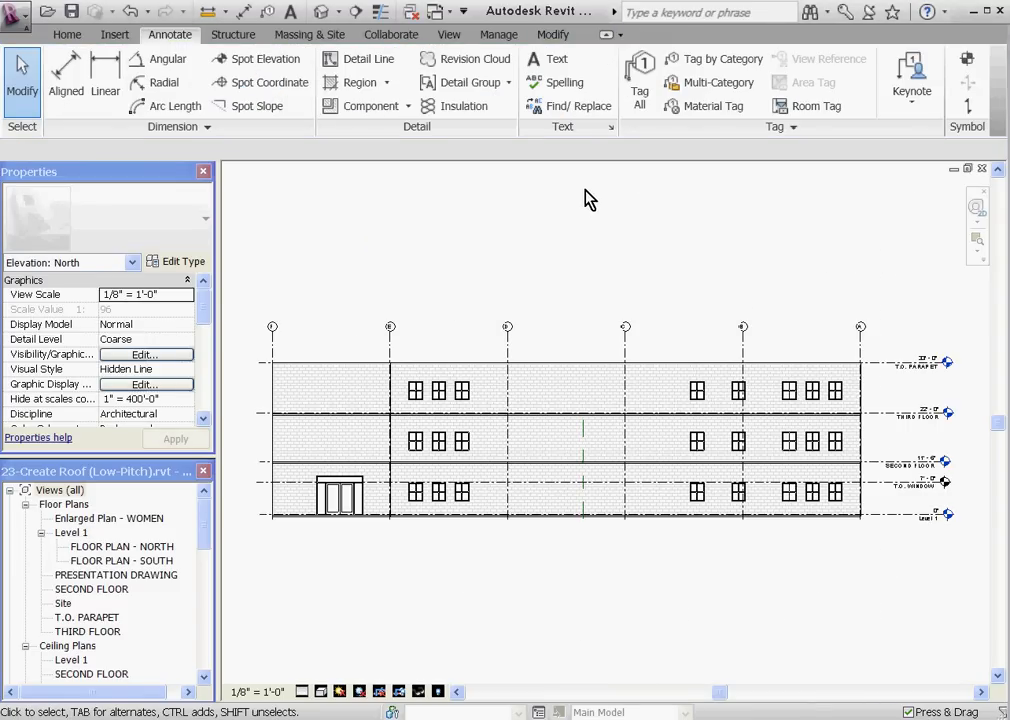
pyautogui.moveTo(808, 128)
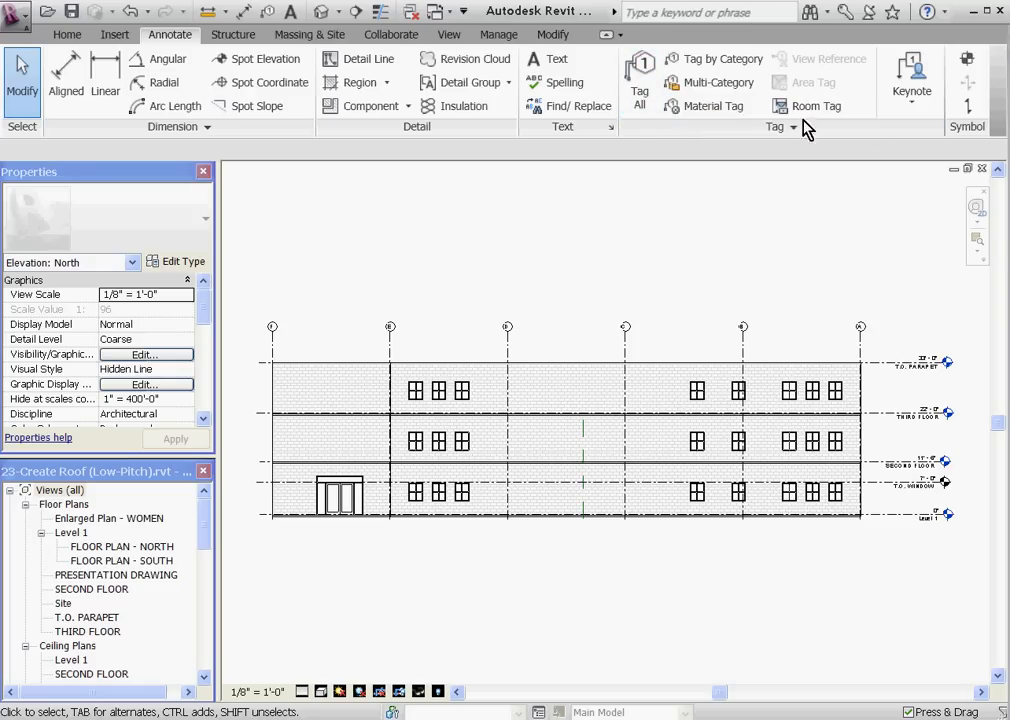
# - Start placing an Element Keynote from the Keynote drop-down
pyautogui.click(907, 78)
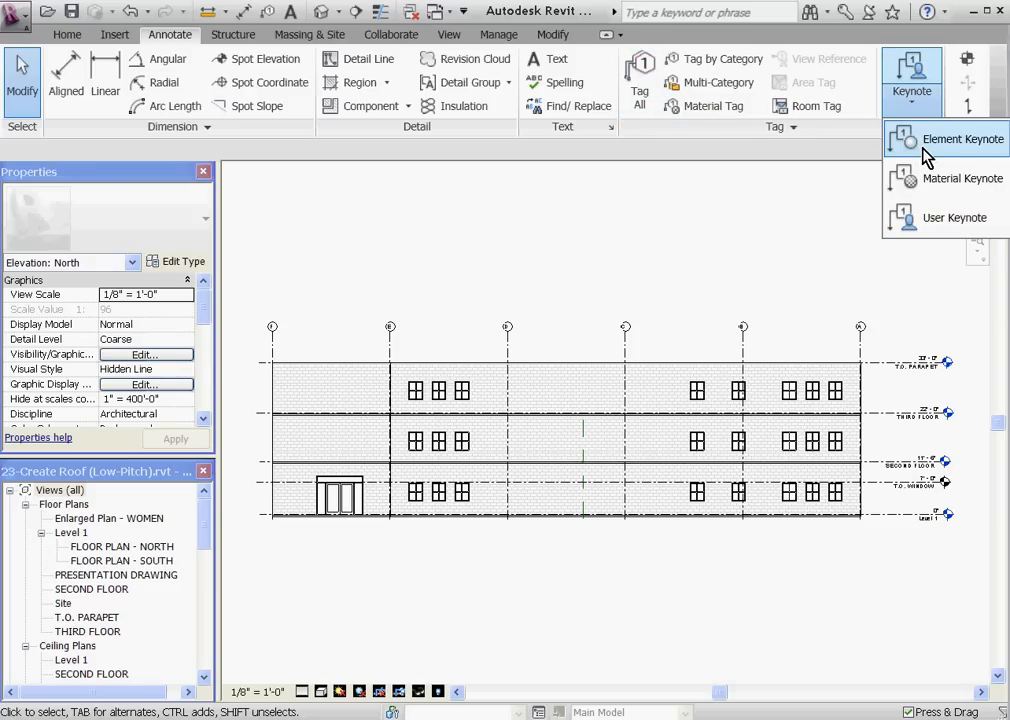
pyautogui.click(962, 139)
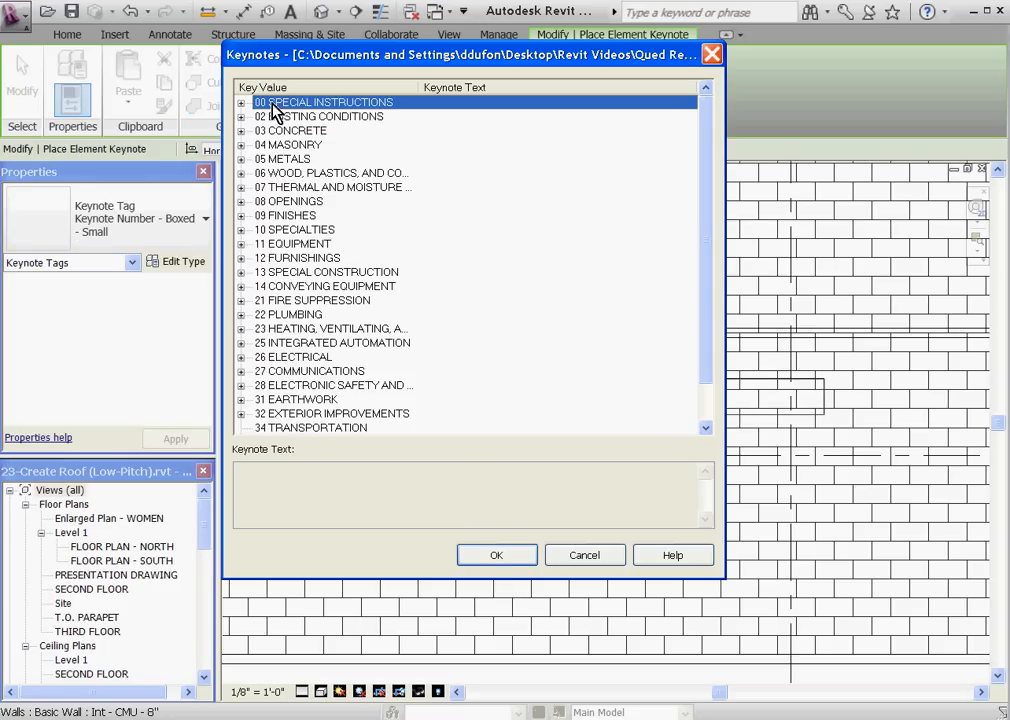
pyautogui.moveTo(248, 177)
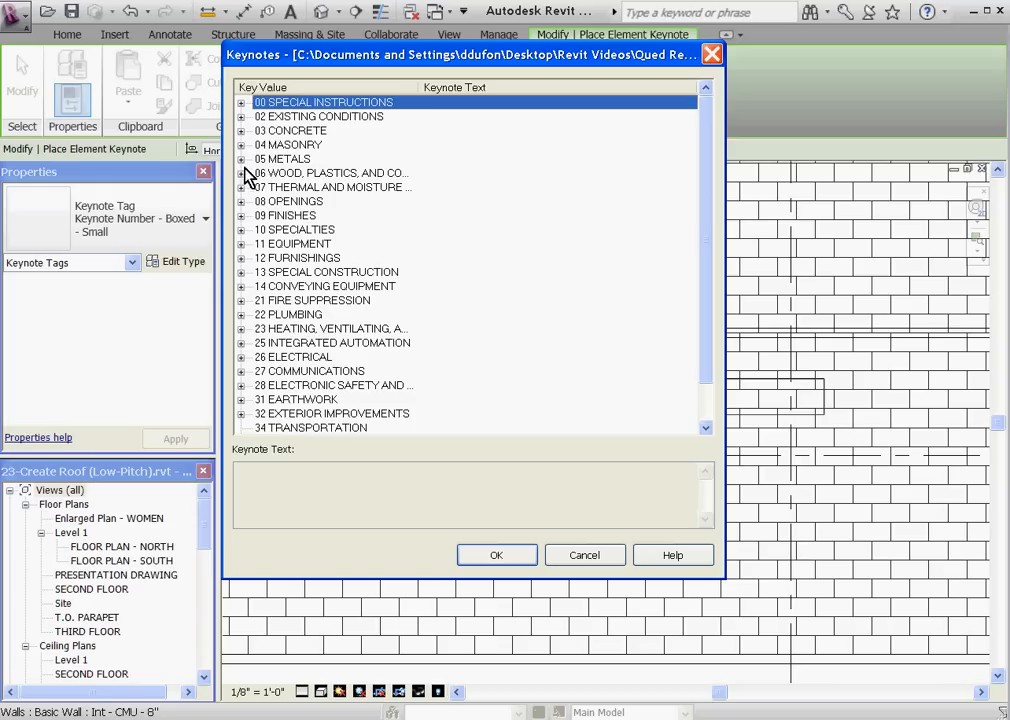
pyautogui.moveTo(313, 300)
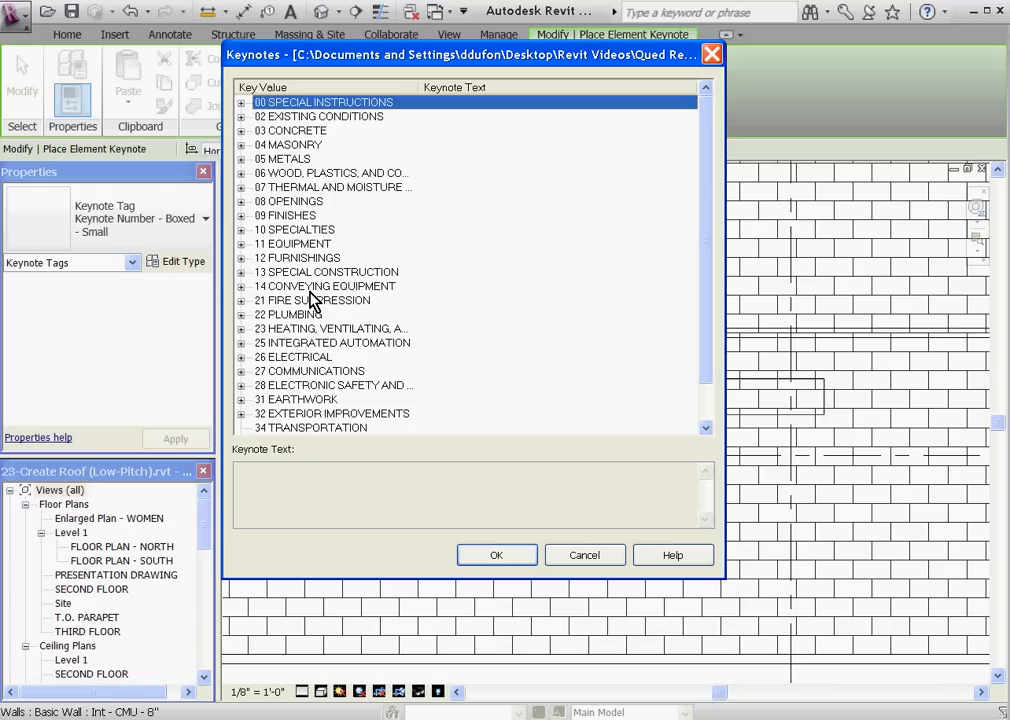
pyautogui.moveTo(278, 229)
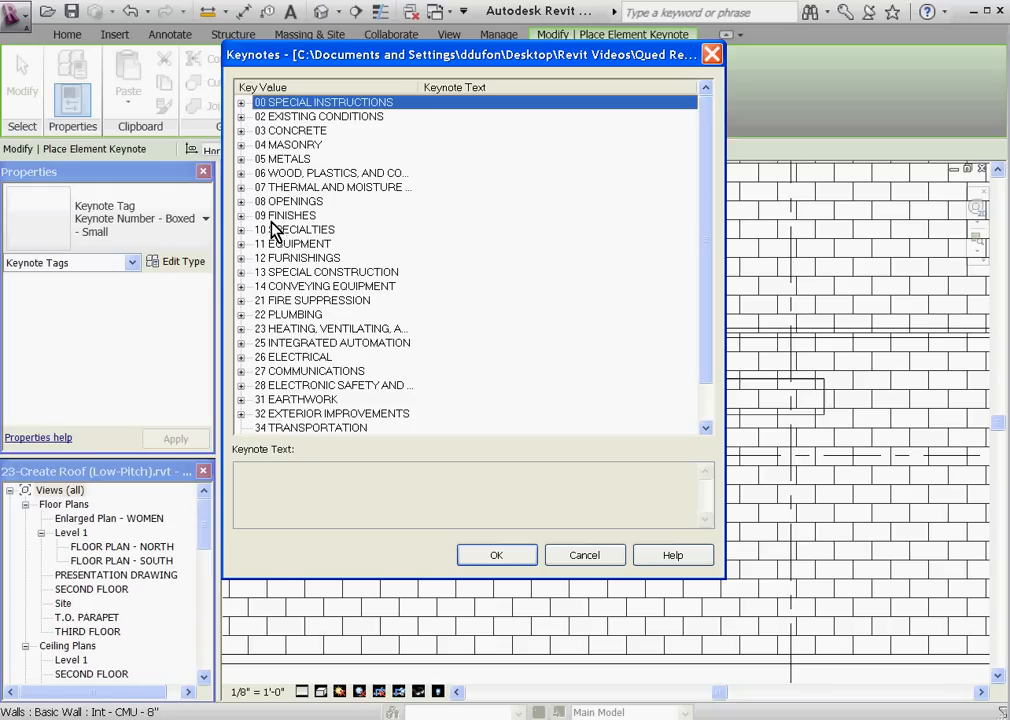
# - Pick keynote 08A.1 under 08 OPENINGS and confirm it for the window tag
pyautogui.click(241, 201)
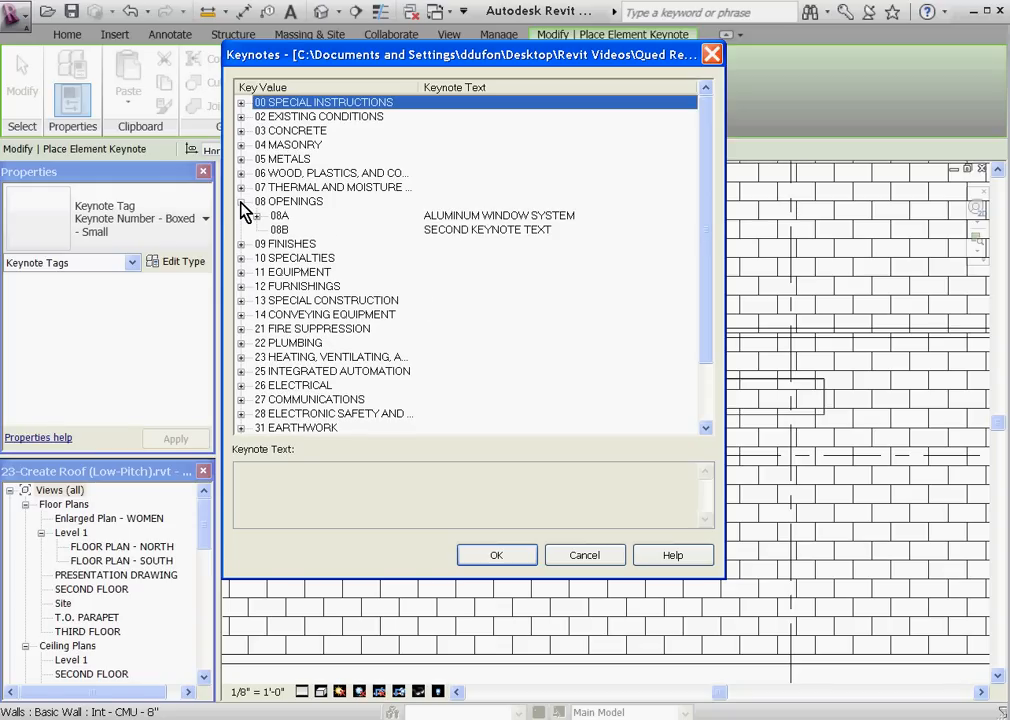
pyautogui.moveTo(285, 248)
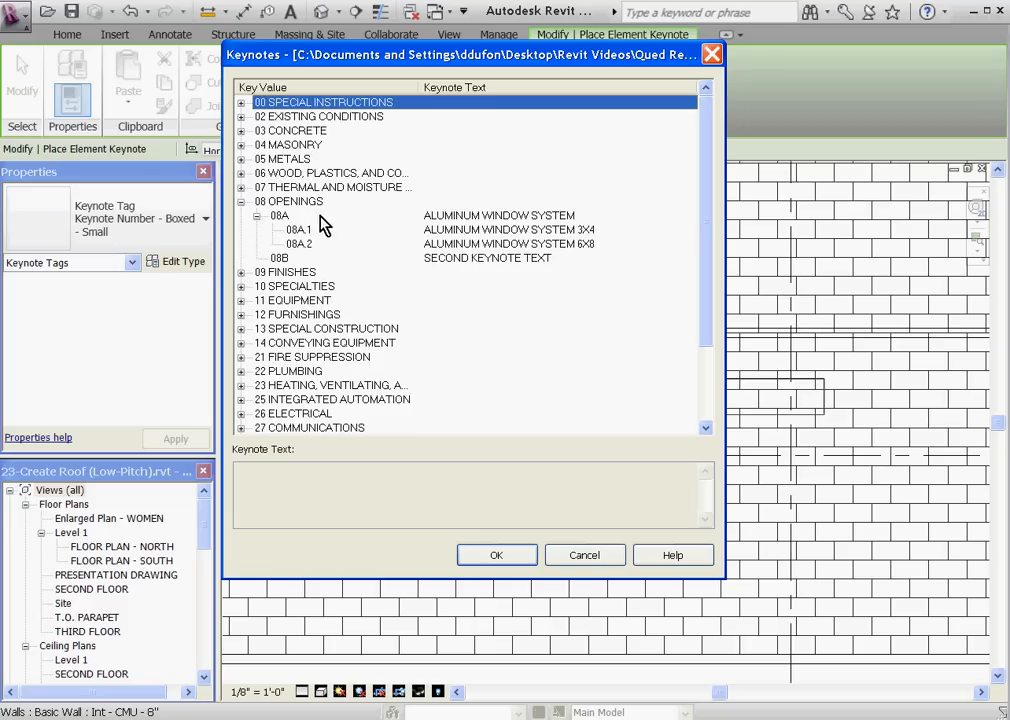
pyautogui.click(298, 229)
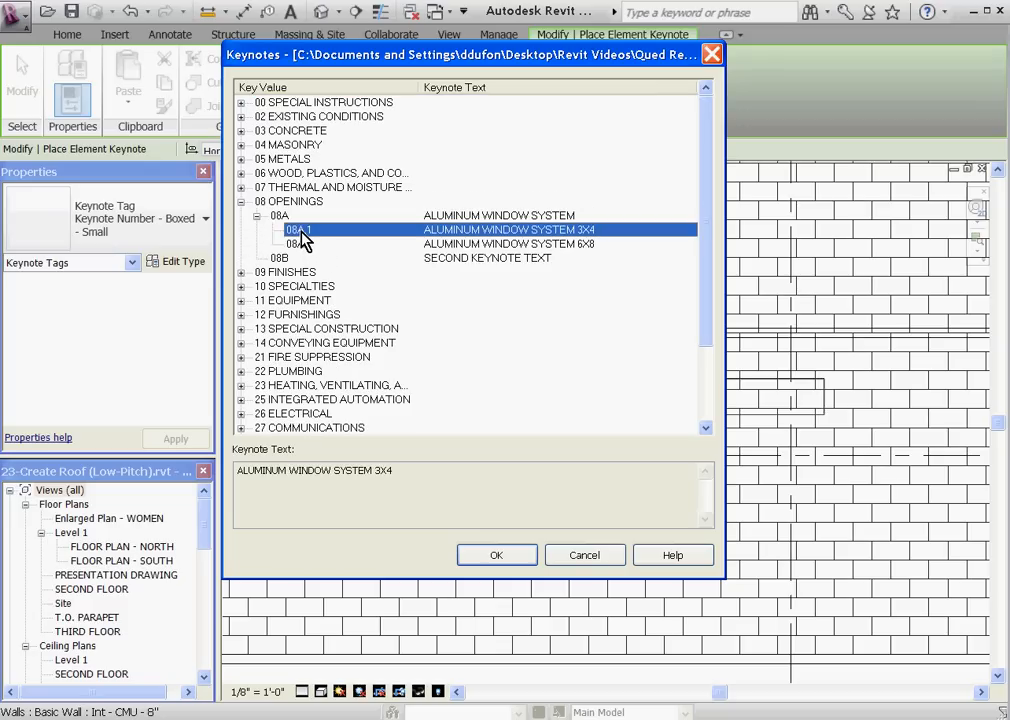
pyautogui.click(496, 554)
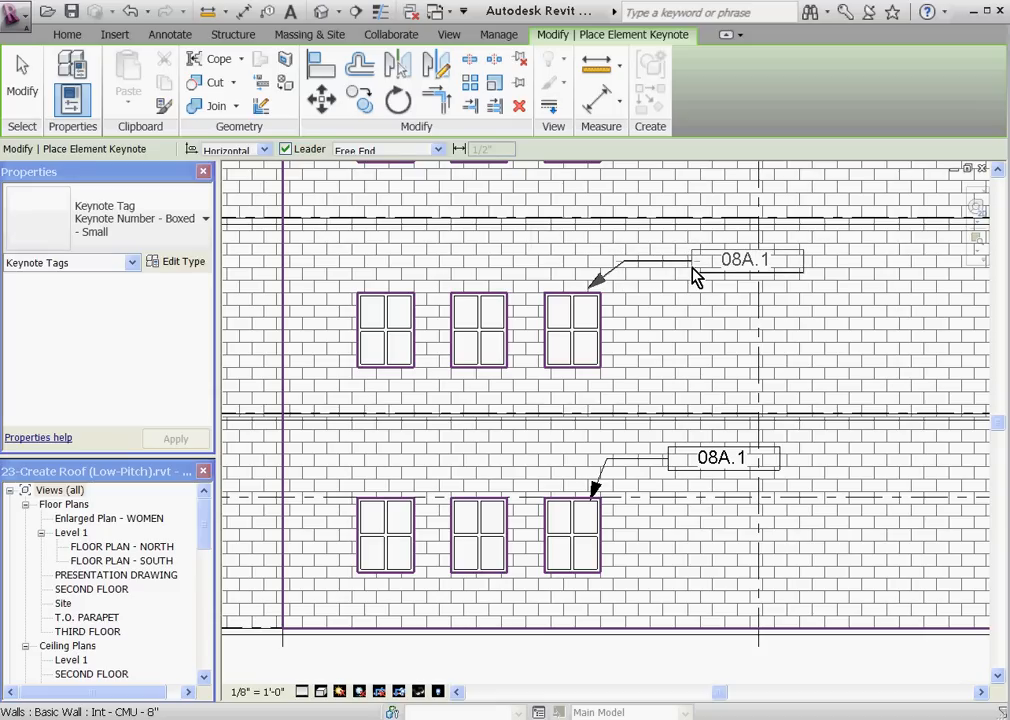
# - Change the lower window tag to Keynote Text so it reads ALUMINUM WINDOW SYSTEM 3X4
pyautogui.click(169, 33)
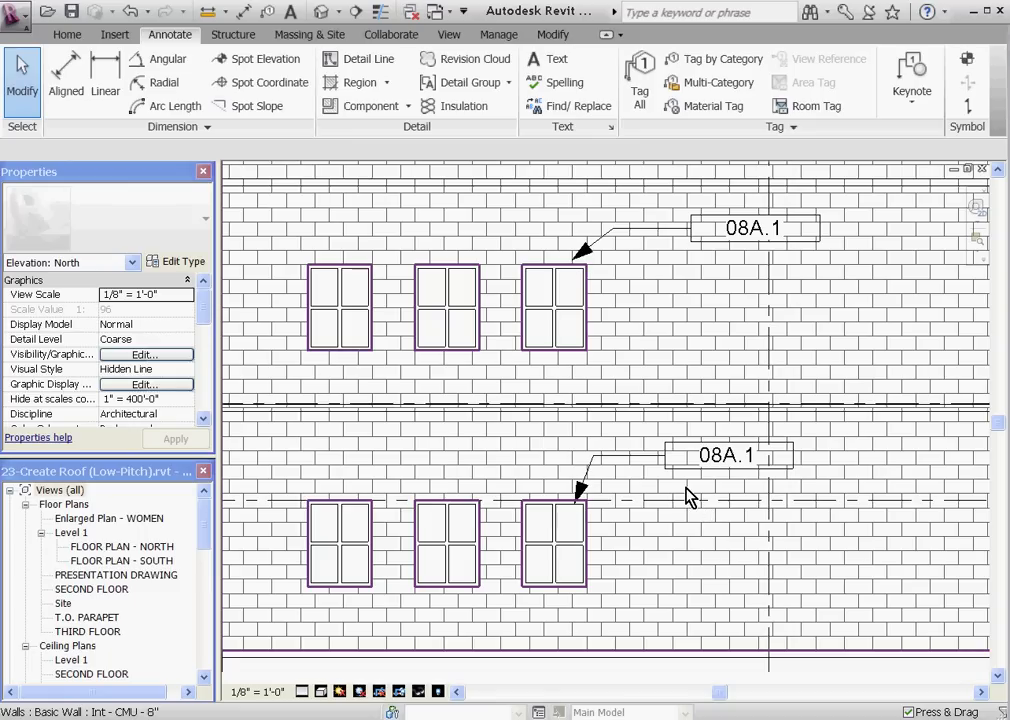
pyautogui.moveTo(691, 488)
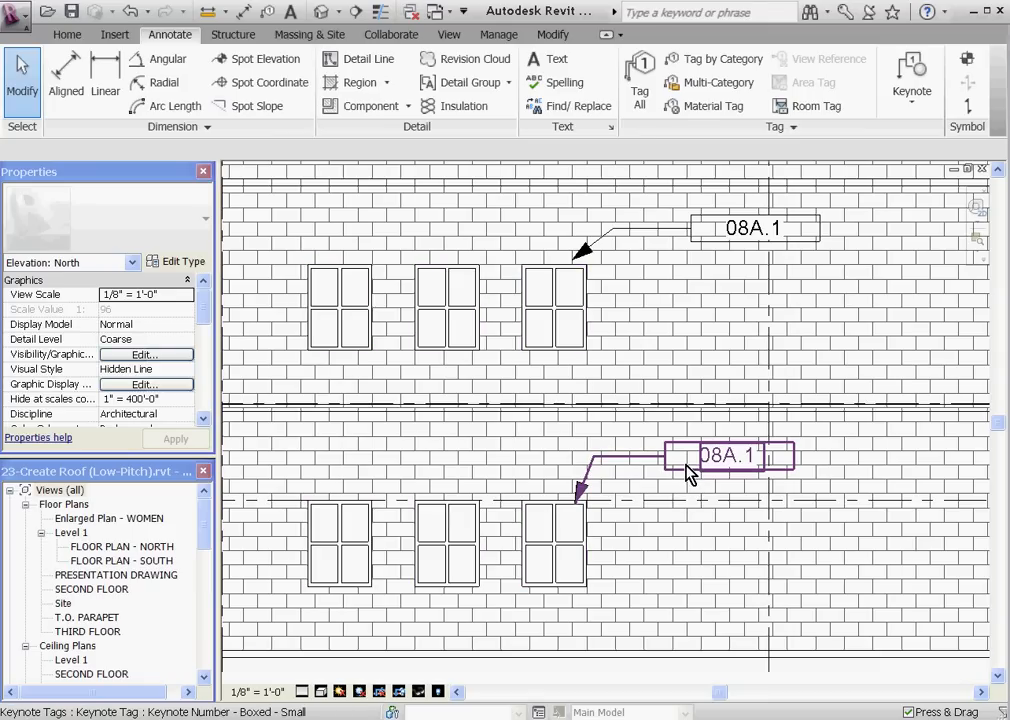
pyautogui.click(726, 456)
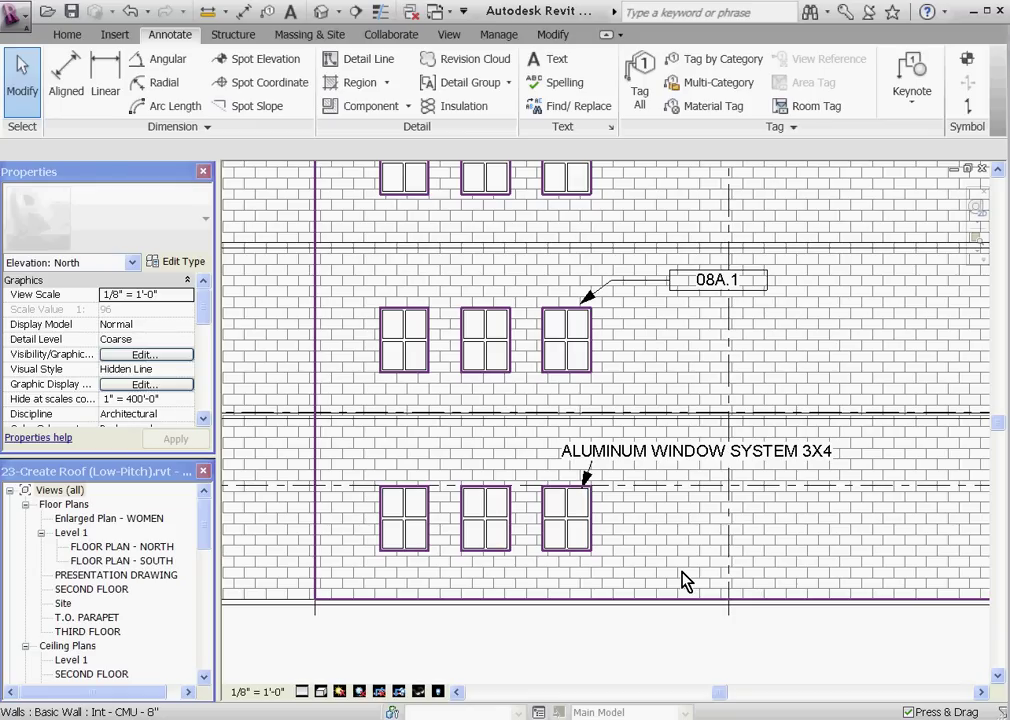
pyautogui.click(698, 451)
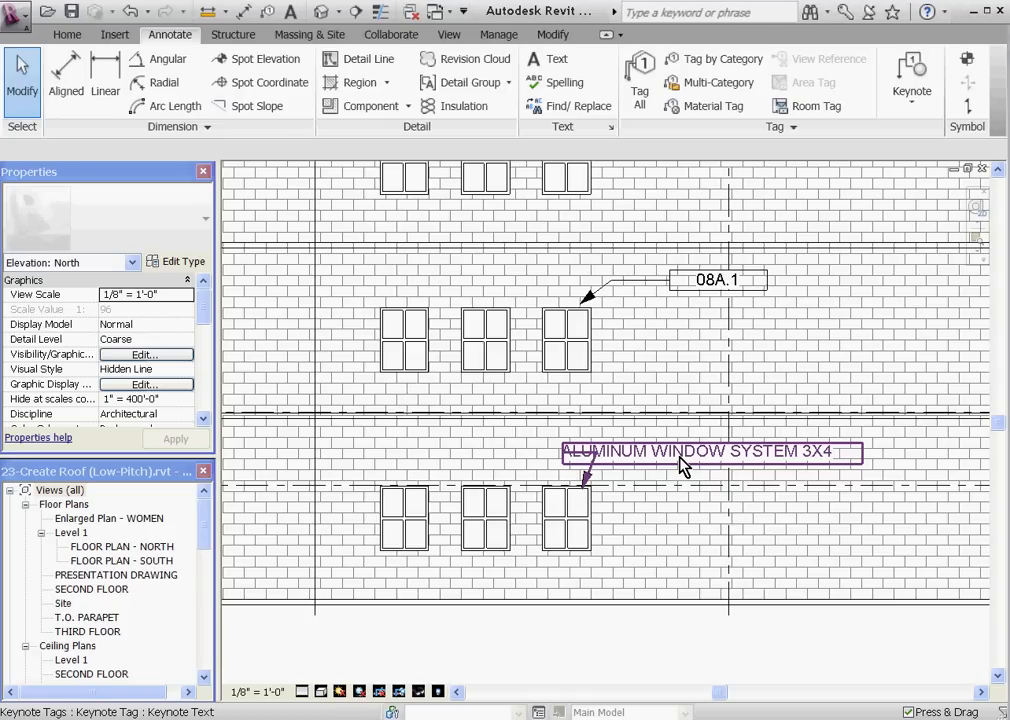
pyautogui.click(706, 452)
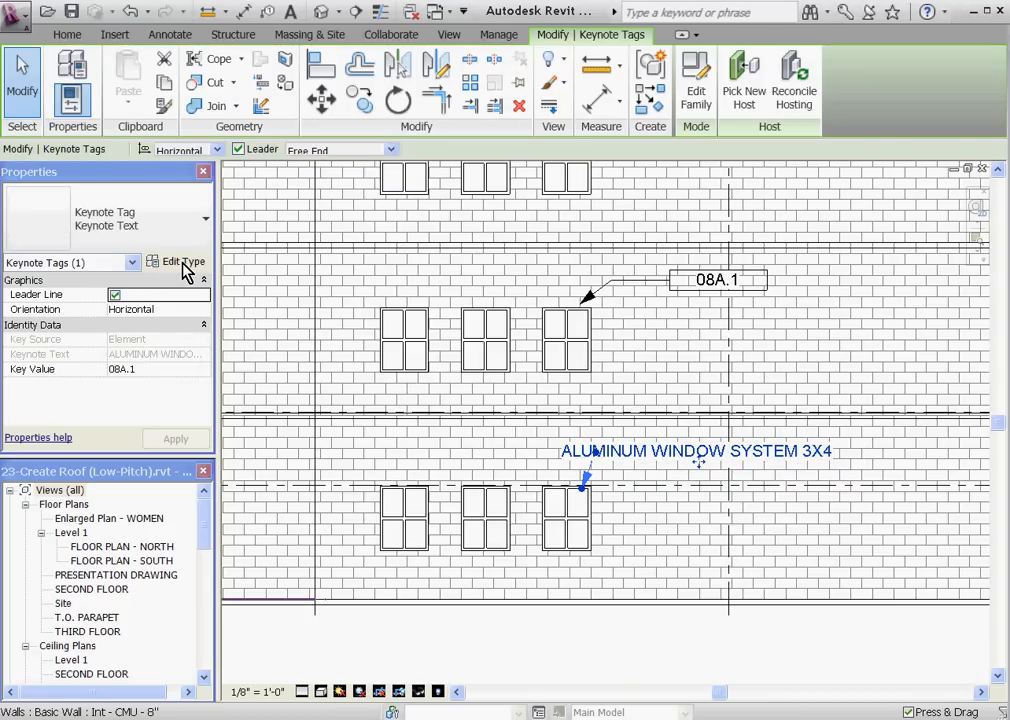
pyautogui.click(182, 261)
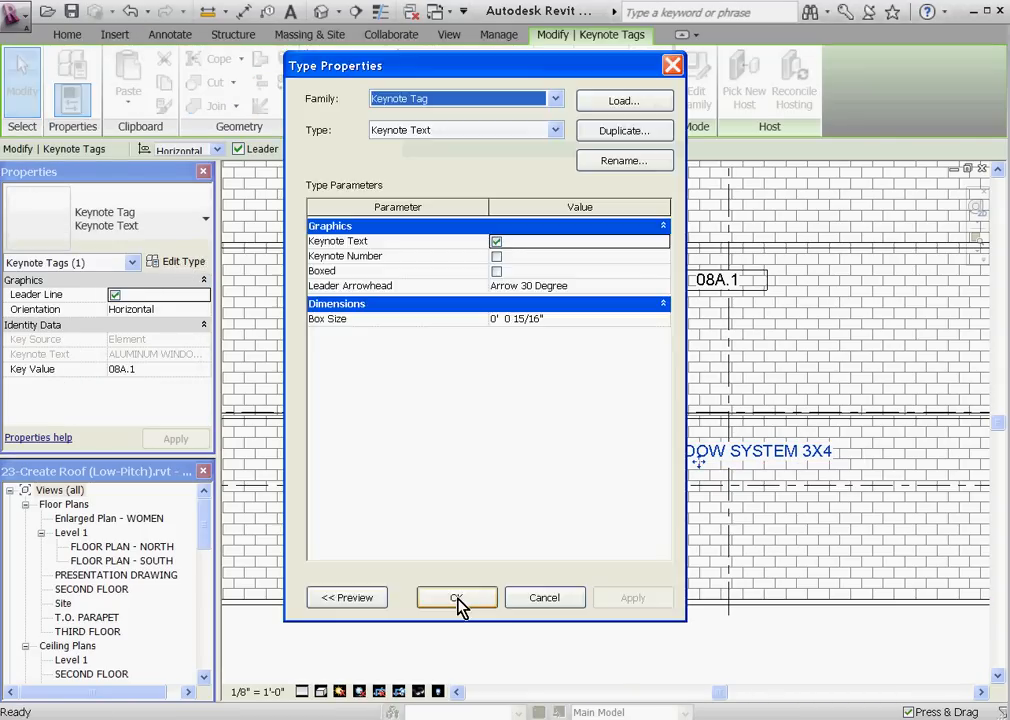
pyautogui.moveTo(475, 390)
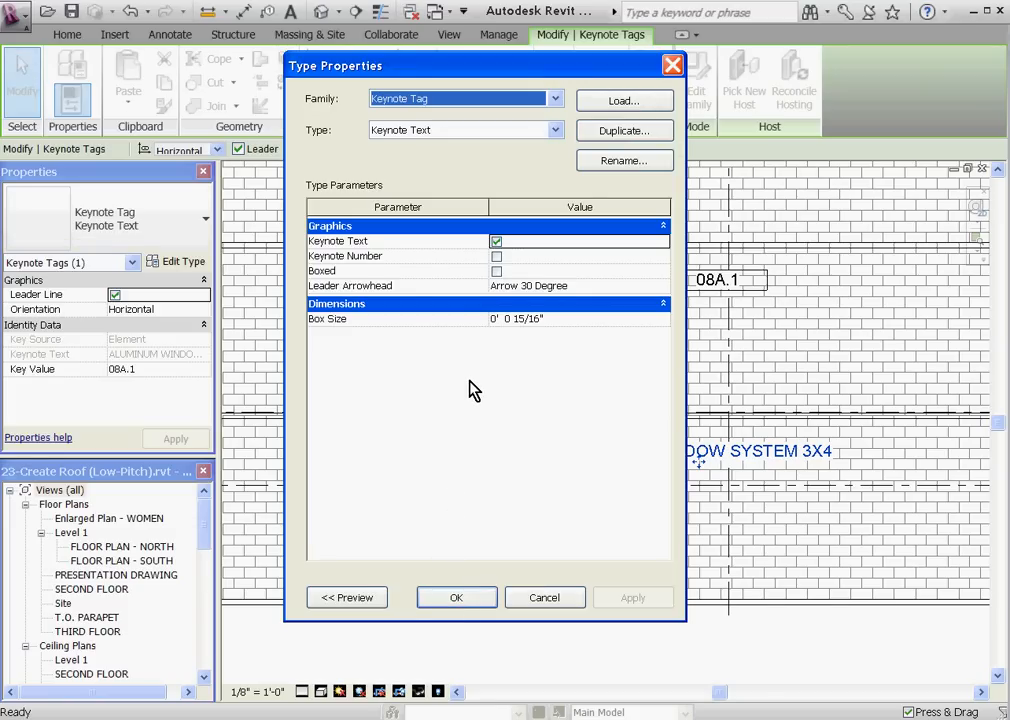
pyautogui.moveTo(568, 194)
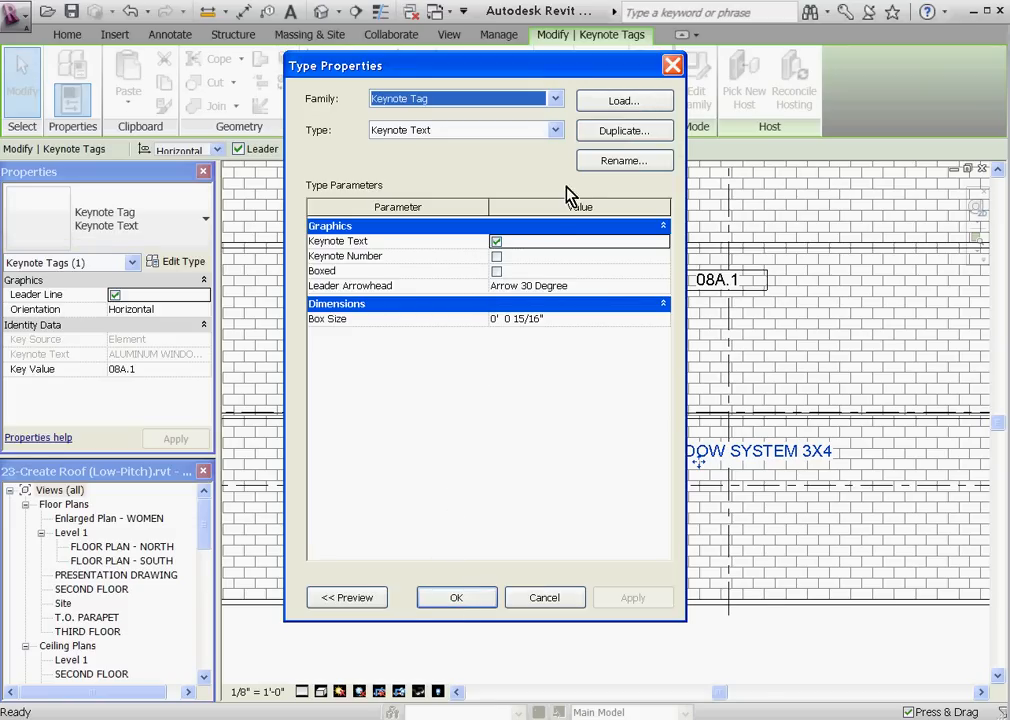
pyautogui.click(578, 285)
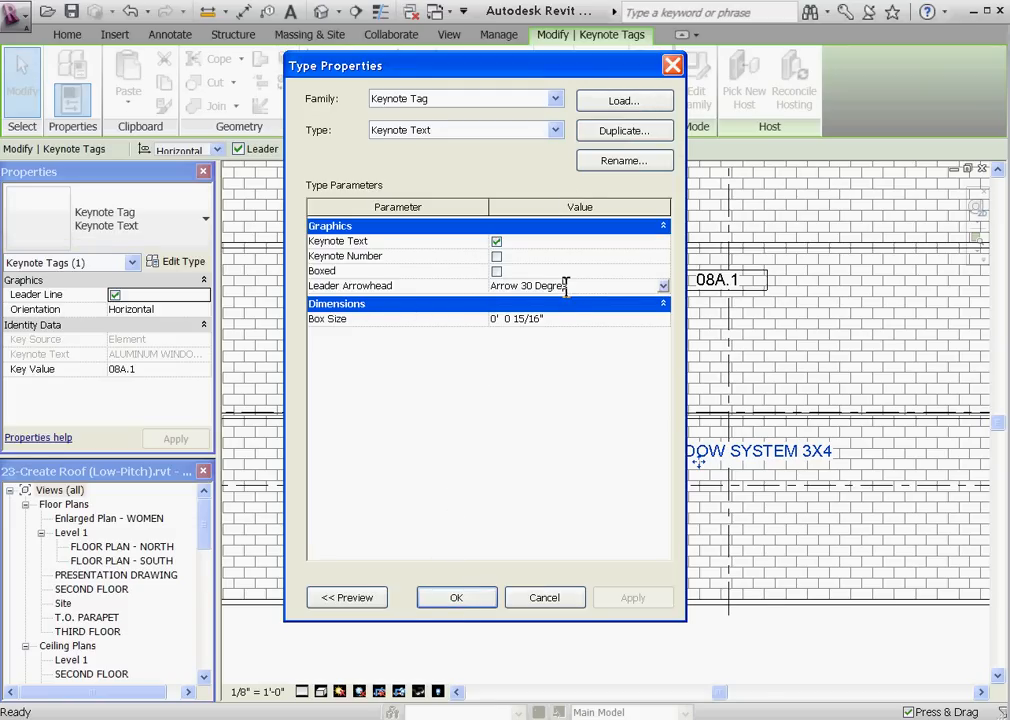
pyautogui.moveTo(572, 286)
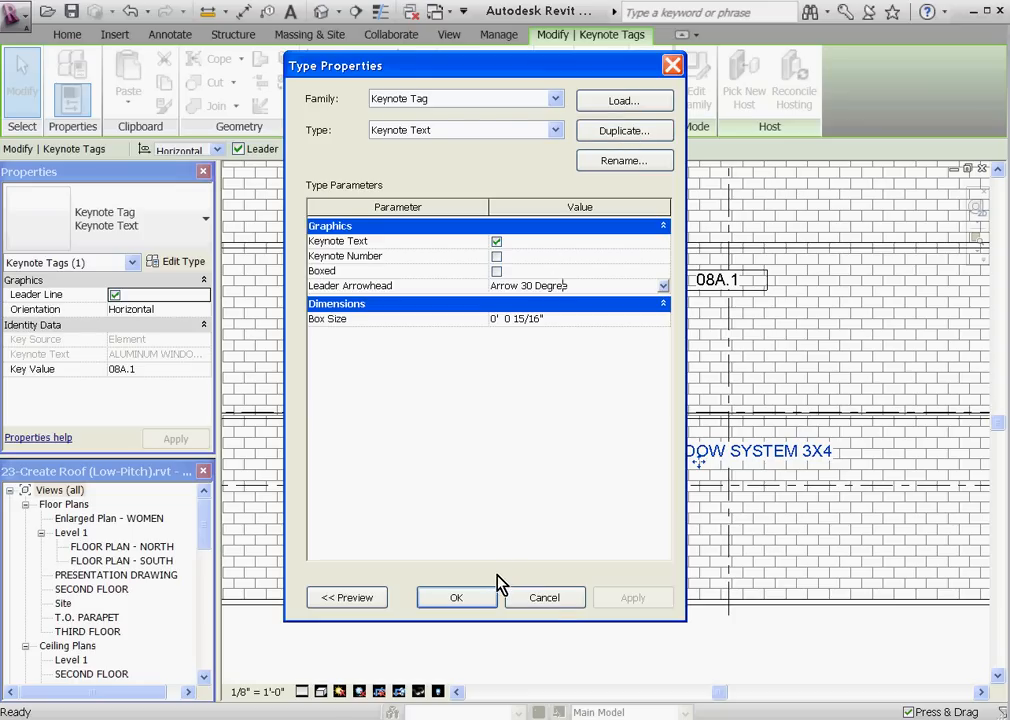
pyautogui.click(456, 597)
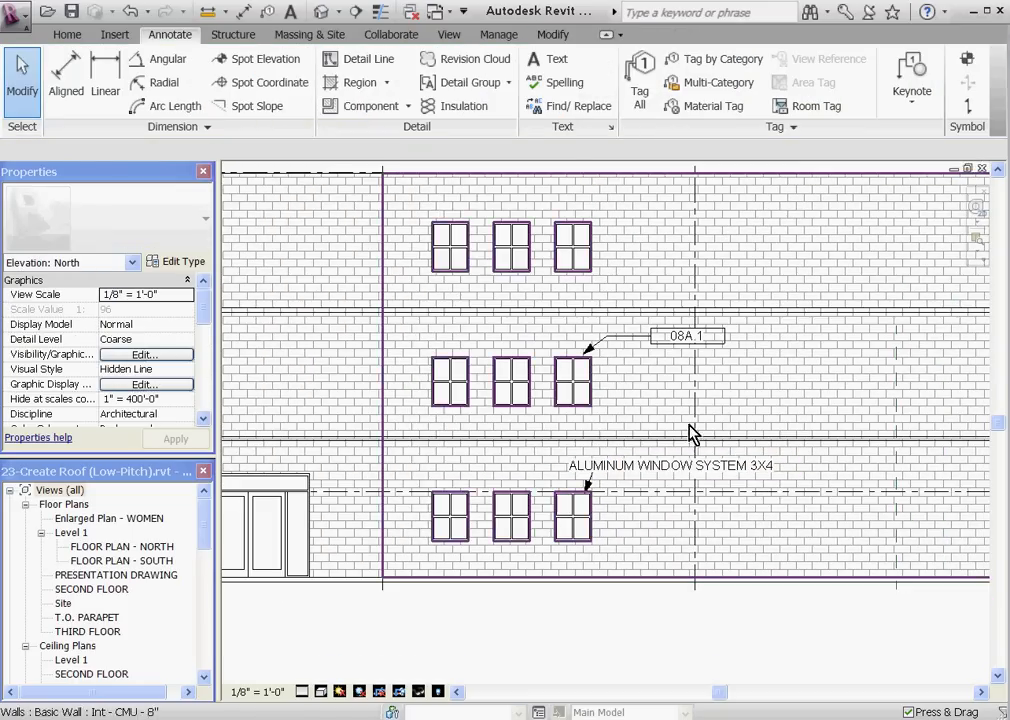
# - Choose Material Keynote from the Keynote drop-down to start placing it
pyautogui.click(910, 80)
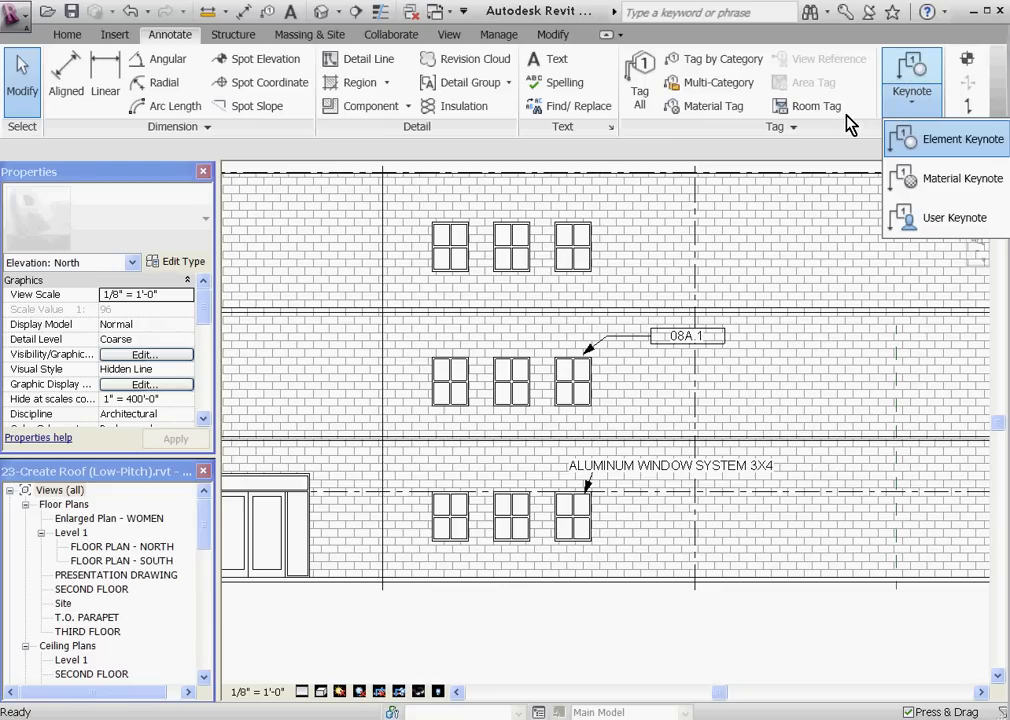
pyautogui.moveTo(861, 138)
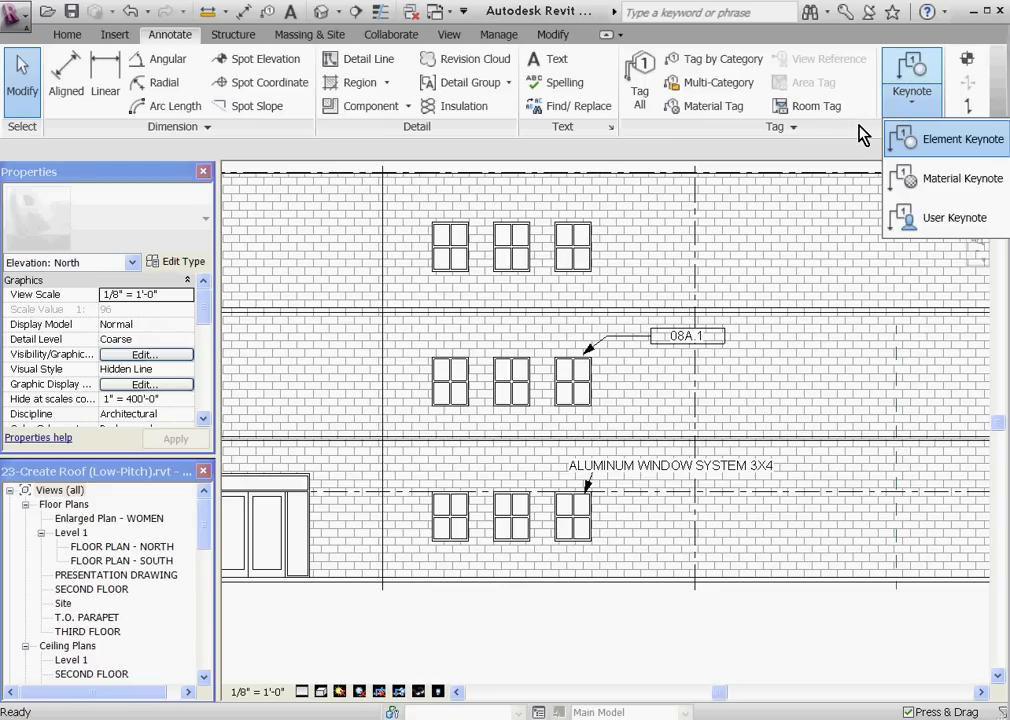
pyautogui.moveTo(849, 217)
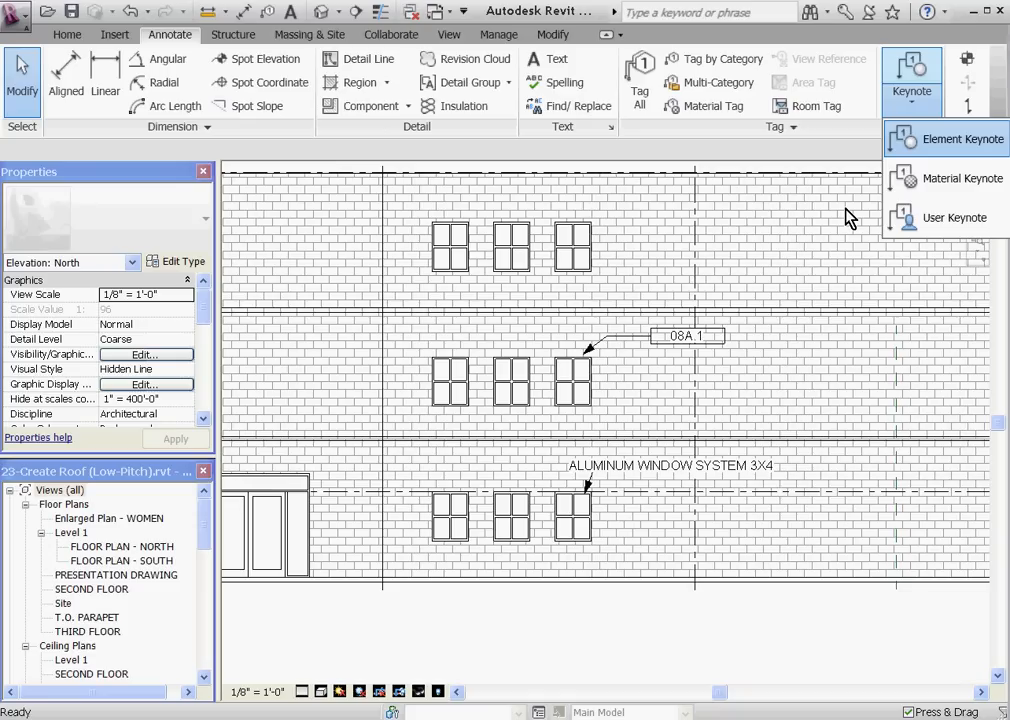
pyautogui.moveTo(846, 159)
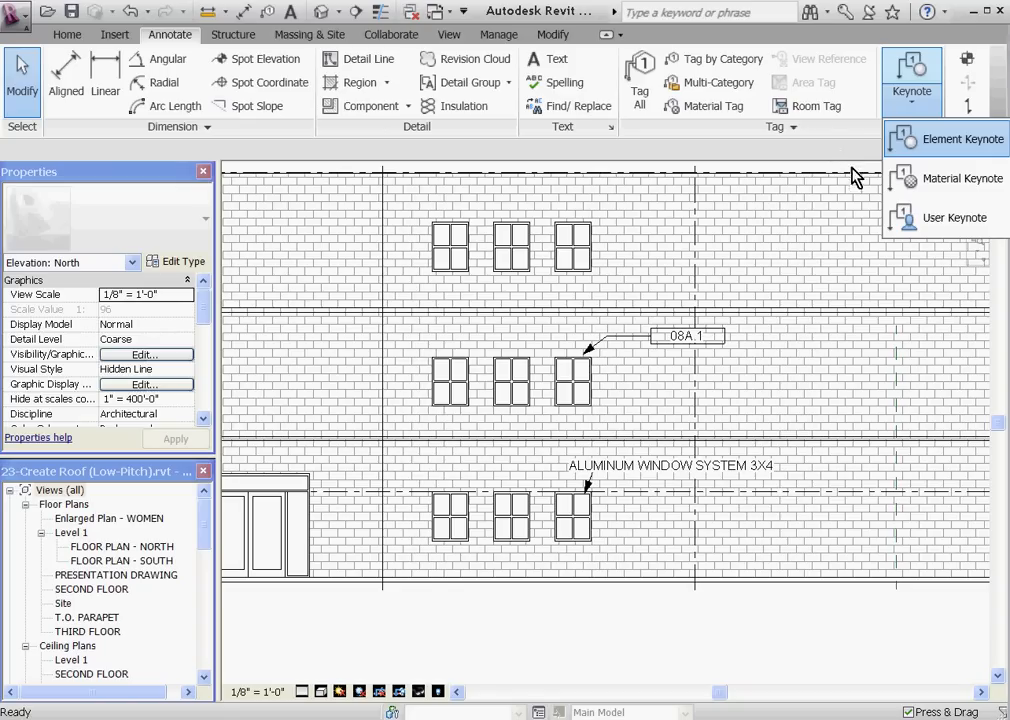
pyautogui.click(963, 178)
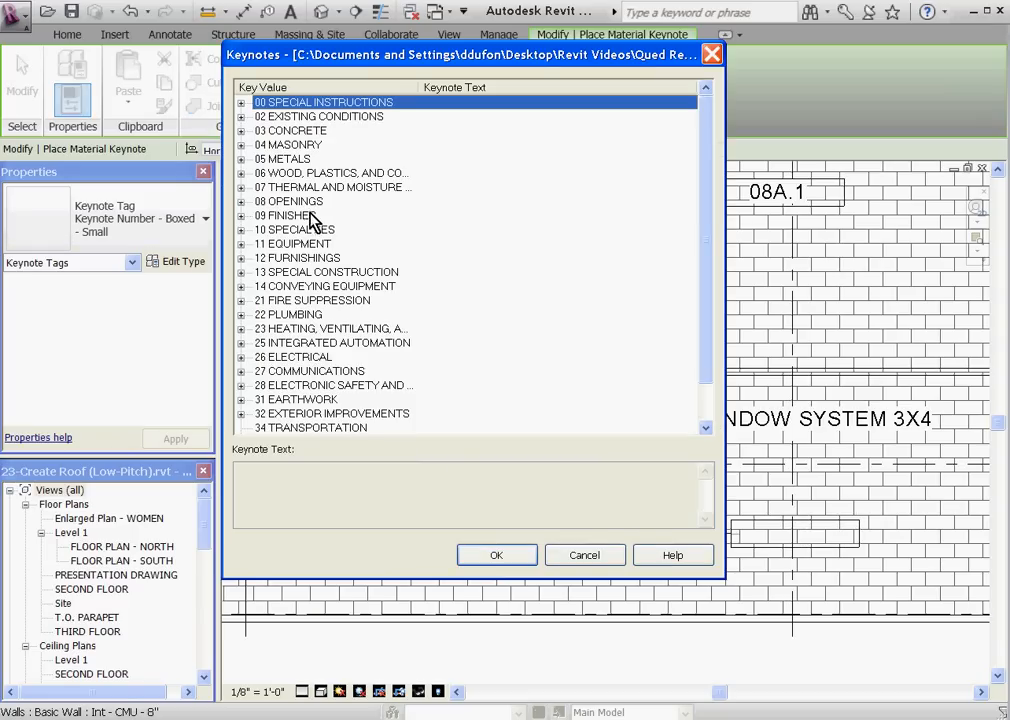
pyautogui.moveTo(245, 266)
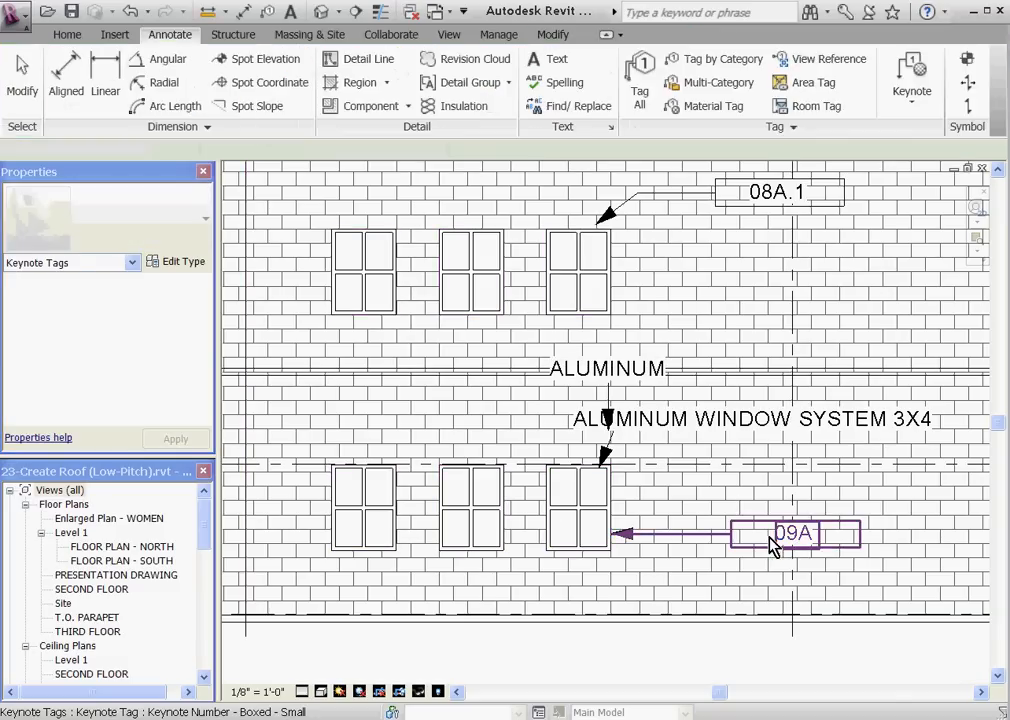
# - Set the 09A material tag to show its keynote text, ALUMINUM
pyautogui.click(793, 533)
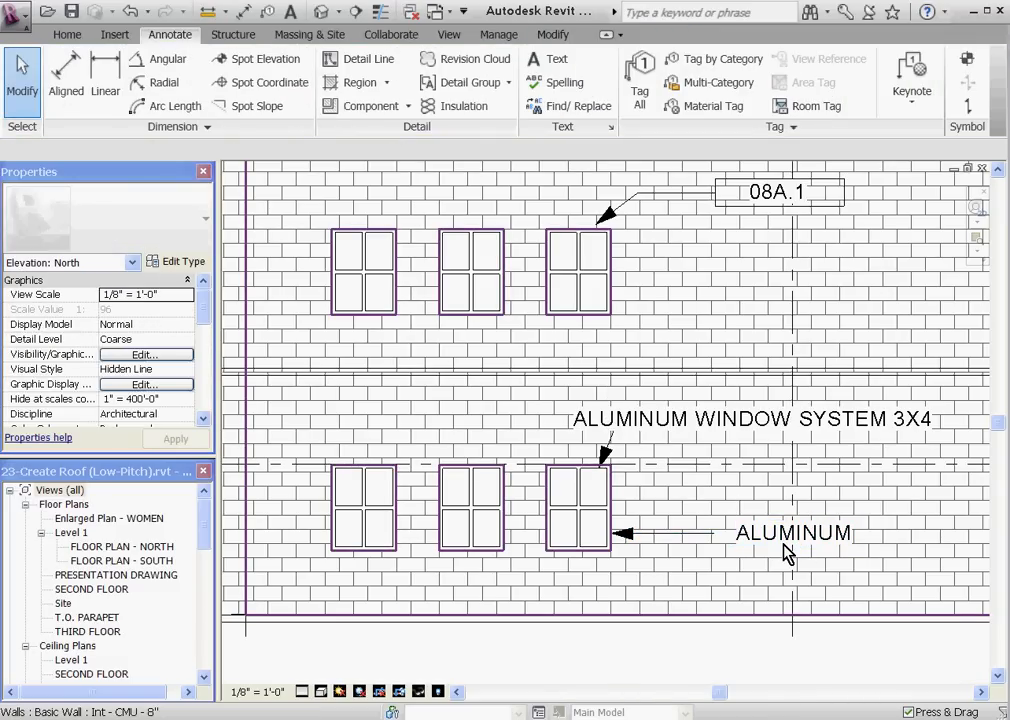
pyautogui.click(793, 534)
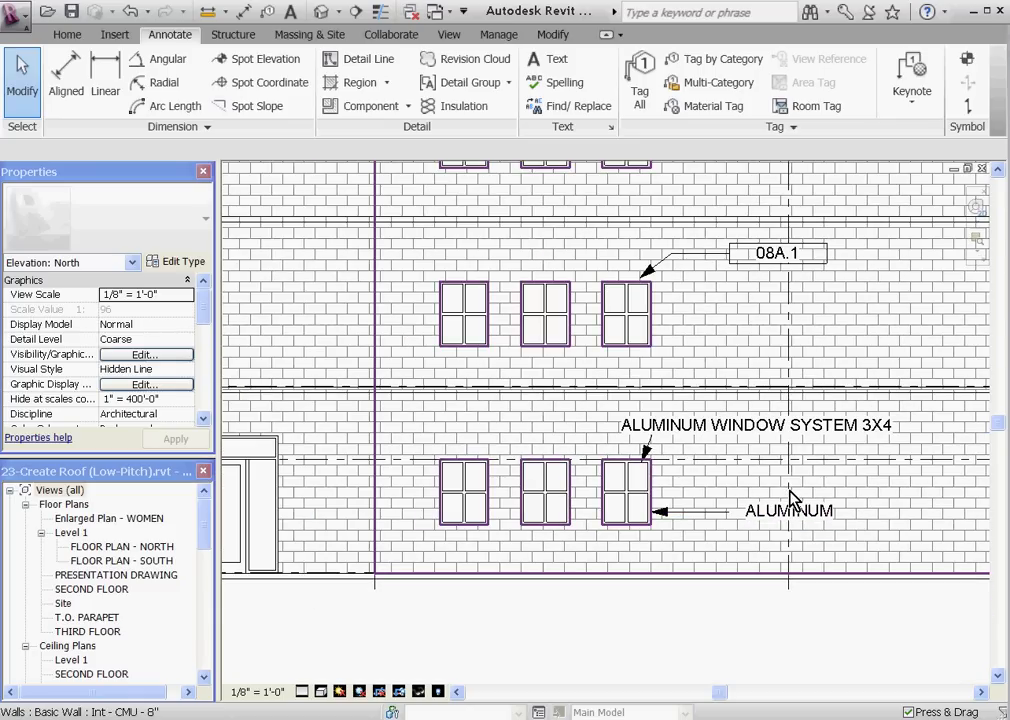
# - Pick the Material Keynote tool to tag the storefront frame with ALUMINUM
pyautogui.click(791, 511)
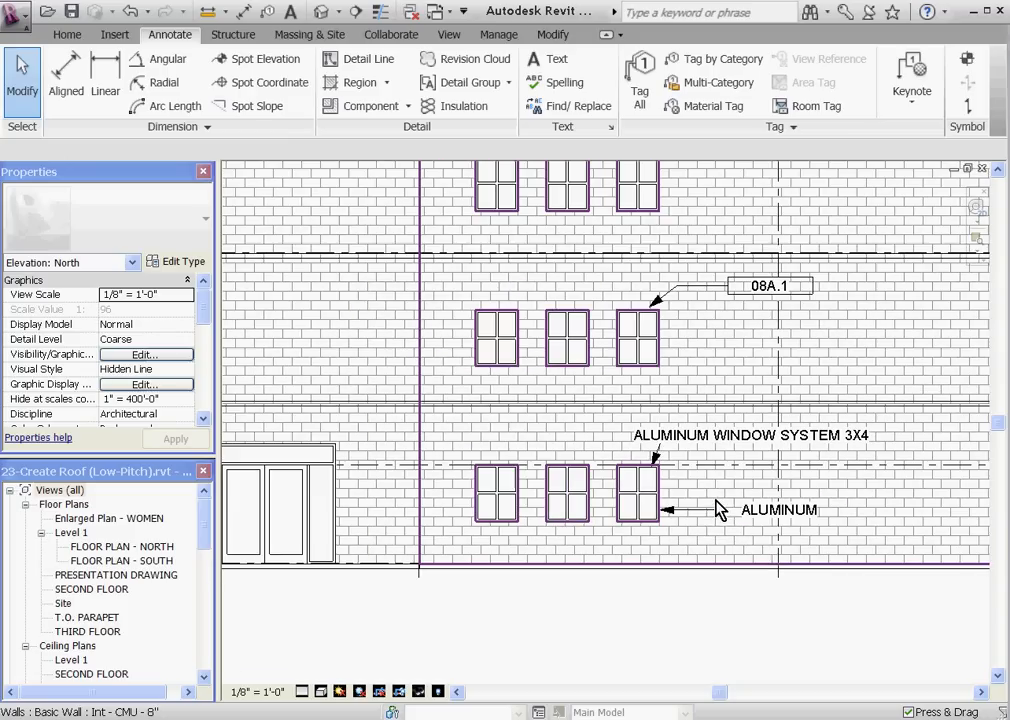
pyautogui.moveTo(674, 520)
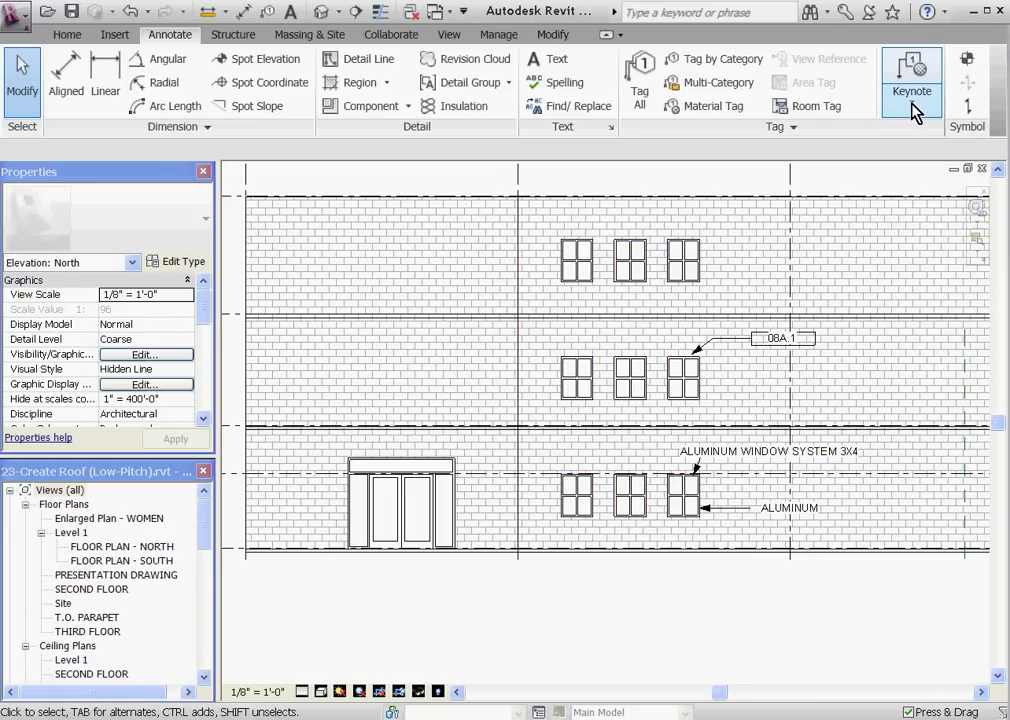
pyautogui.click(911, 92)
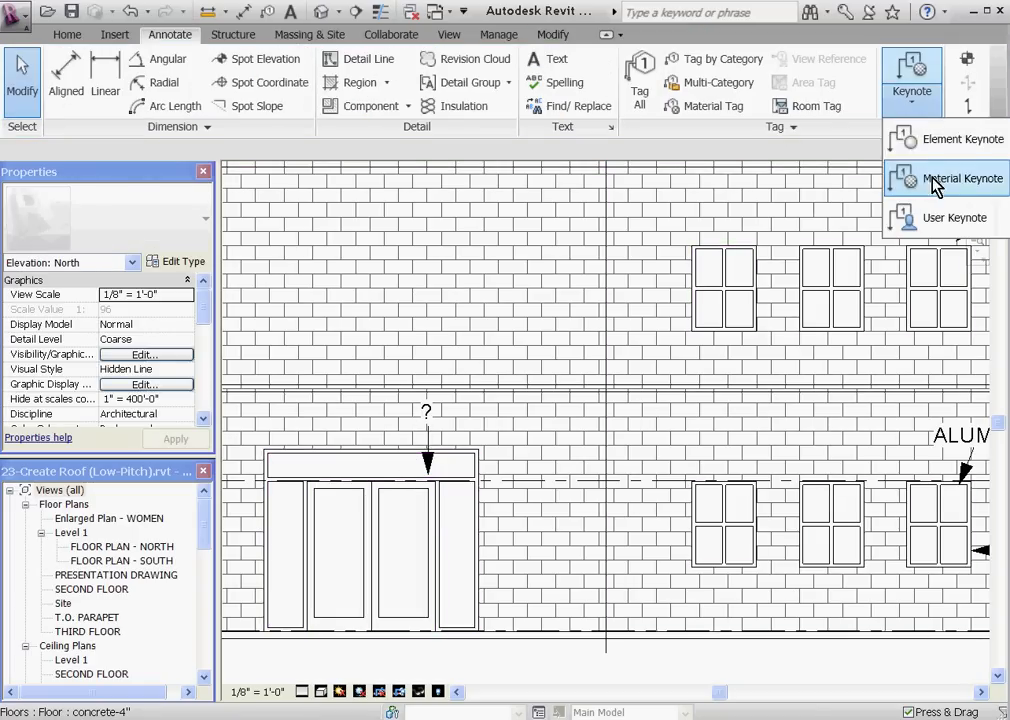
pyautogui.click(963, 178)
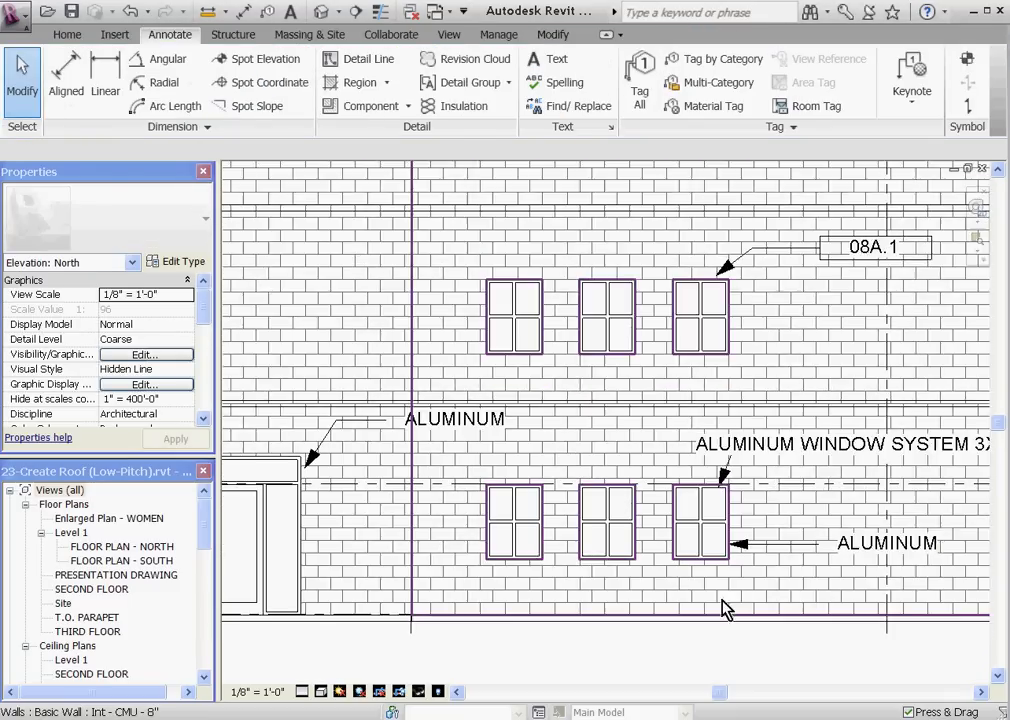
# - Place a User Keynote leader from the lower right window's sill for SOLID SILL
pyautogui.click(909, 69)
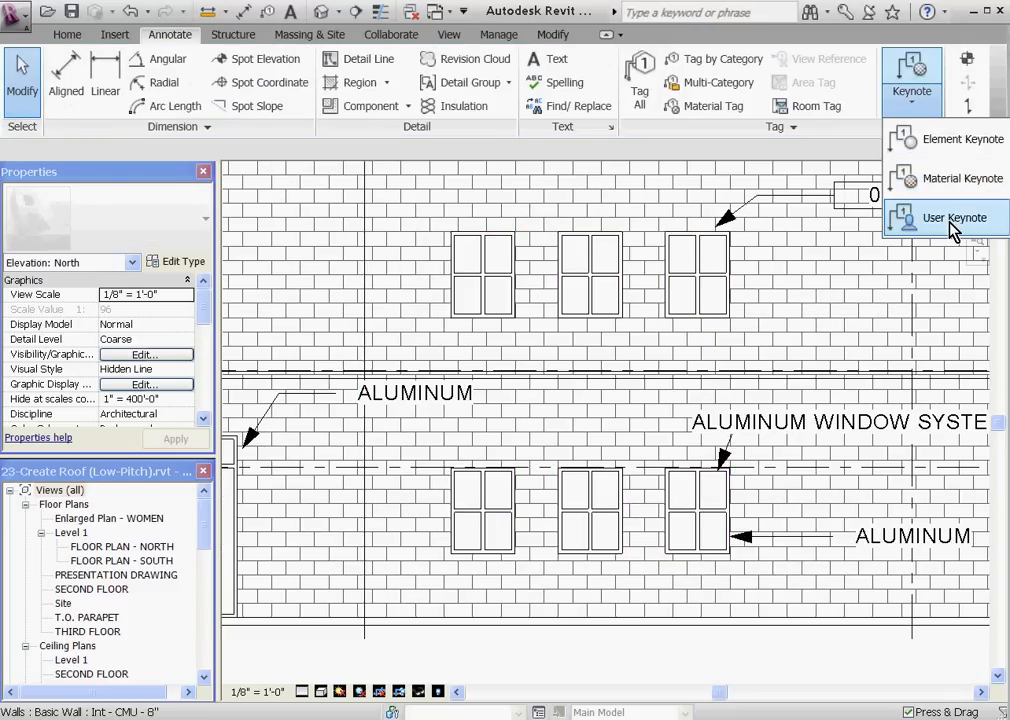
pyautogui.click(941, 218)
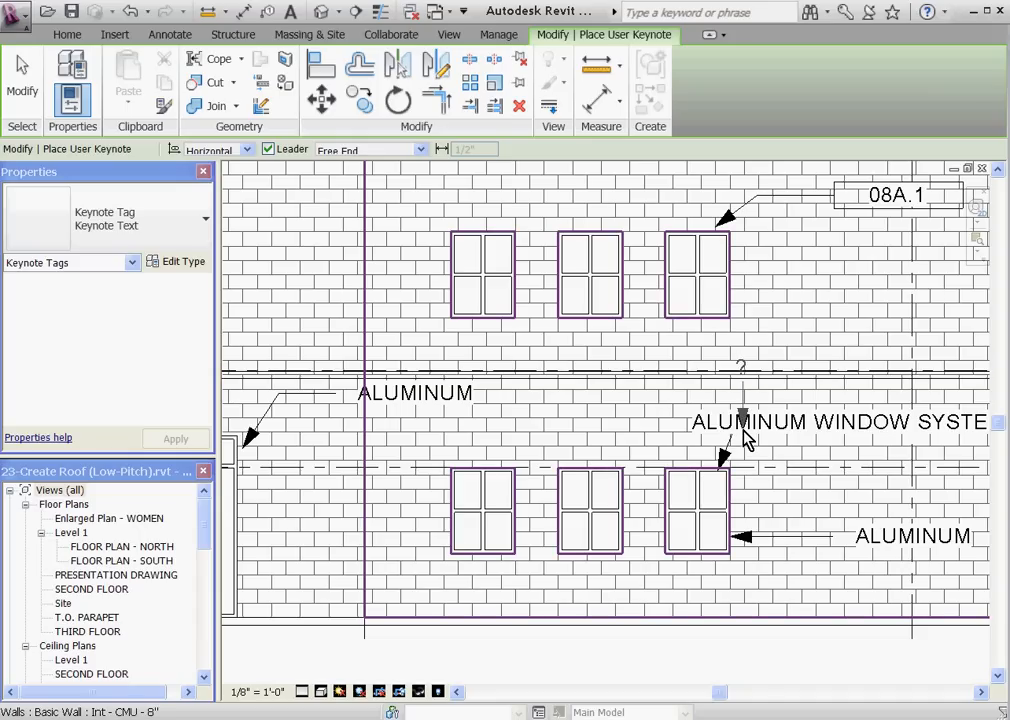
pyautogui.click(695, 526)
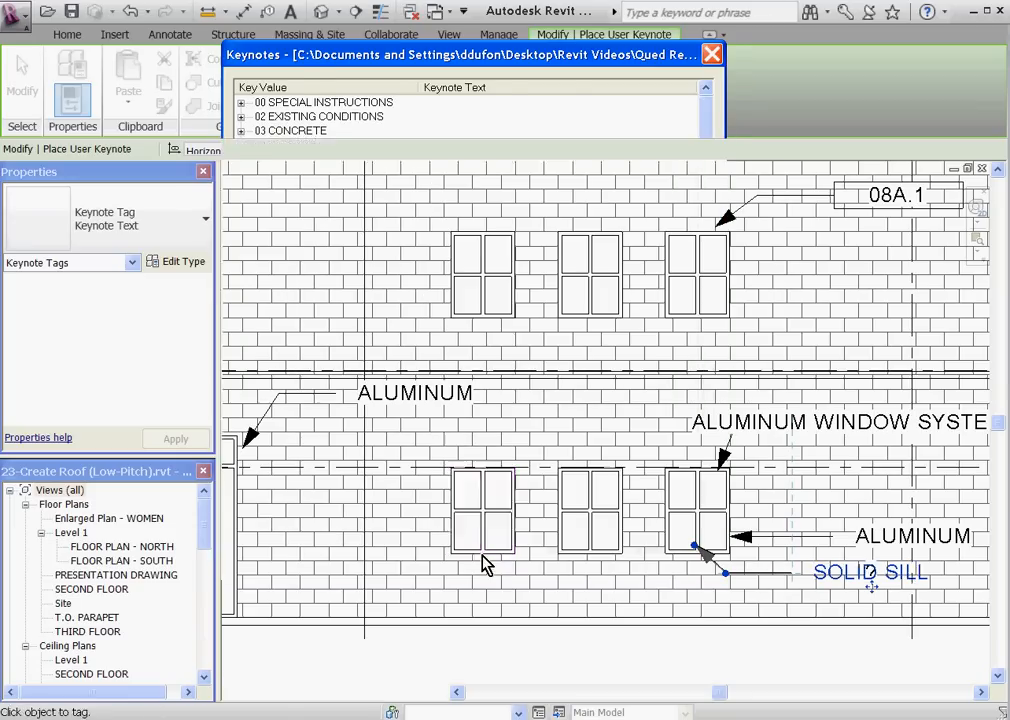
pyautogui.click(705, 59)
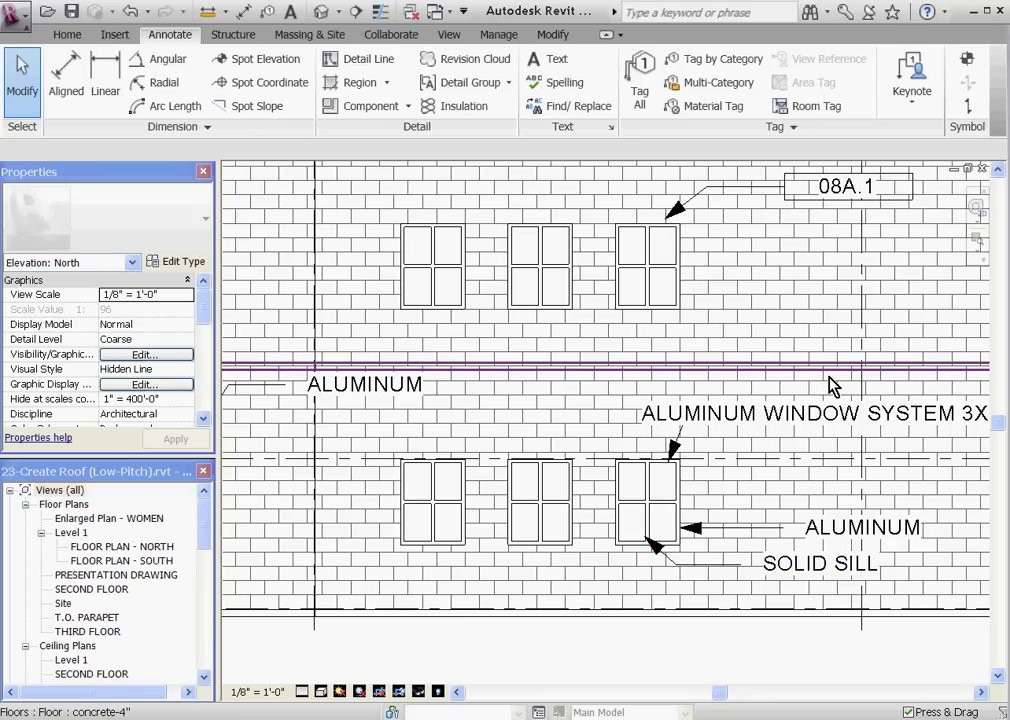
# - From the View tab's Legends dropdown, choose Keynote Legend to open the naming prompt
pyautogui.click(465, 58)
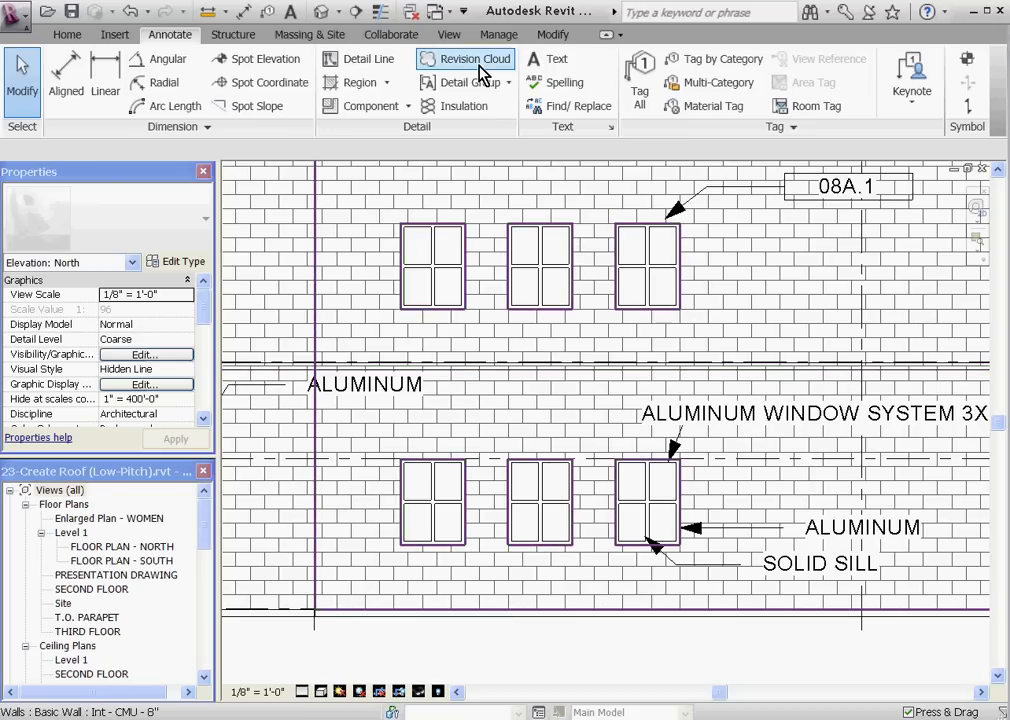
pyautogui.moveTo(496, 35)
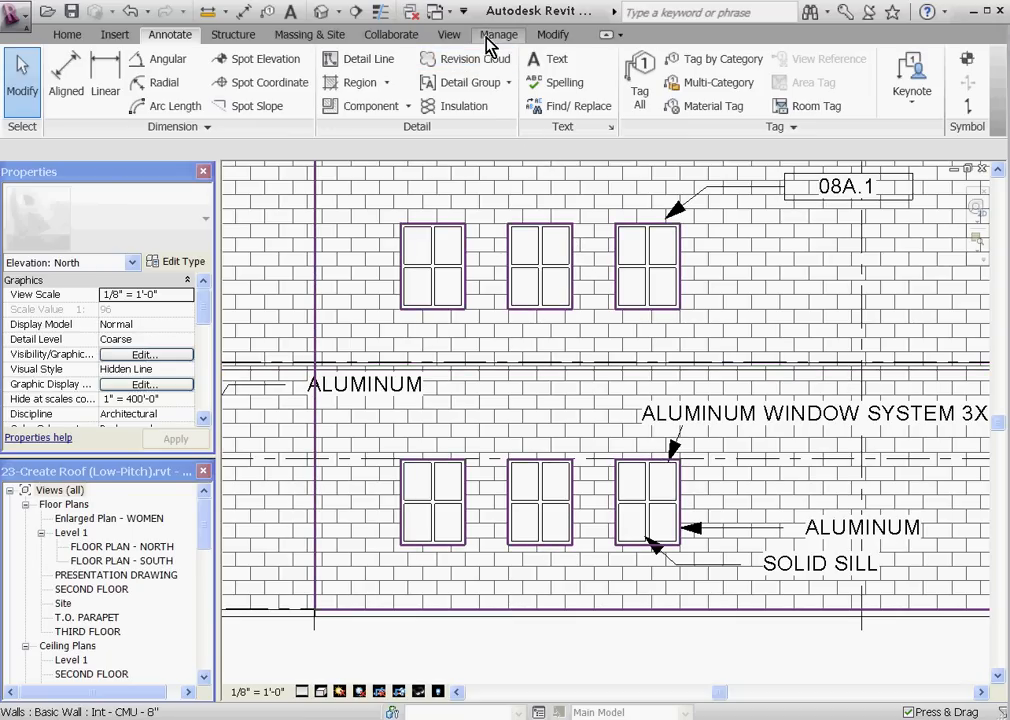
pyautogui.click(497, 34)
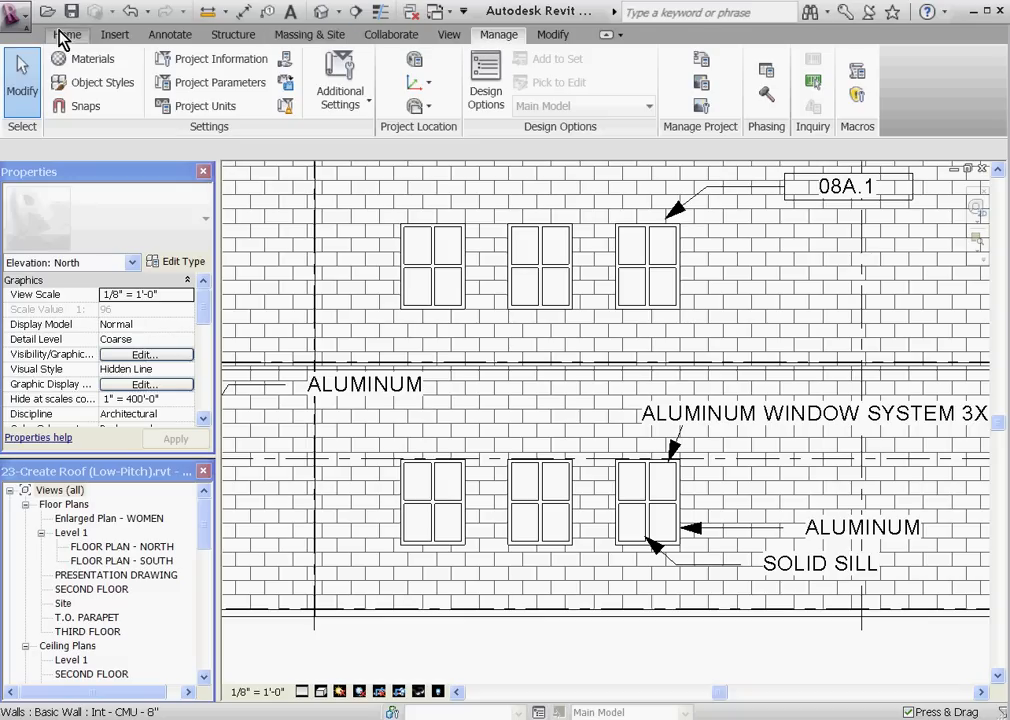
pyautogui.click(170, 35)
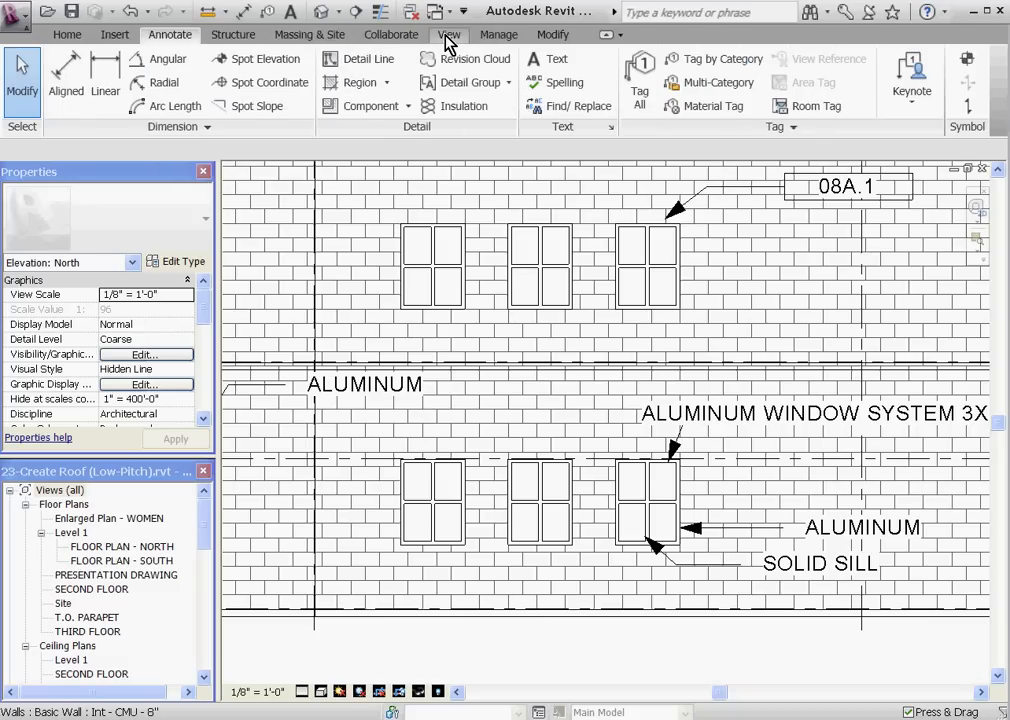
pyautogui.click(449, 34)
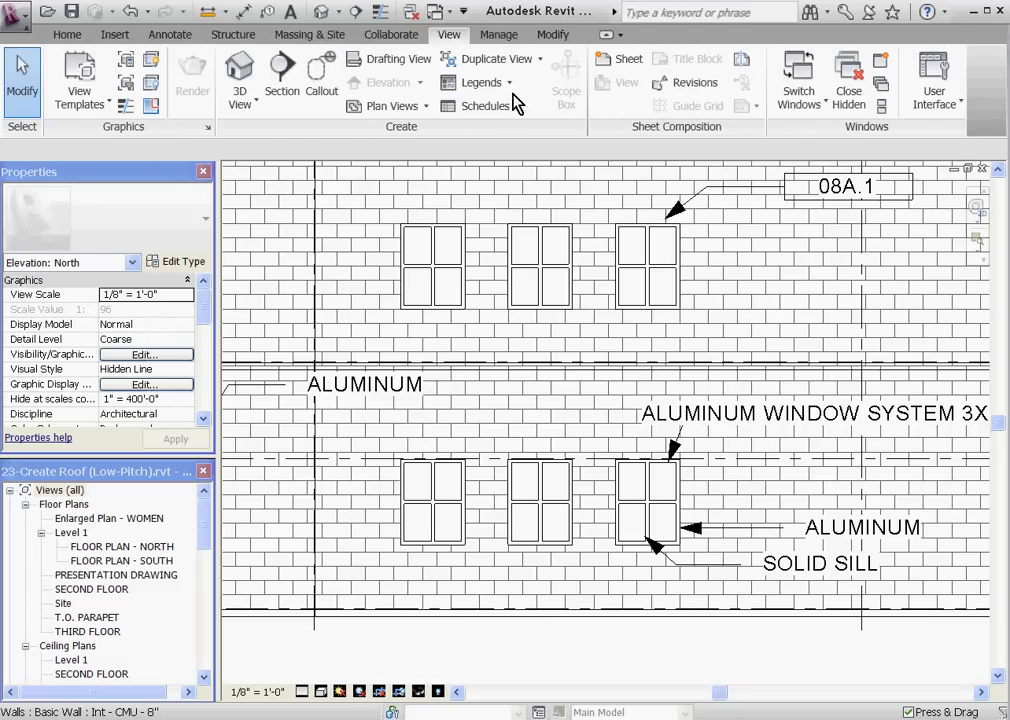
pyautogui.click(480, 82)
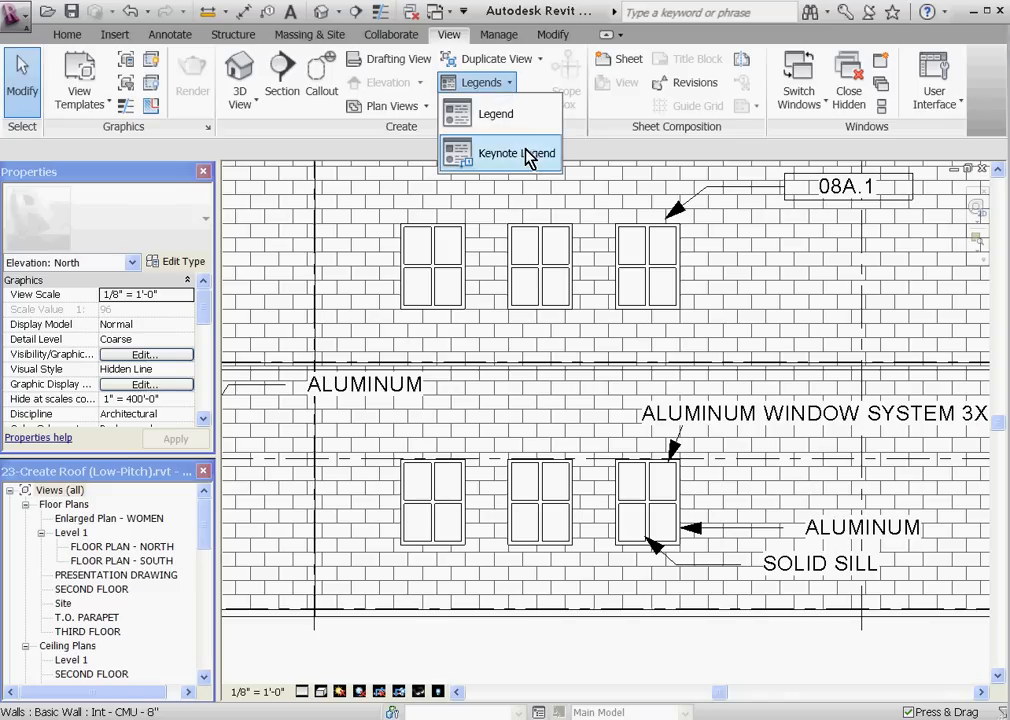
pyautogui.click(516, 153)
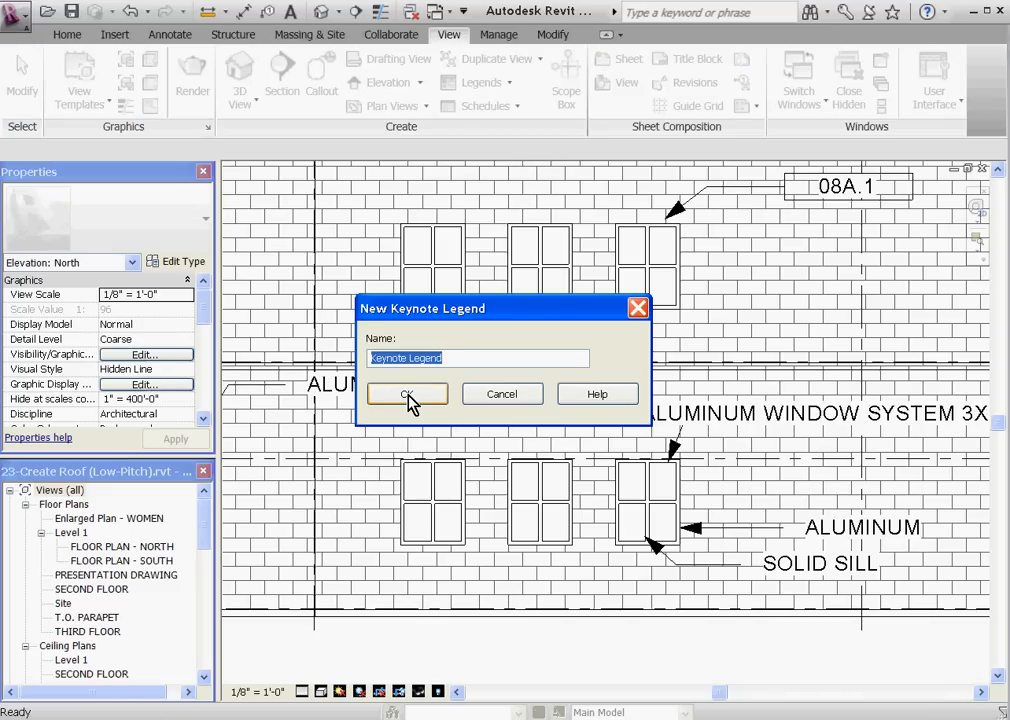
pyautogui.moveTo(393, 389)
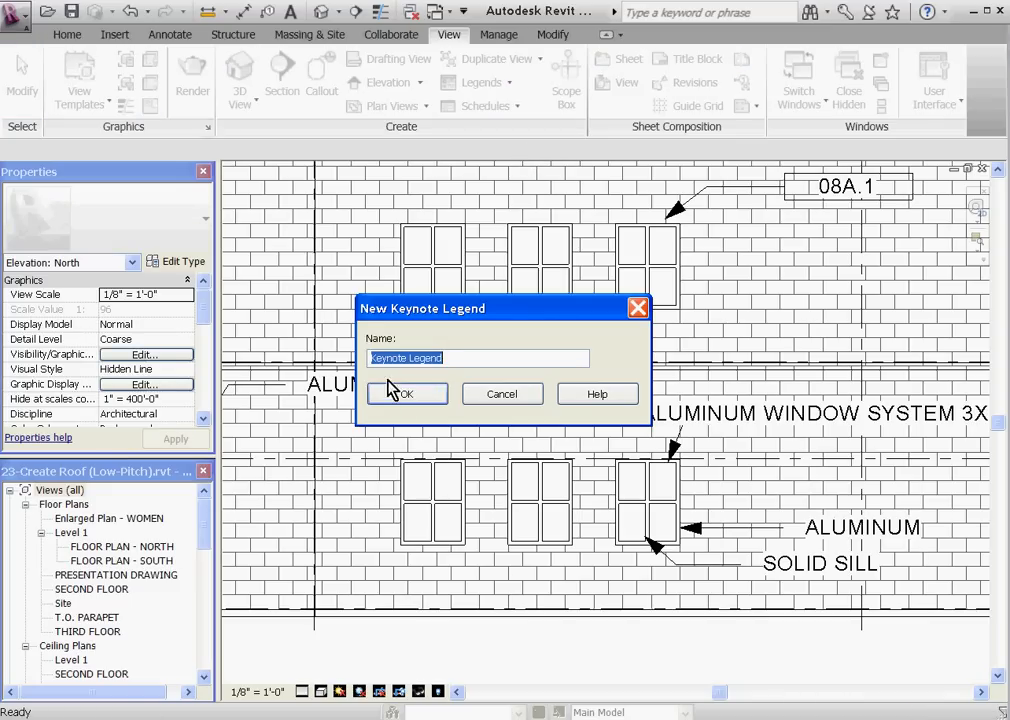
# - Accept the name Keynote Legend and enable Filter by sheet in its properties
pyautogui.click(407, 393)
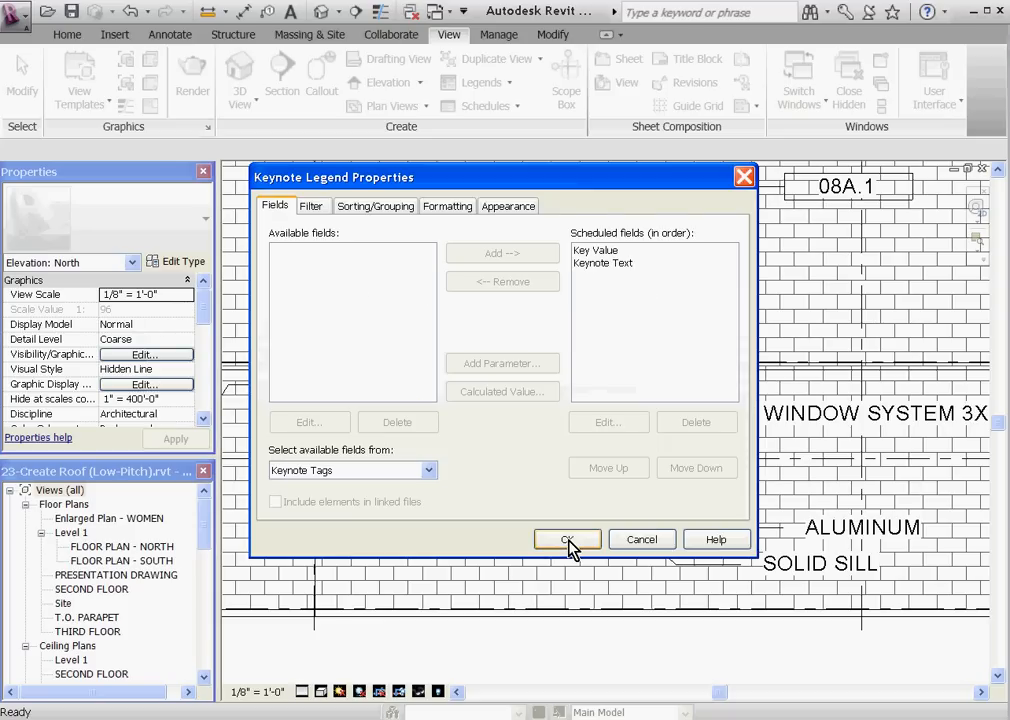
pyautogui.moveTo(465, 490)
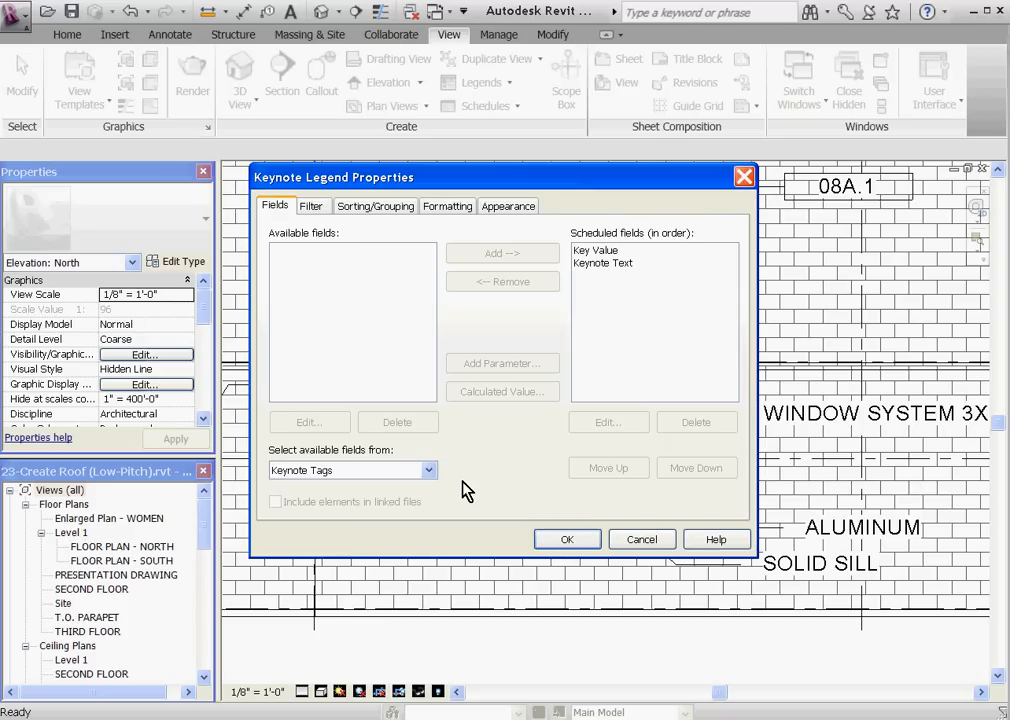
pyautogui.moveTo(448, 478)
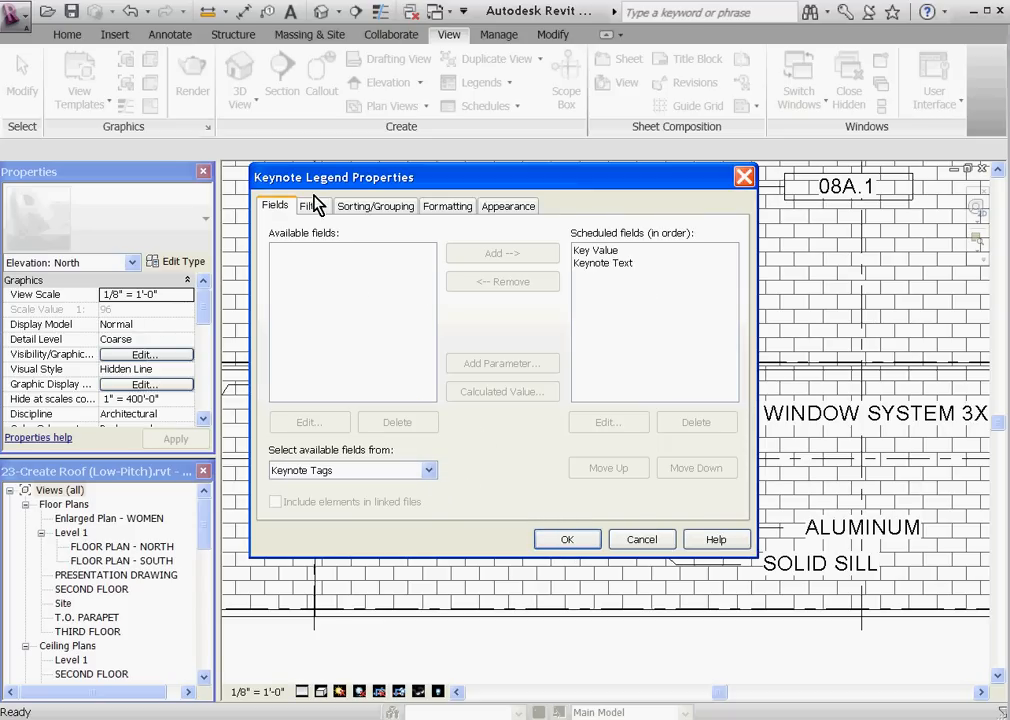
pyautogui.click(310, 205)
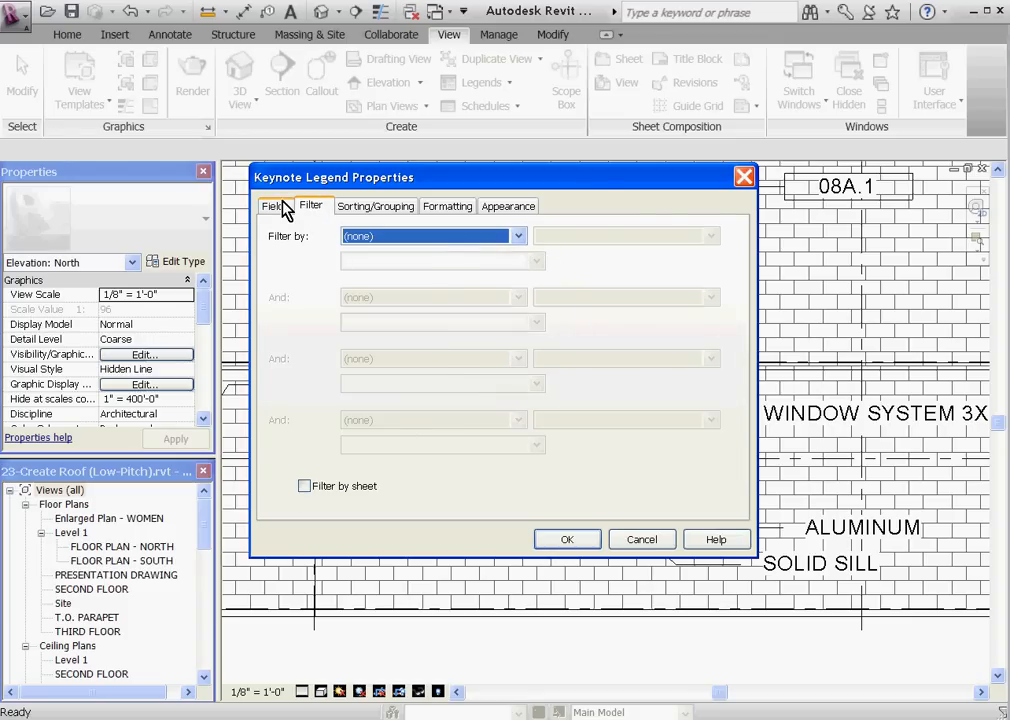
pyautogui.click(272, 206)
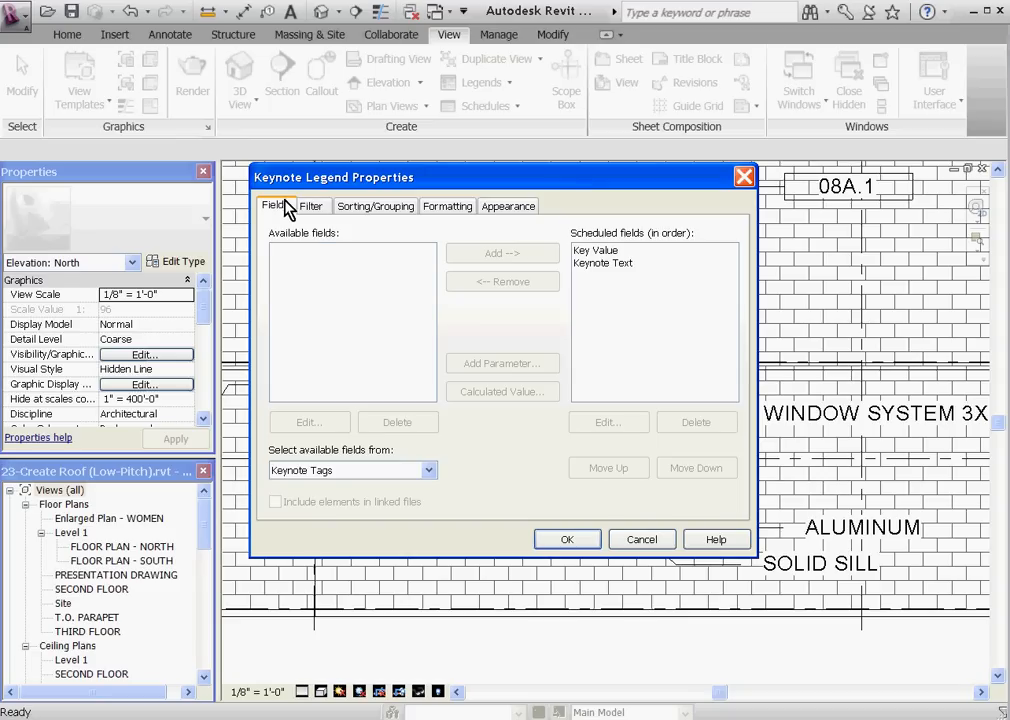
pyautogui.click(312, 206)
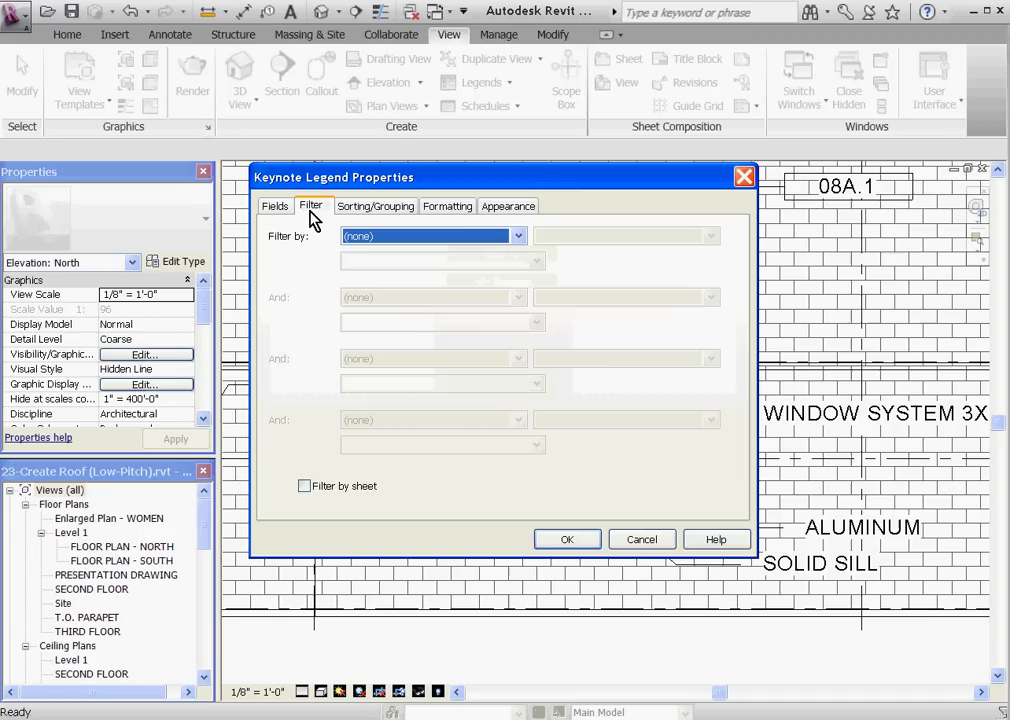
pyautogui.click(304, 486)
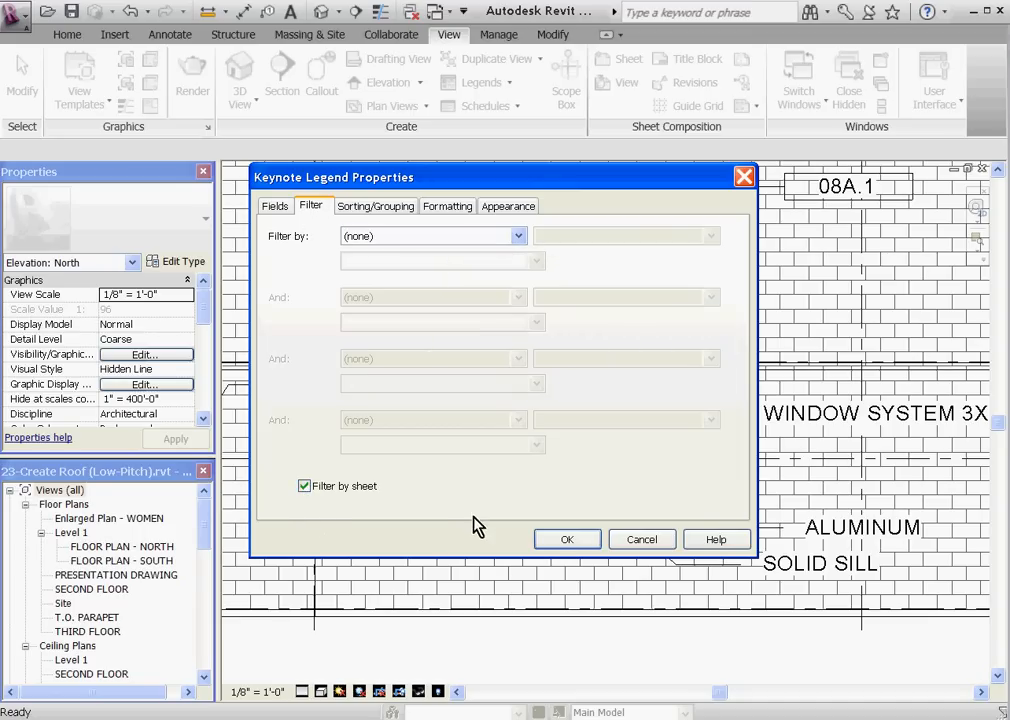
pyautogui.click(567, 539)
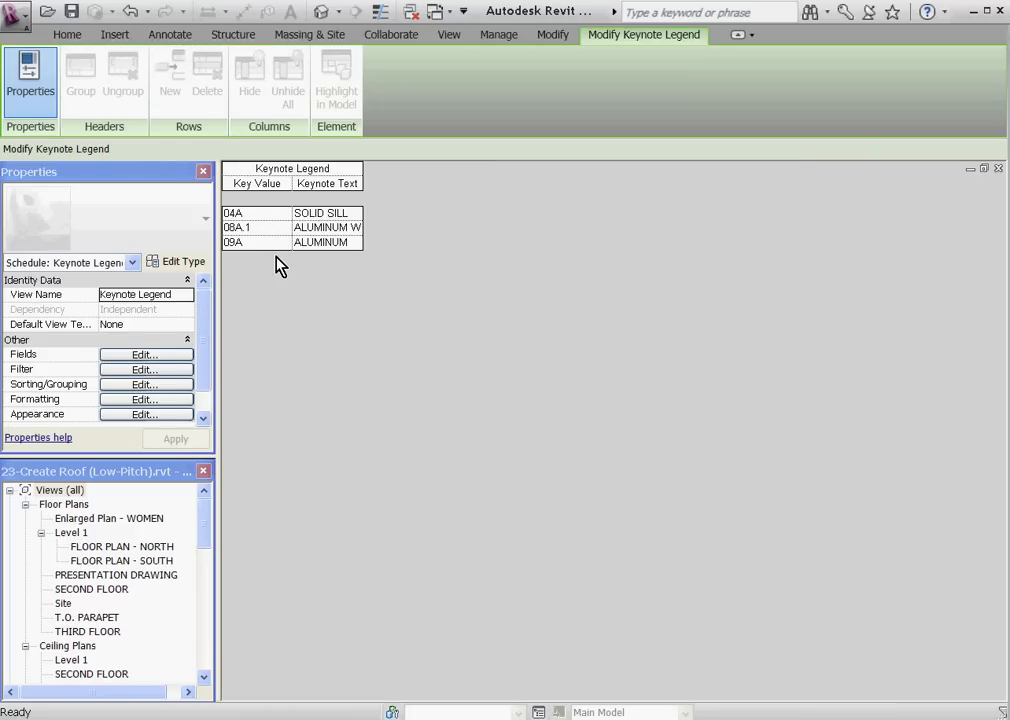
pyautogui.moveTo(350, 430)
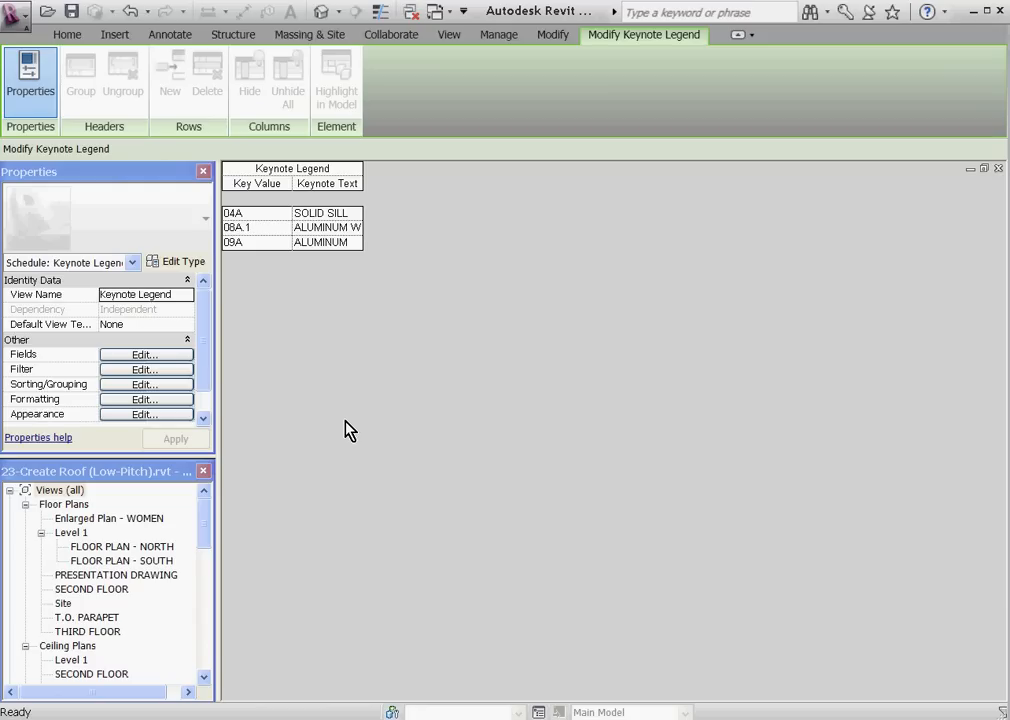